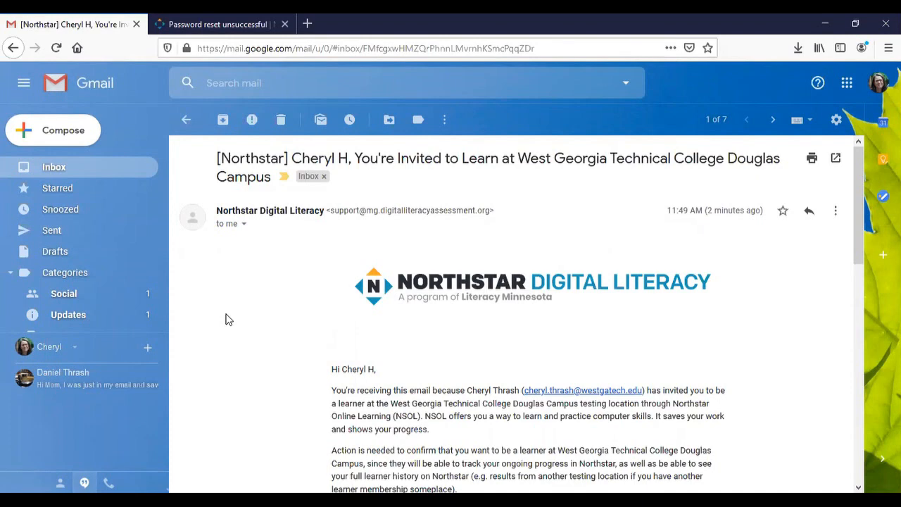
Enter the new password in both fields and confirm the password change.
scroll(down, 3)
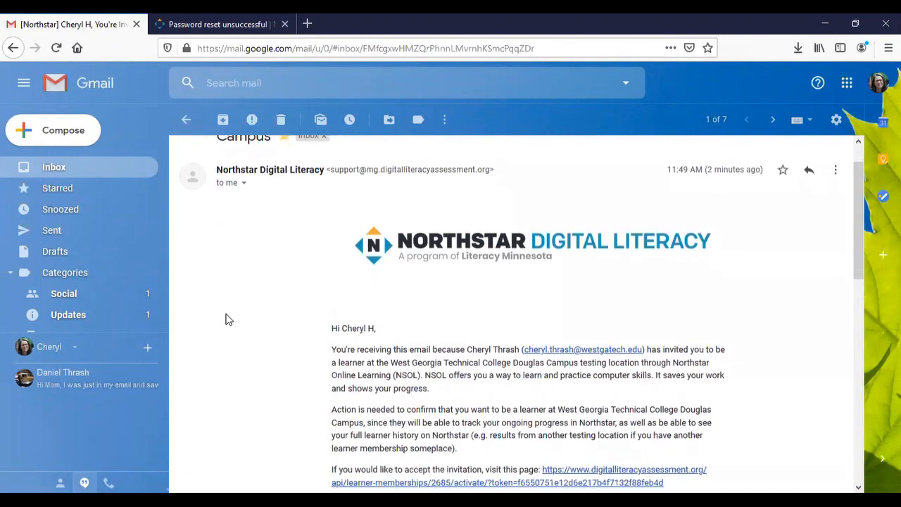
scroll(down, 3)
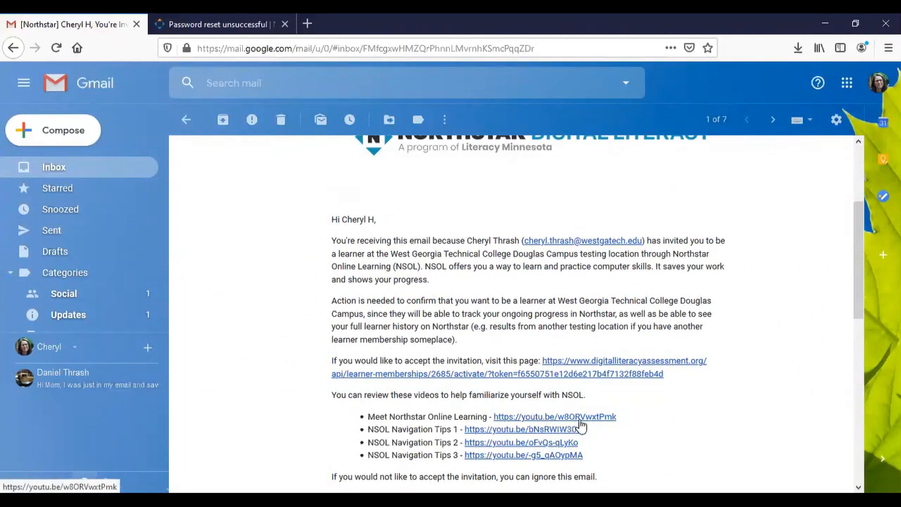
mouse_move(621, 458)
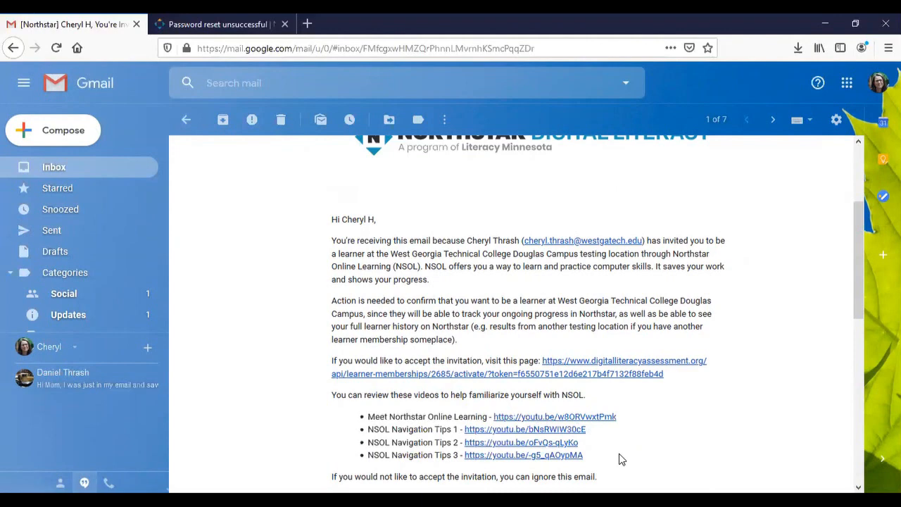
mouse_move(458, 355)
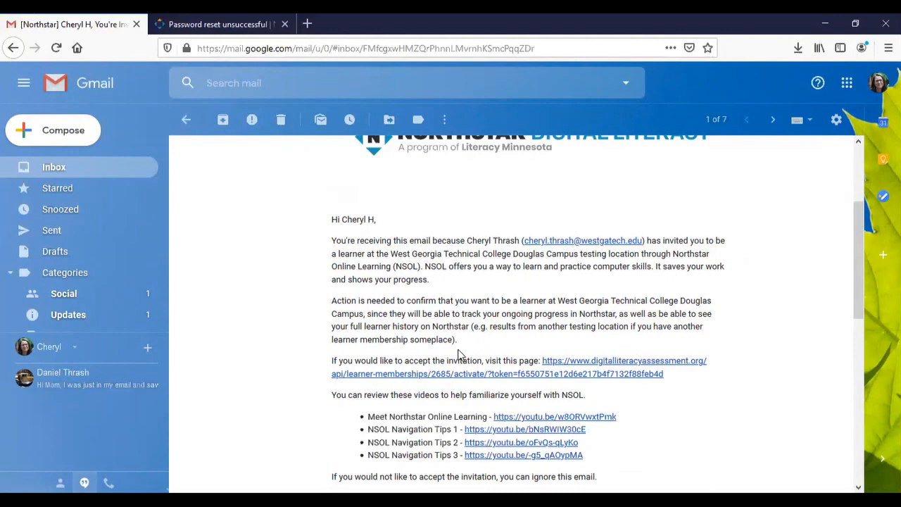
mouse_move(594, 366)
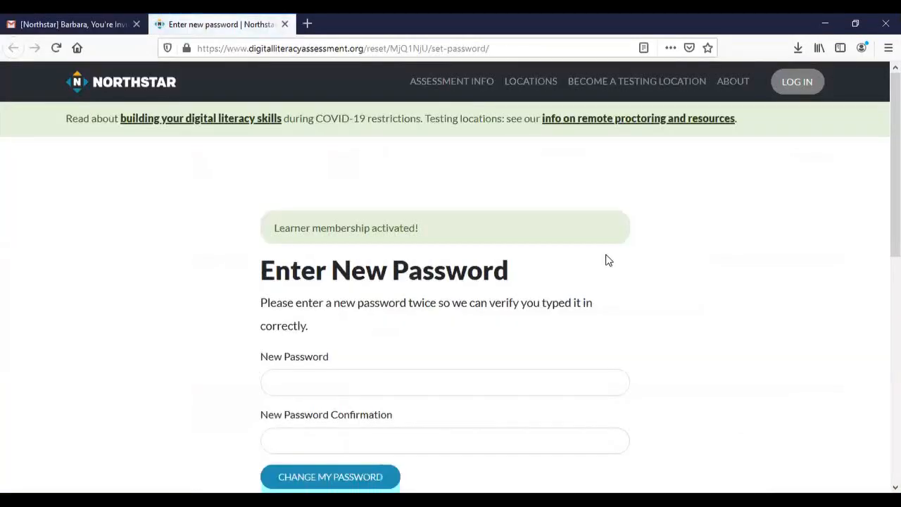
mouse_move(422, 217)
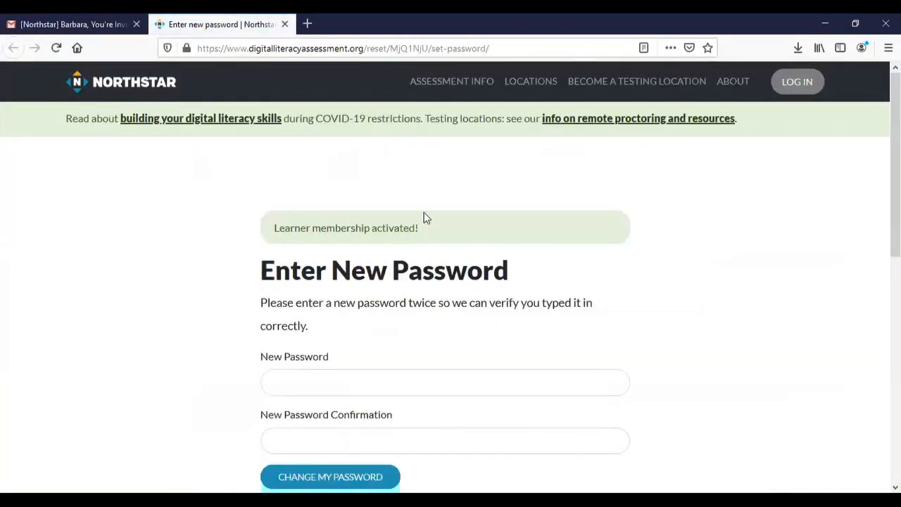
mouse_move(456, 228)
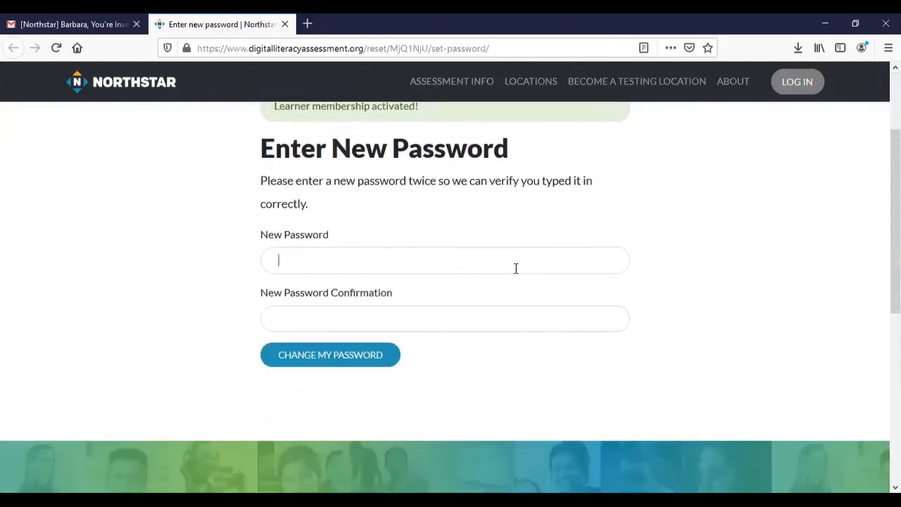
click(445, 259)
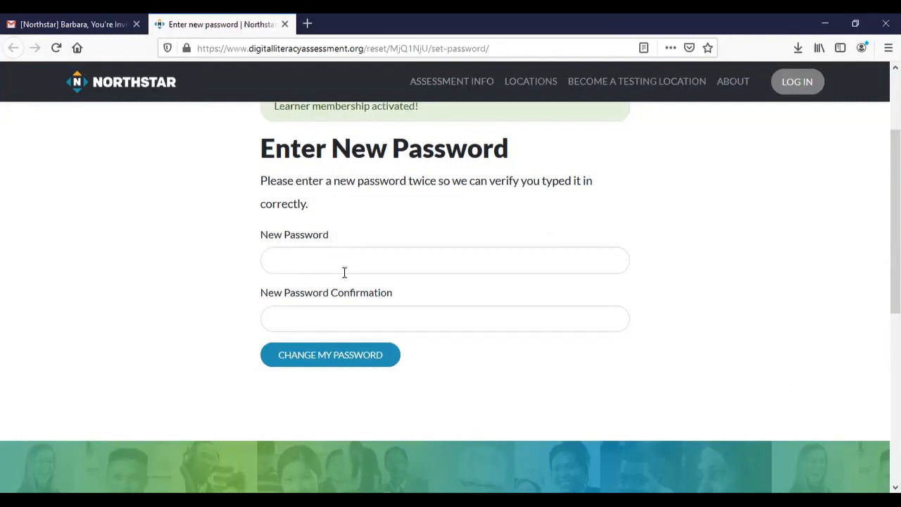
click(445, 259)
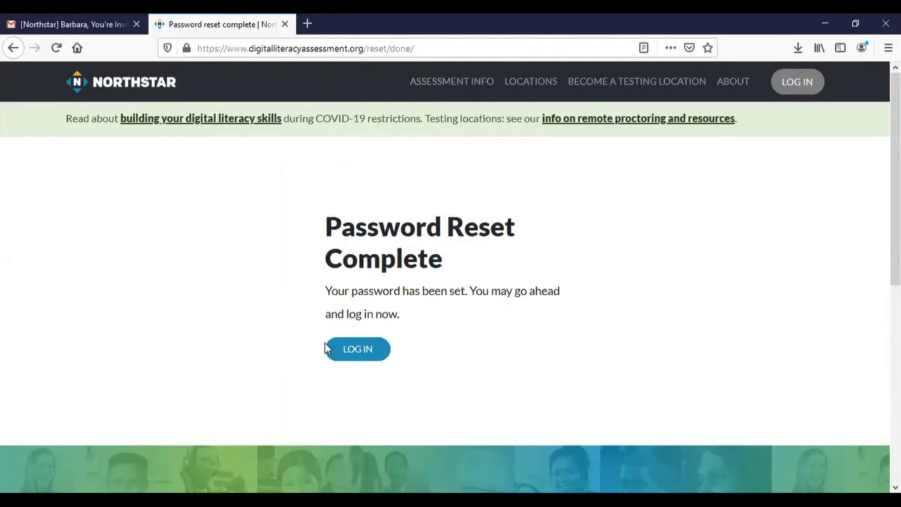
Go to the sign-in page and begin entering the account email address.
click(358, 349)
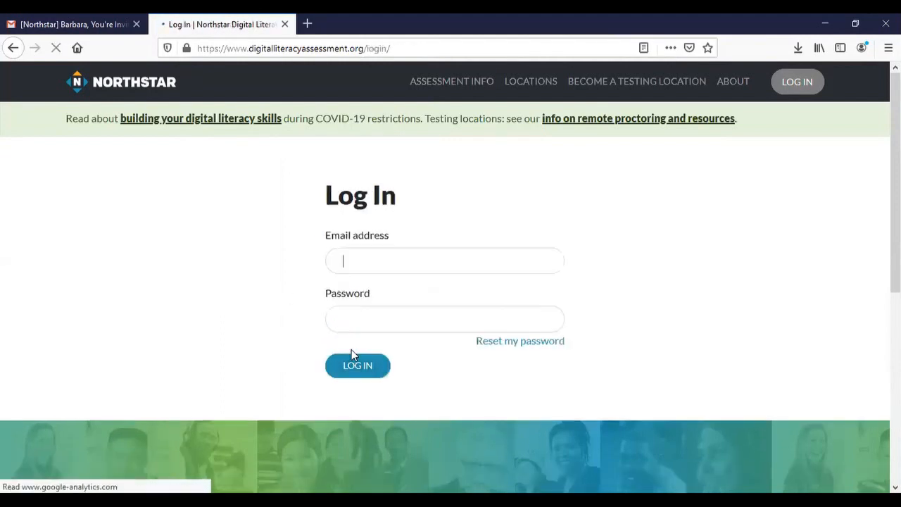
click(444, 260)
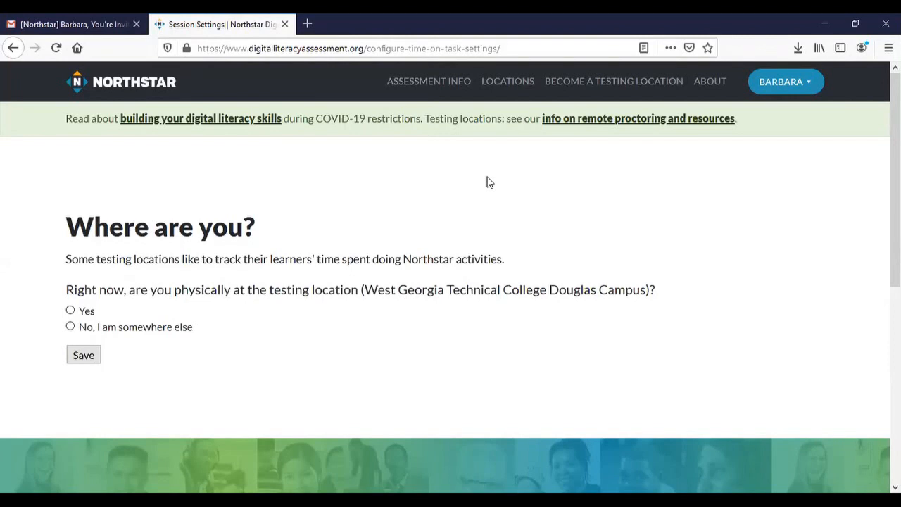
mouse_move(252, 197)
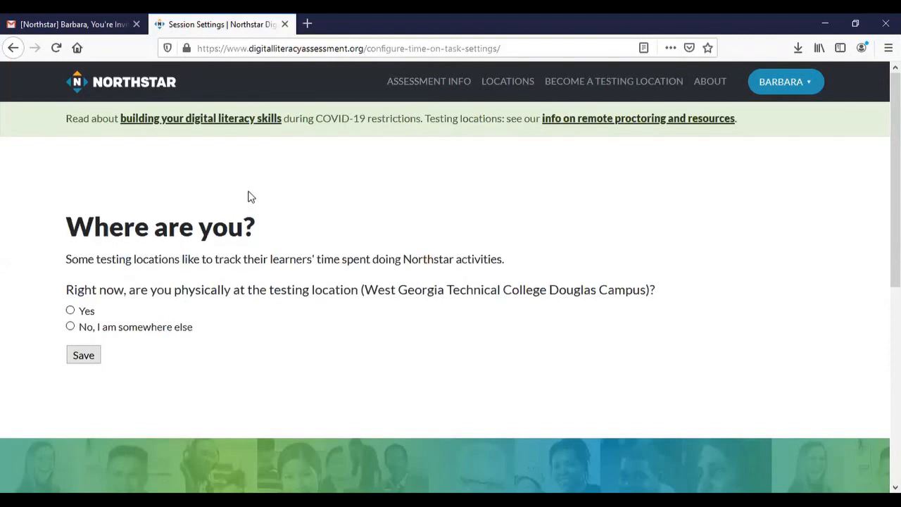
mouse_move(49, 315)
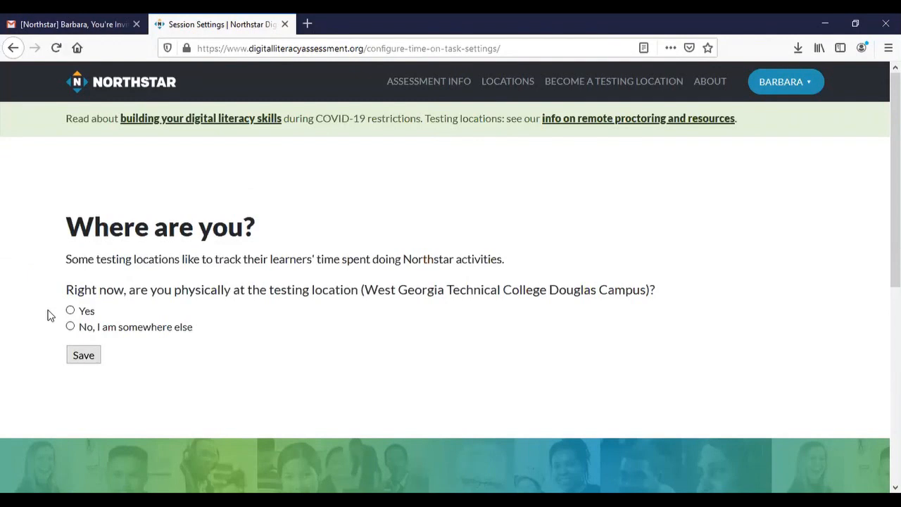
mouse_move(71, 315)
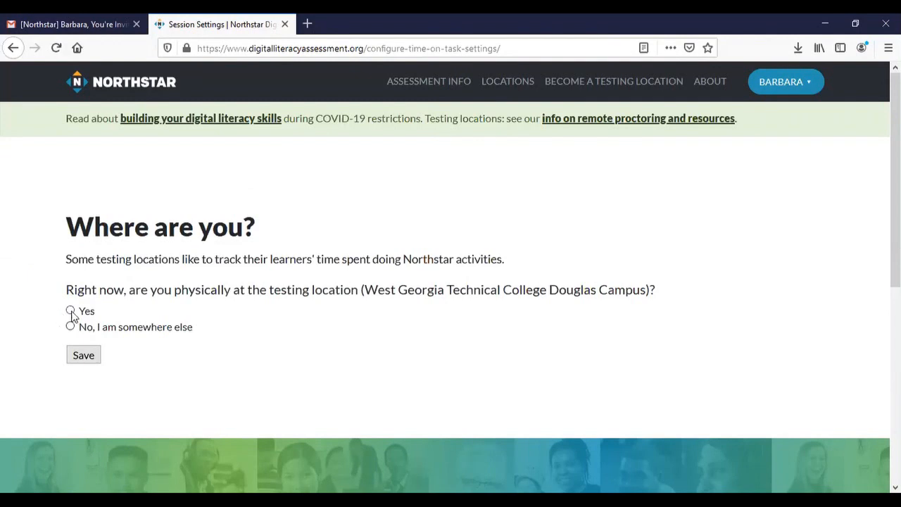
mouse_move(50, 315)
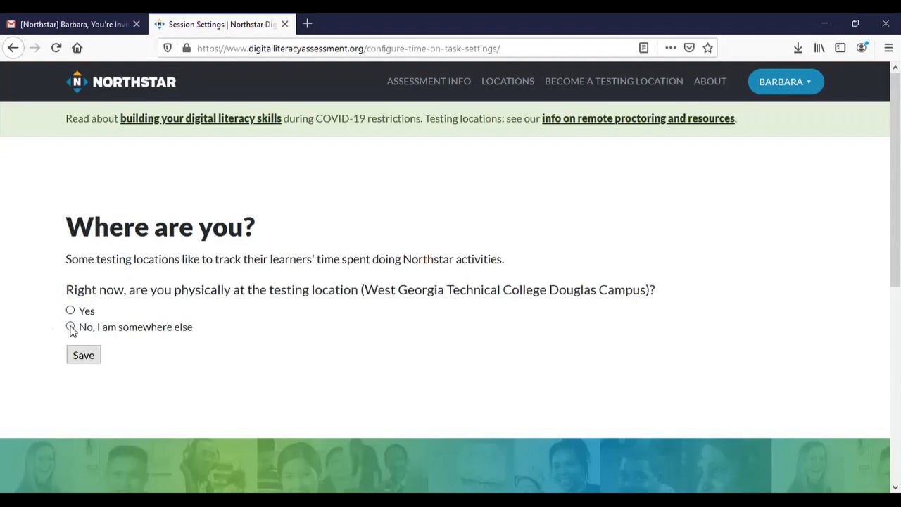
Choose 'No, I am somewhere else' on the Where are you? page.
click(70, 327)
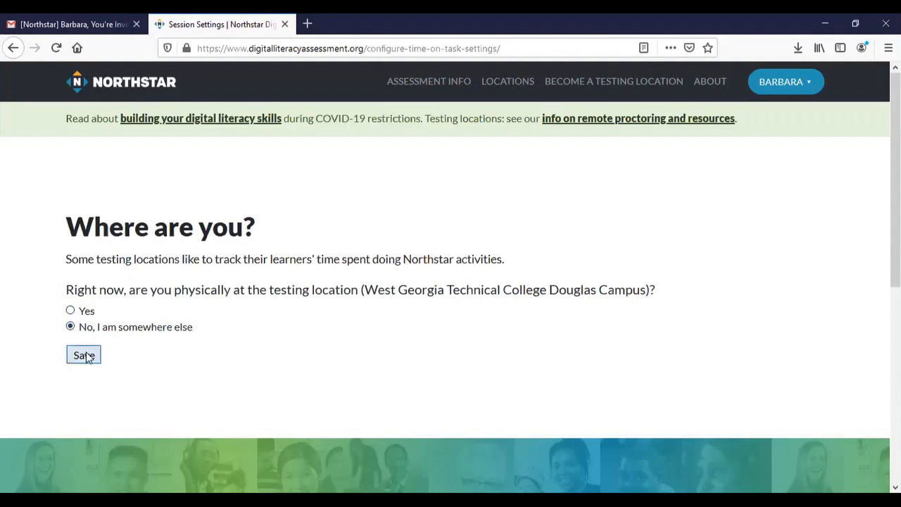
Save the location answer to reach Barbara's dashboard and show her account menu.
click(83, 355)
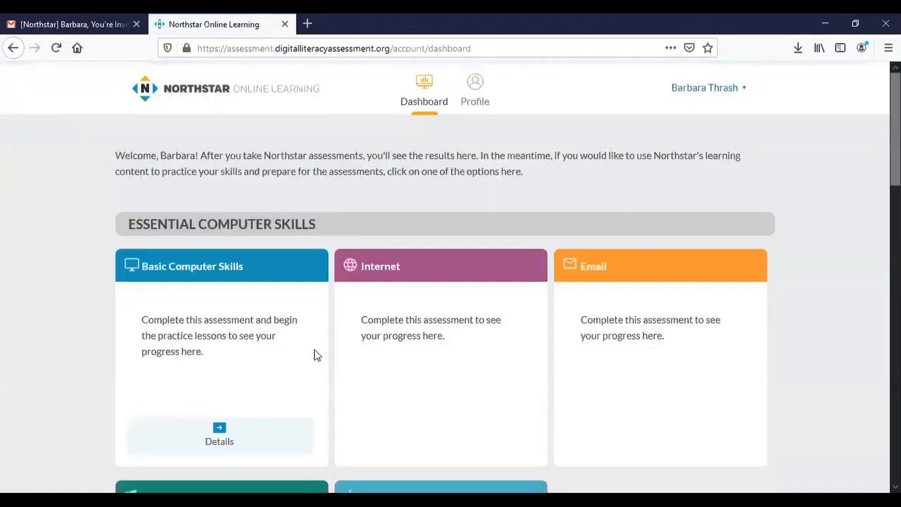
mouse_move(42, 302)
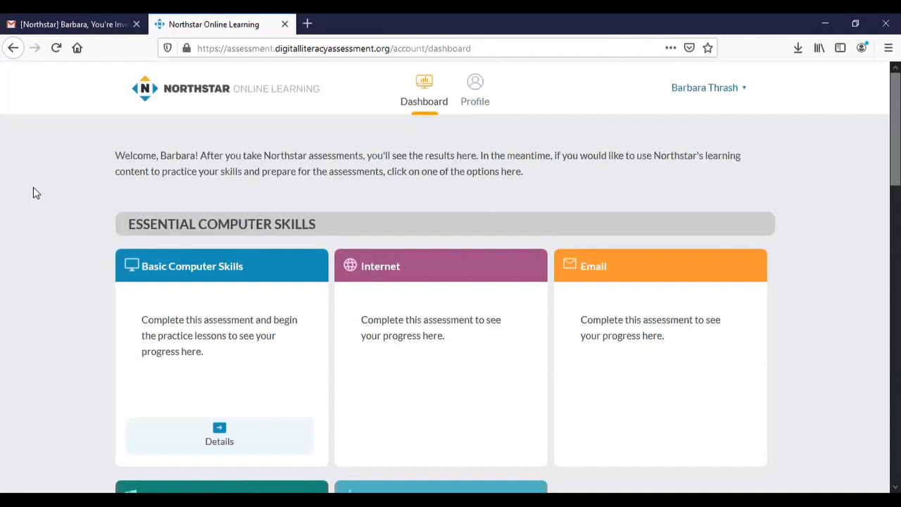
mouse_move(736, 183)
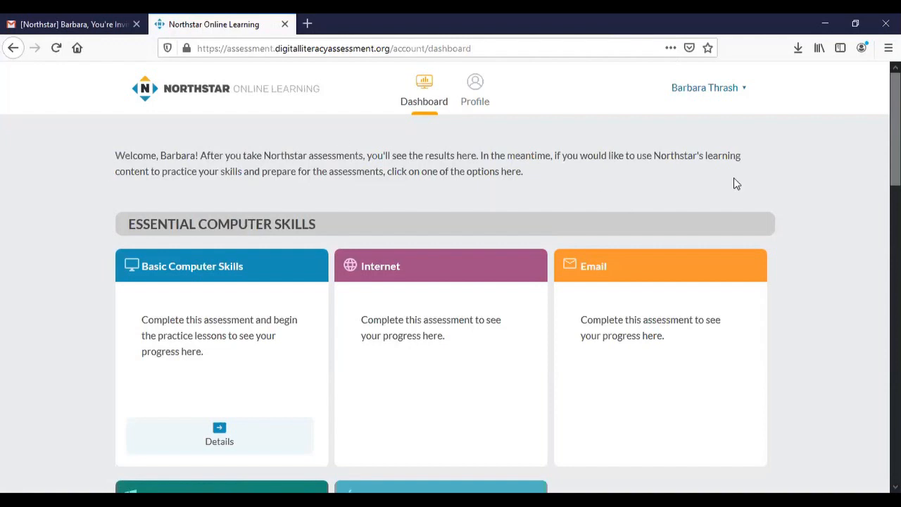
mouse_move(729, 96)
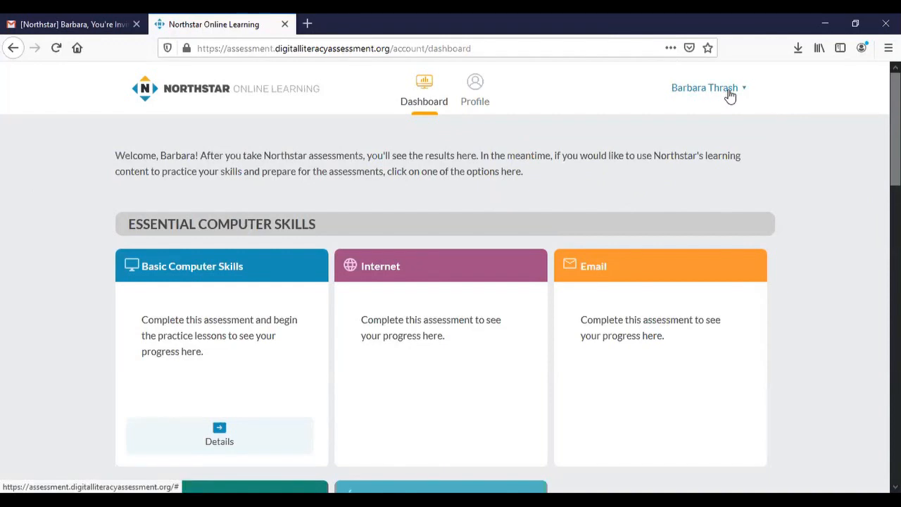
mouse_move(130, 247)
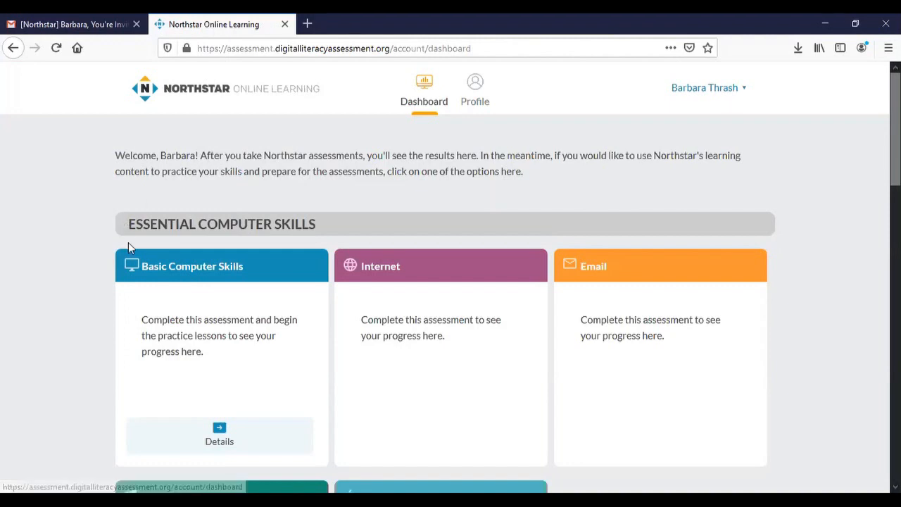
mouse_move(298, 248)
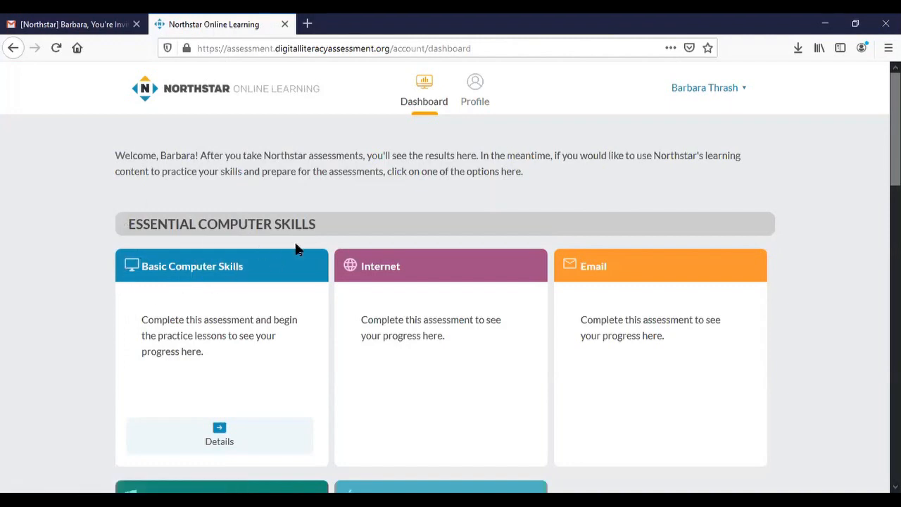
mouse_move(132, 374)
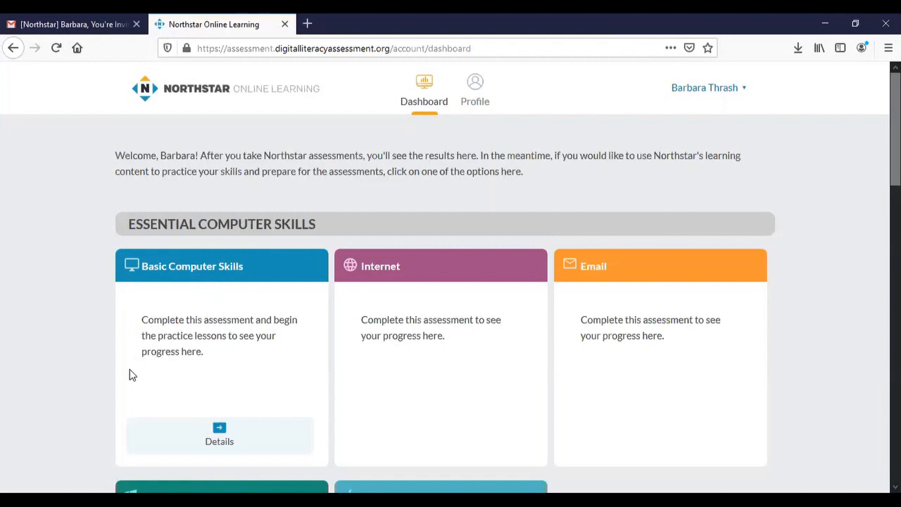
mouse_move(286, 362)
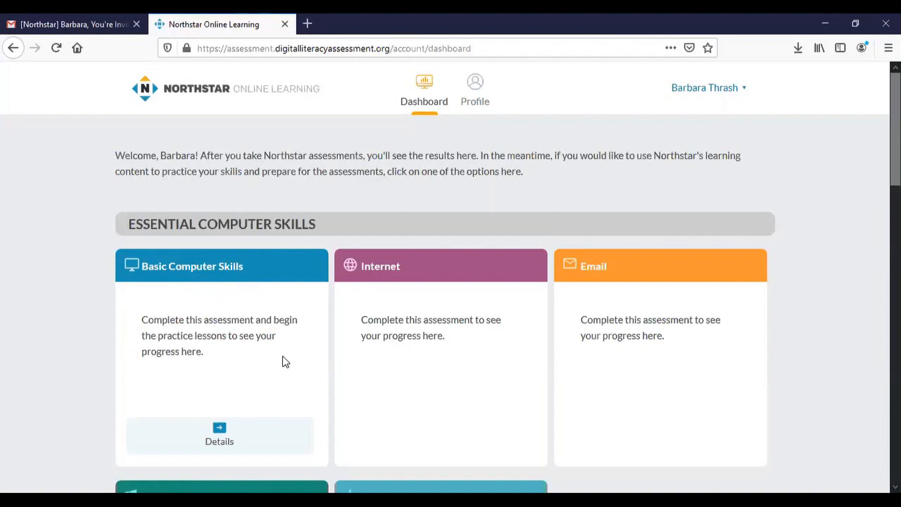
mouse_move(675, 139)
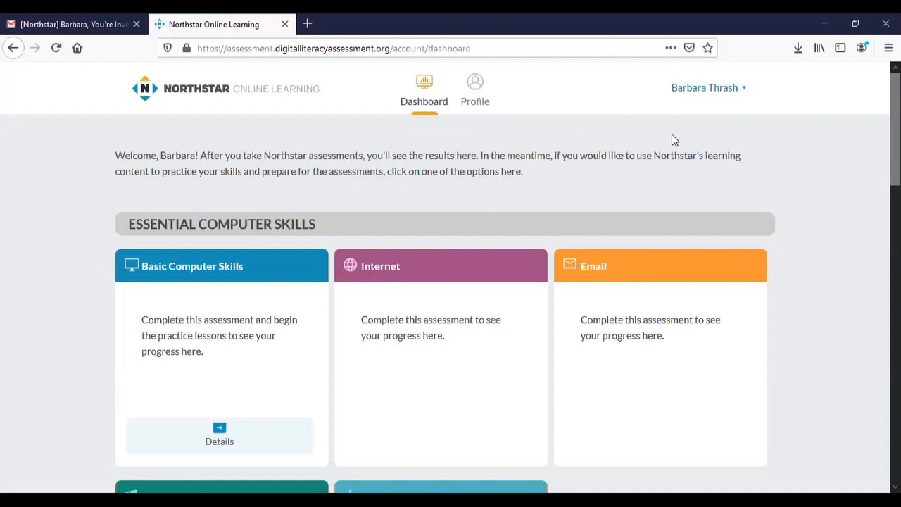
mouse_move(704, 87)
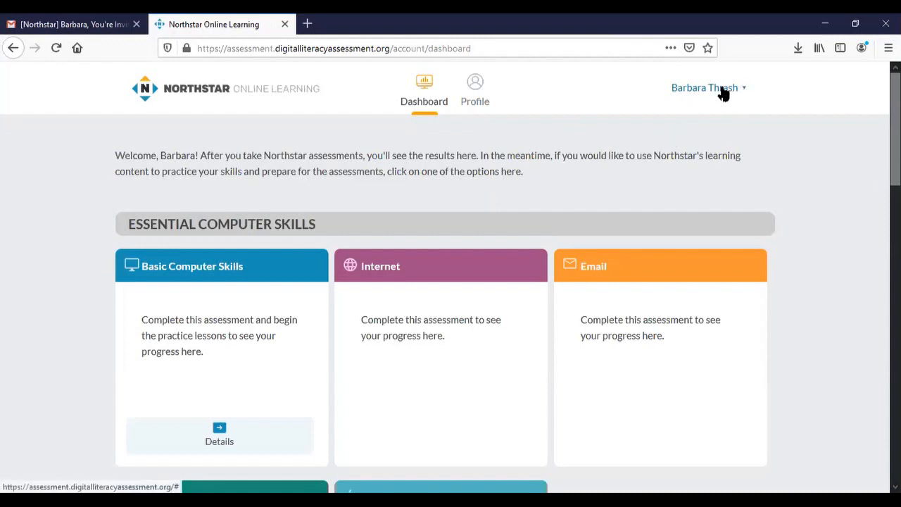
click(704, 88)
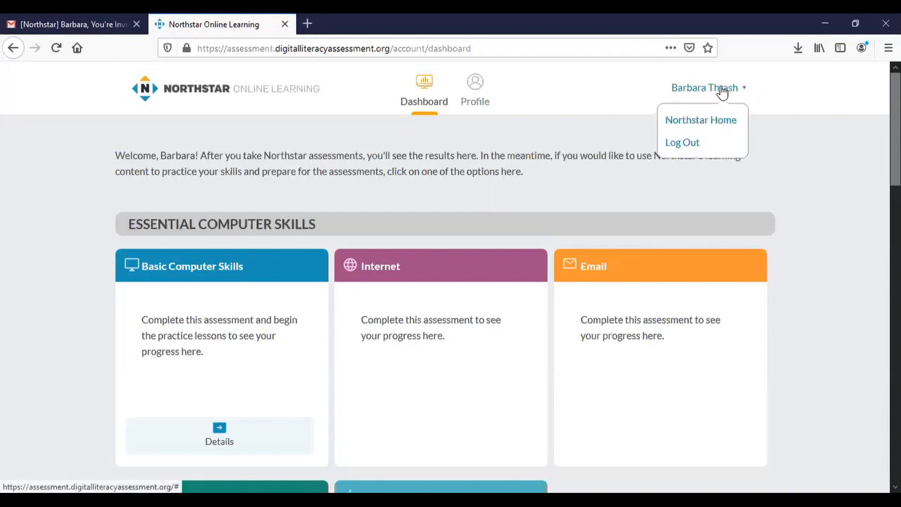
mouse_move(701, 119)
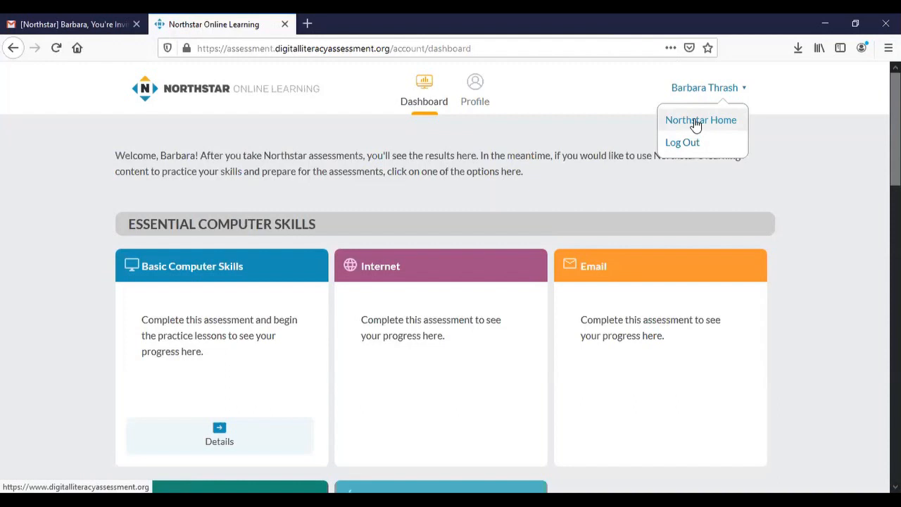
Choose Northstar Home from the account menu to reach the home page.
click(701, 120)
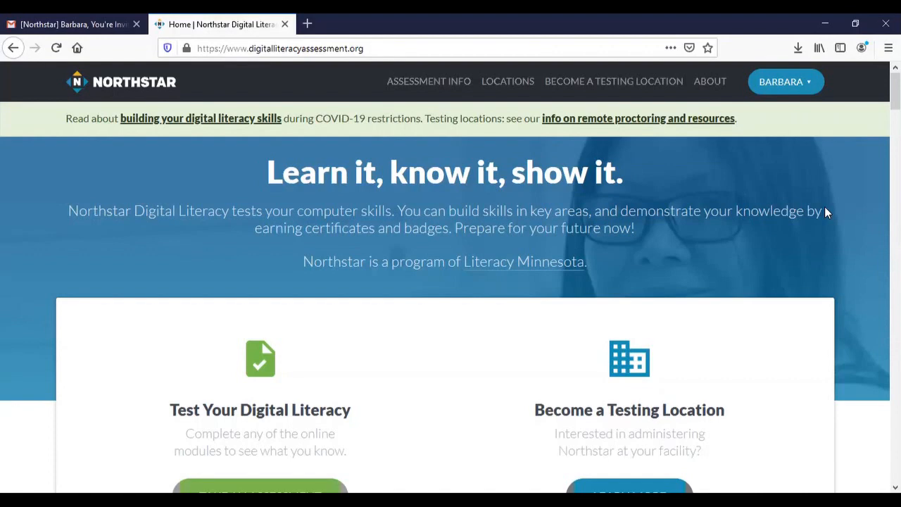
mouse_move(851, 198)
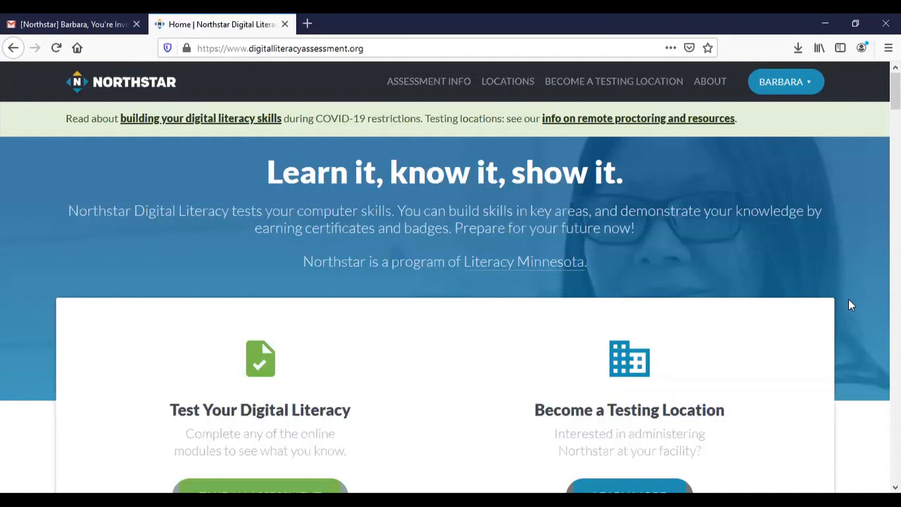
scroll(down, 3)
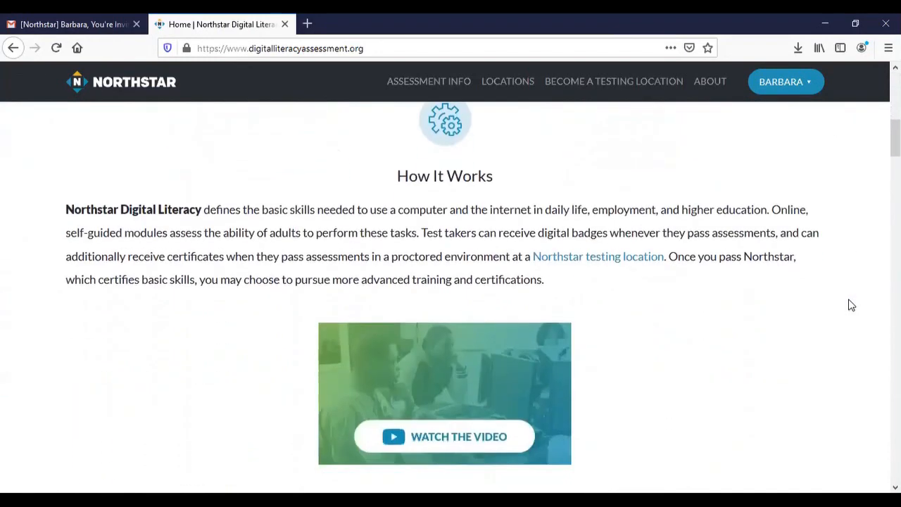
scroll(down, 3)
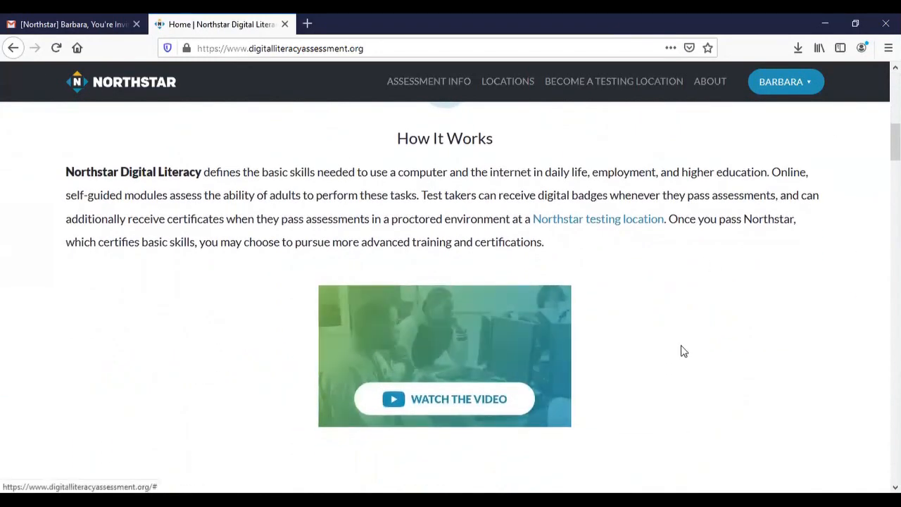
scroll(down, 3)
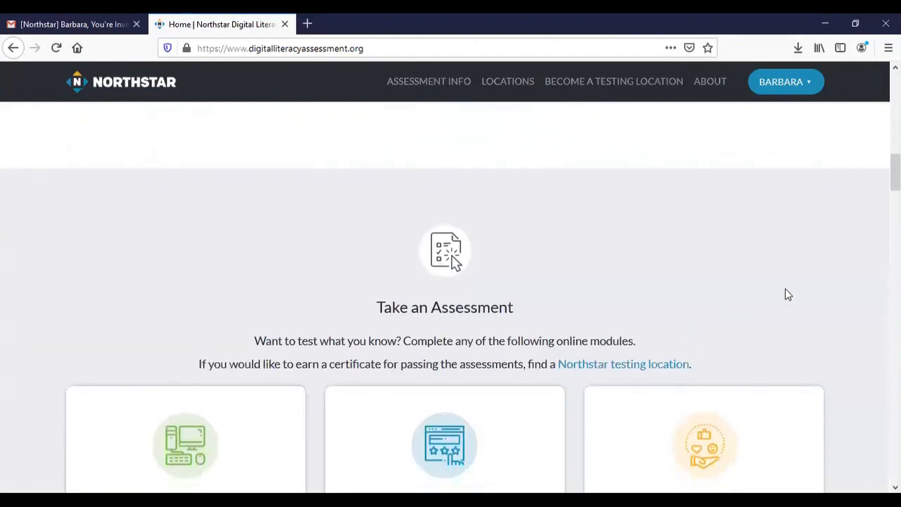
scroll(down, 3)
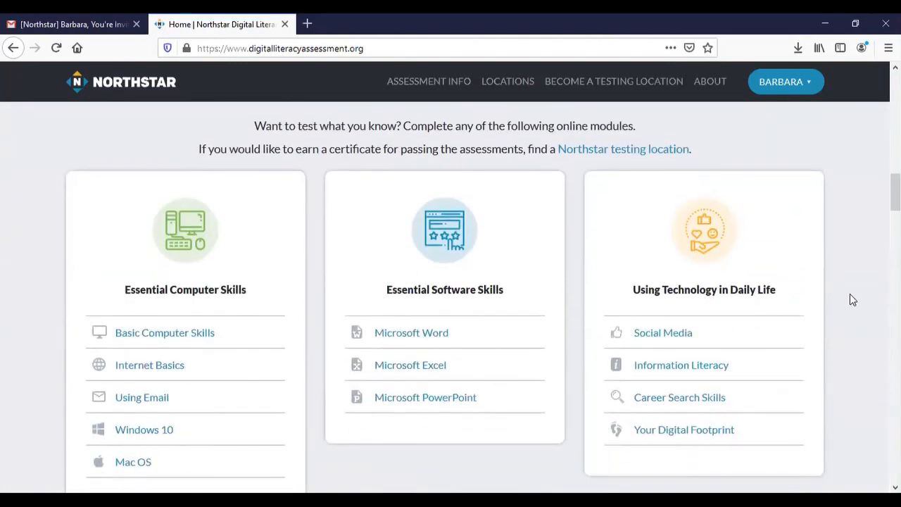
mouse_move(856, 307)
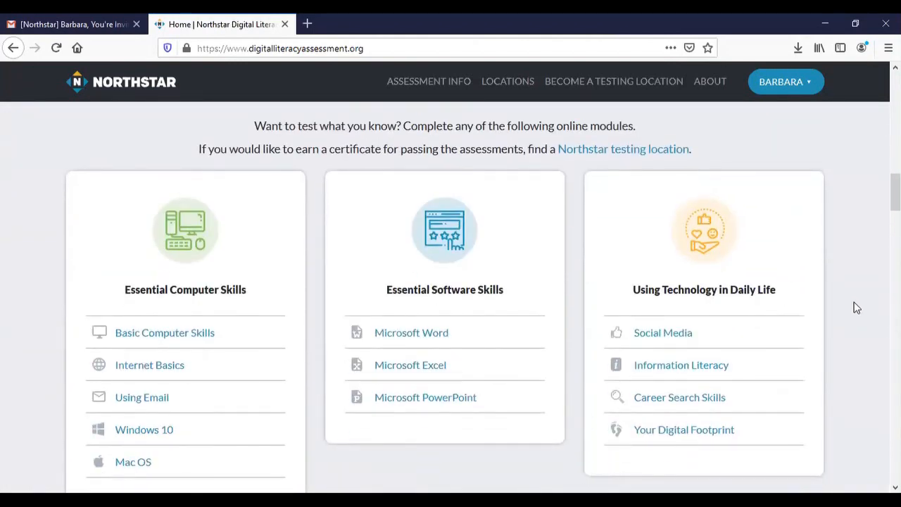
scroll(down, 3)
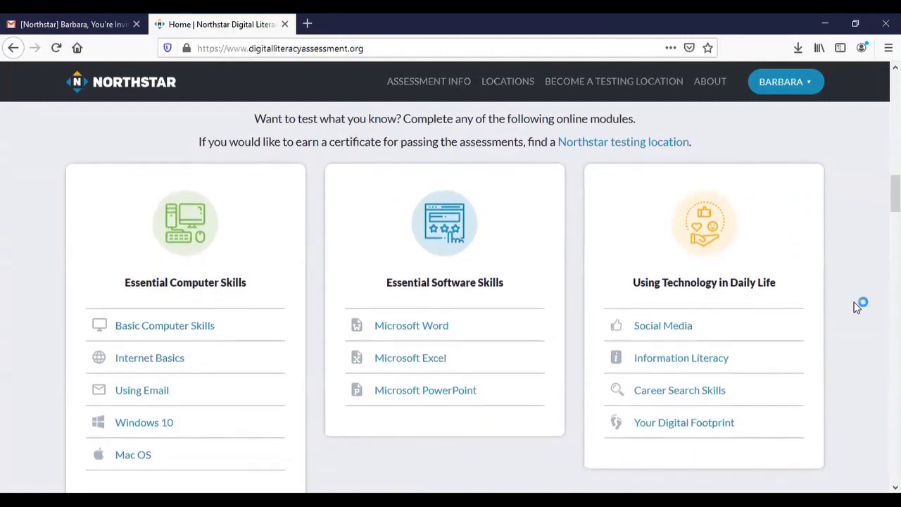
scroll(down, 3)
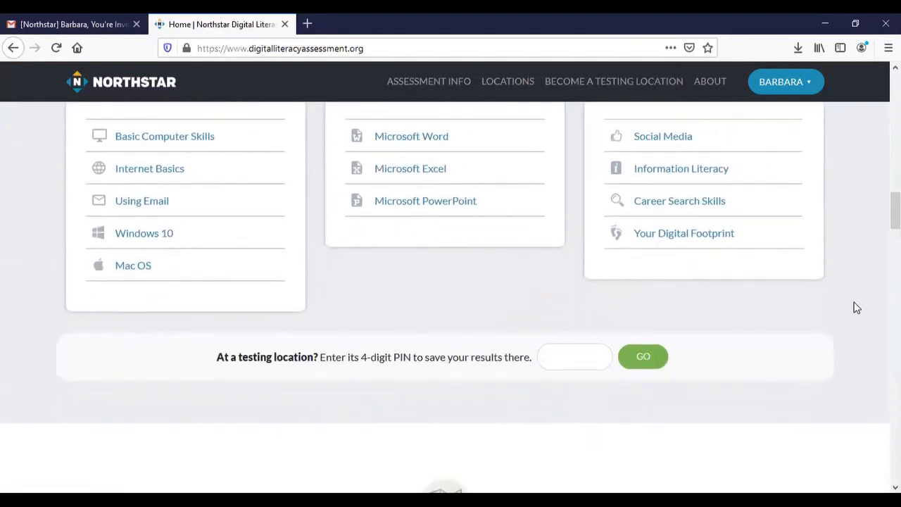
scroll(down, 3)
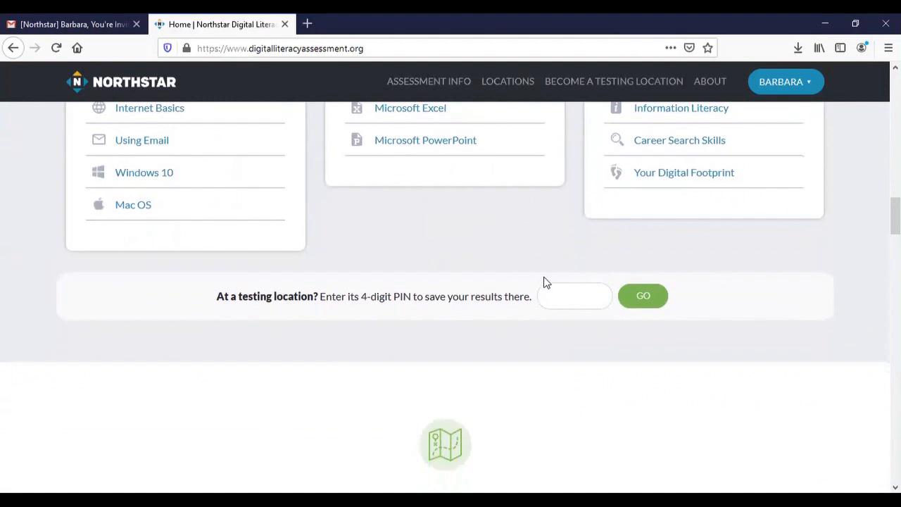
mouse_move(587, 358)
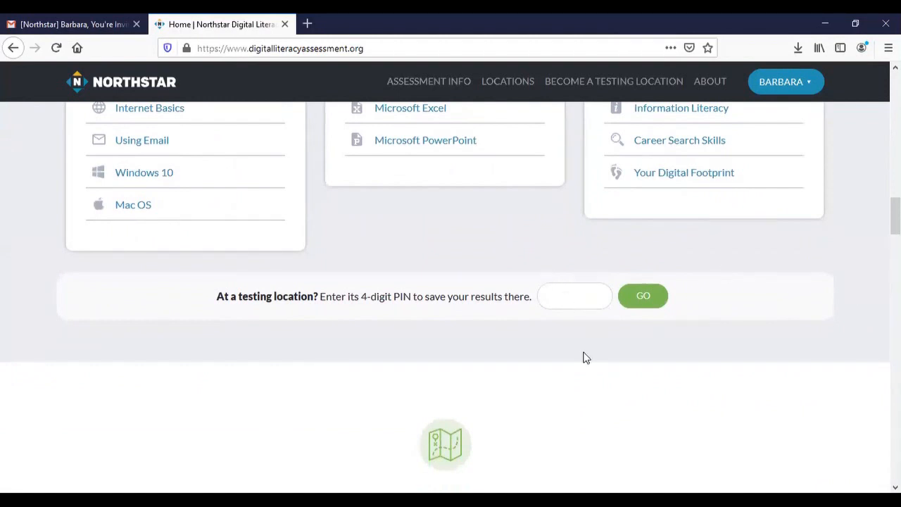
scroll(down, 3)
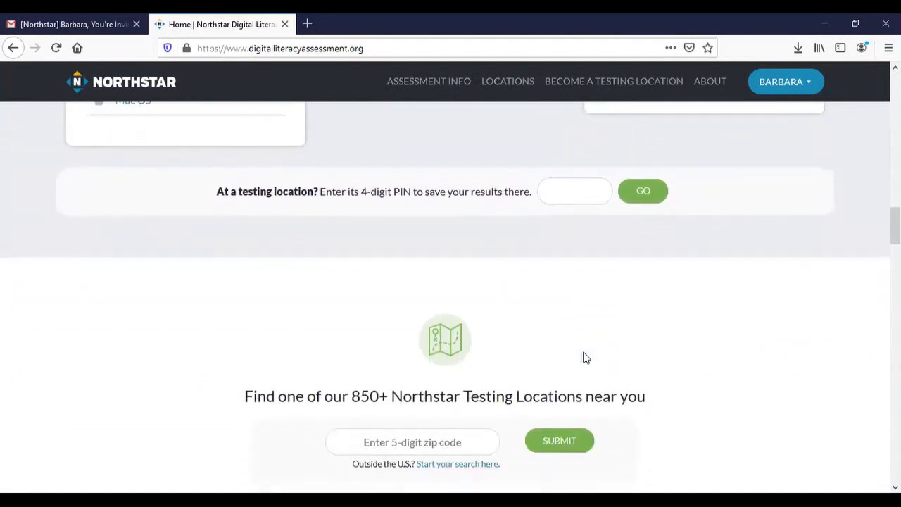
scroll(down, 3)
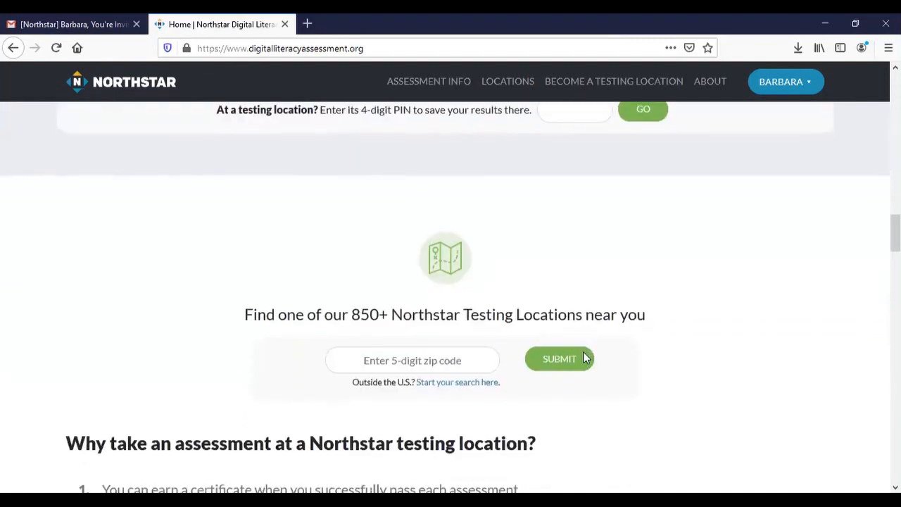
scroll(down, 3)
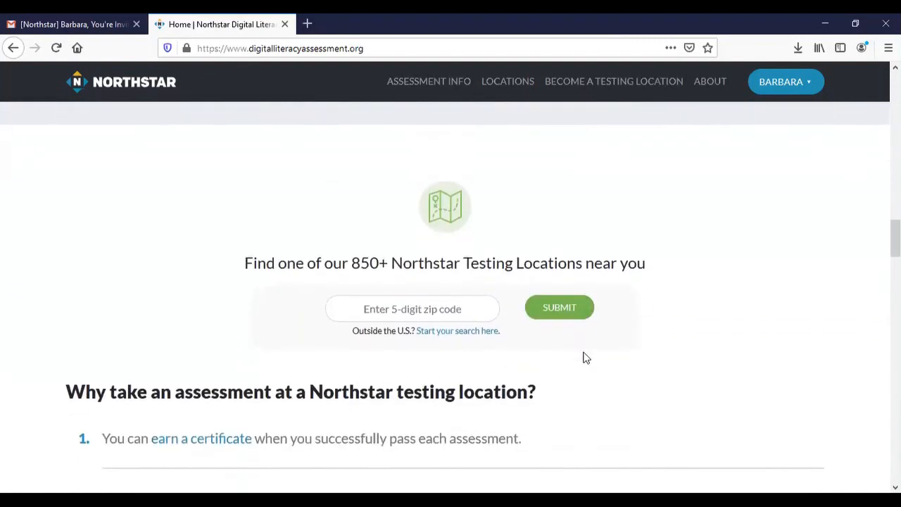
mouse_move(766, 315)
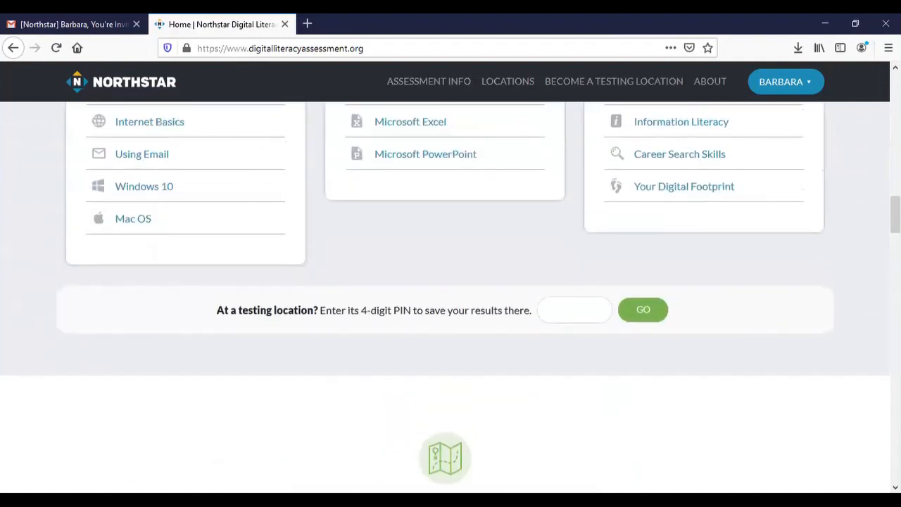
scroll(up, 3)
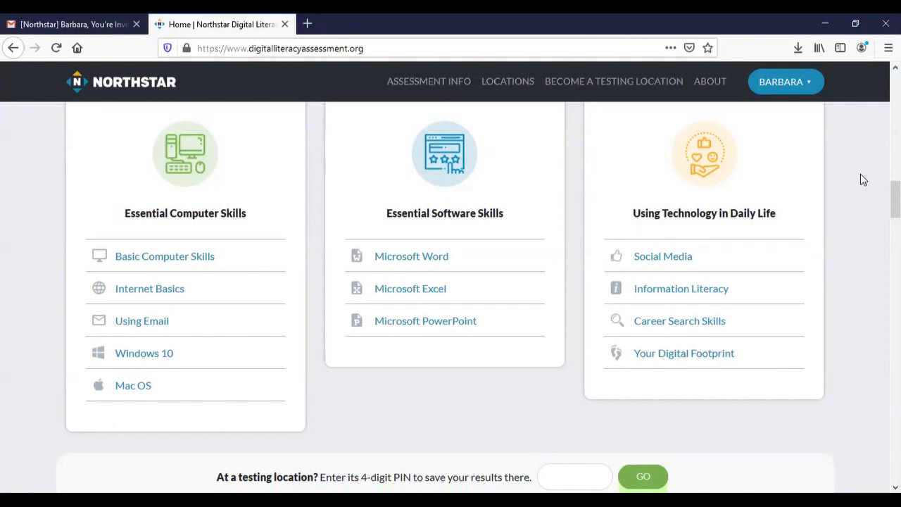
mouse_move(148, 200)
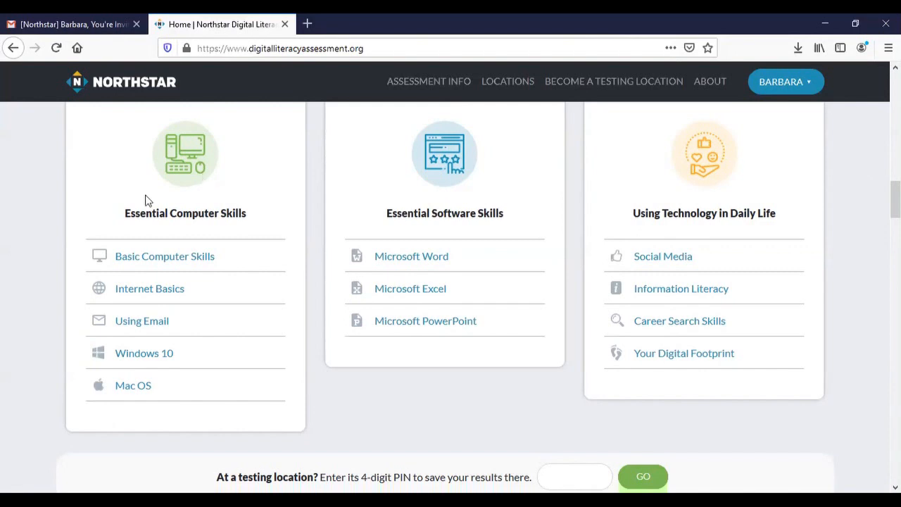
mouse_move(163, 257)
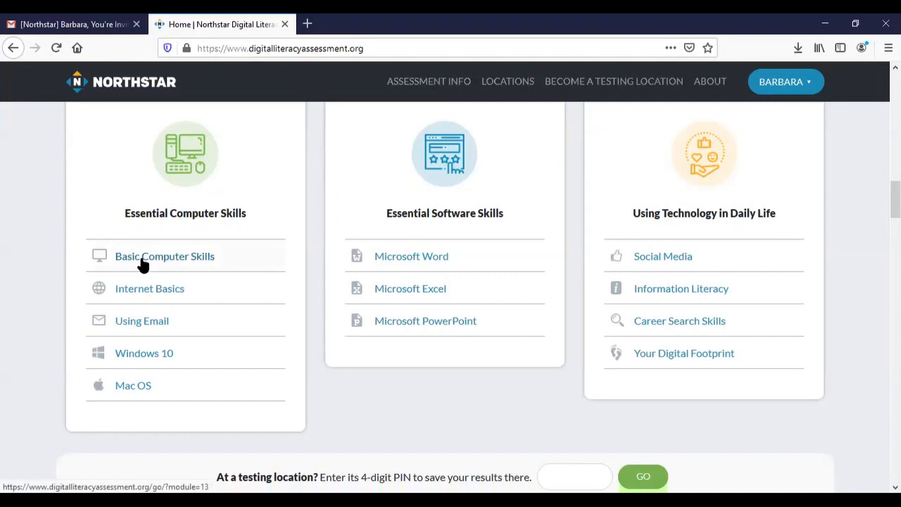
mouse_move(200, 259)
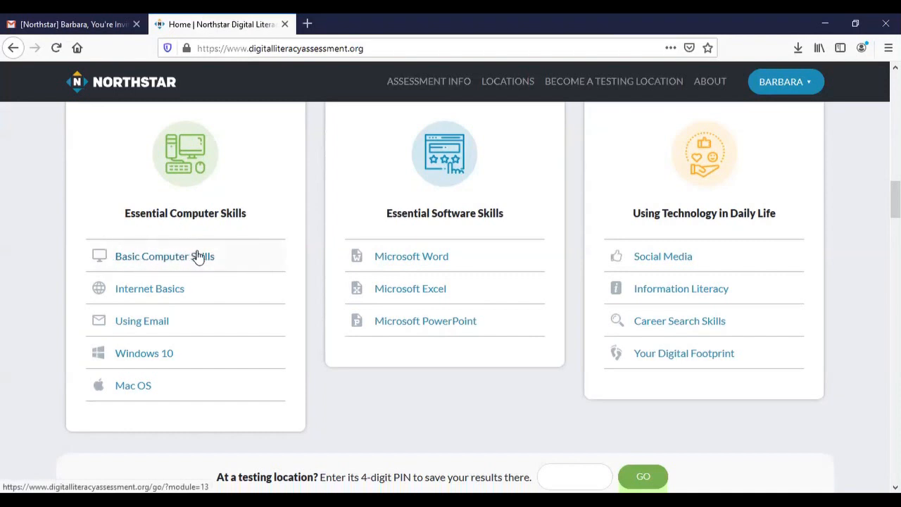
mouse_move(187, 262)
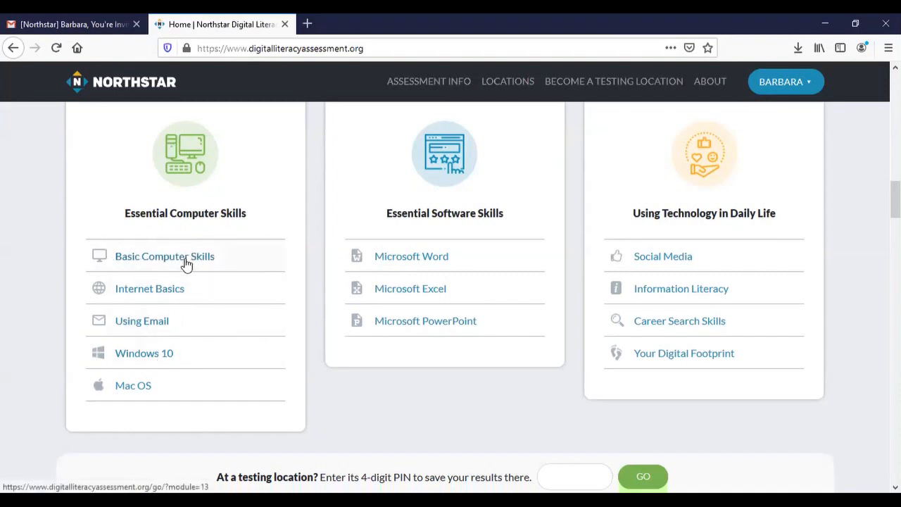
Start Basic Computer Skills and play, pause, and replay the audio-setup test music.
click(163, 256)
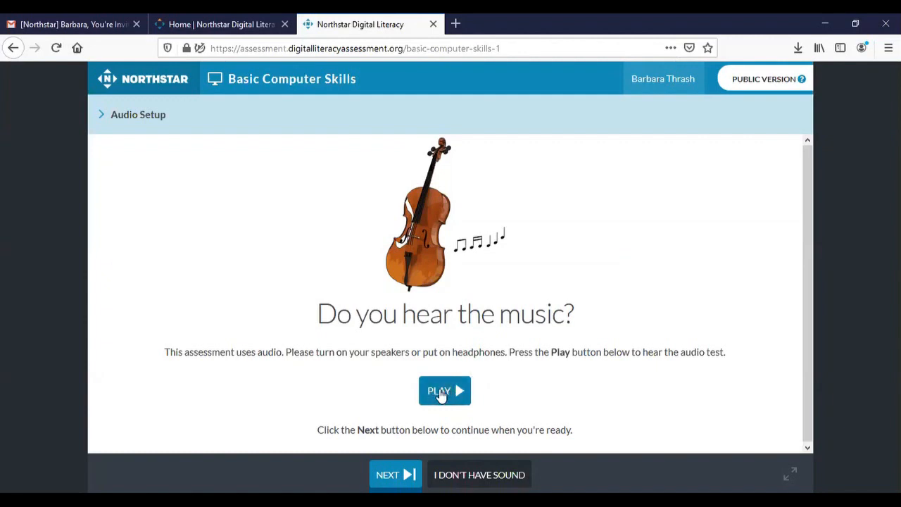
click(445, 392)
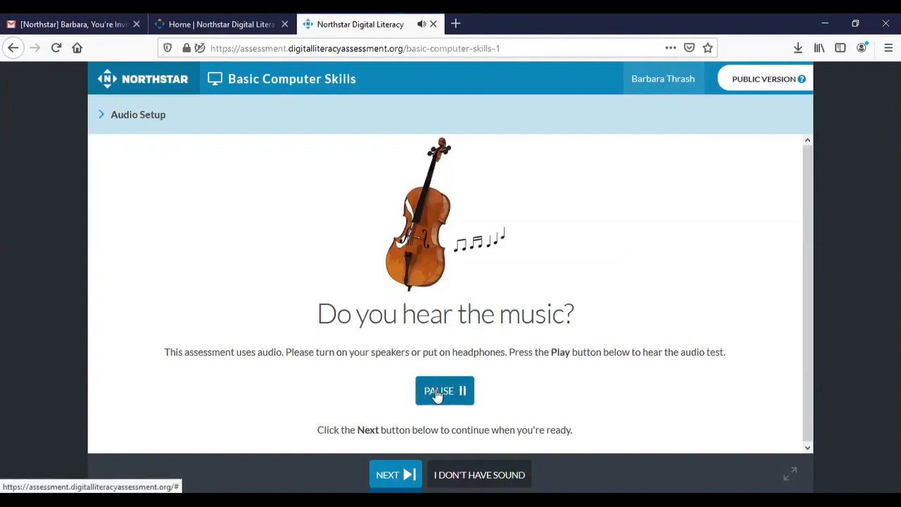
click(445, 392)
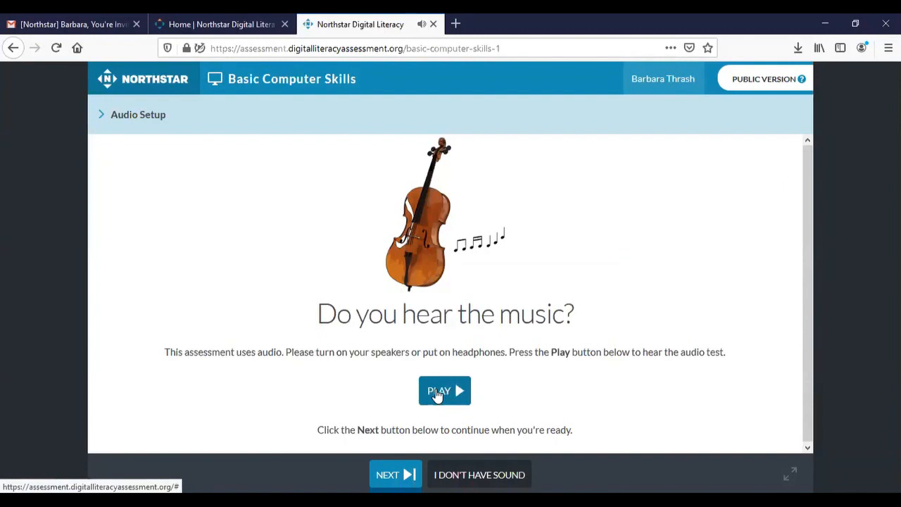
click(445, 392)
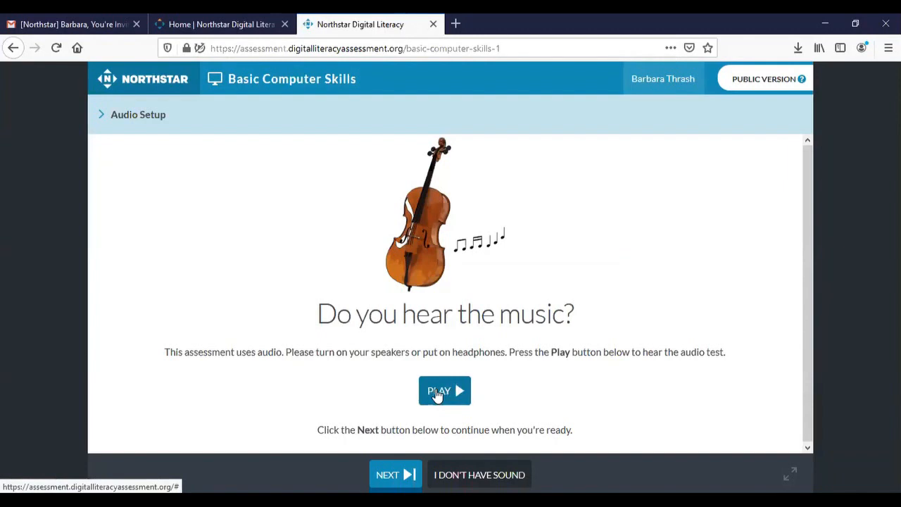
mouse_move(352, 389)
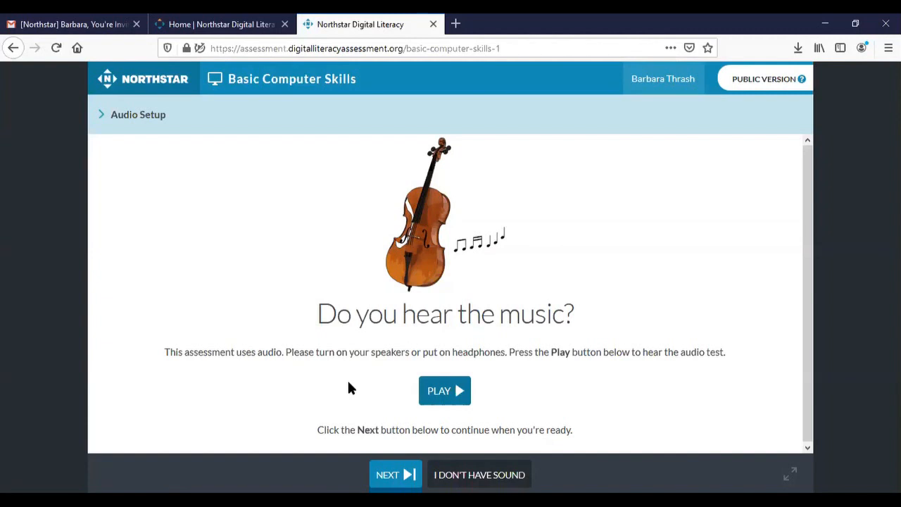
mouse_move(876, 346)
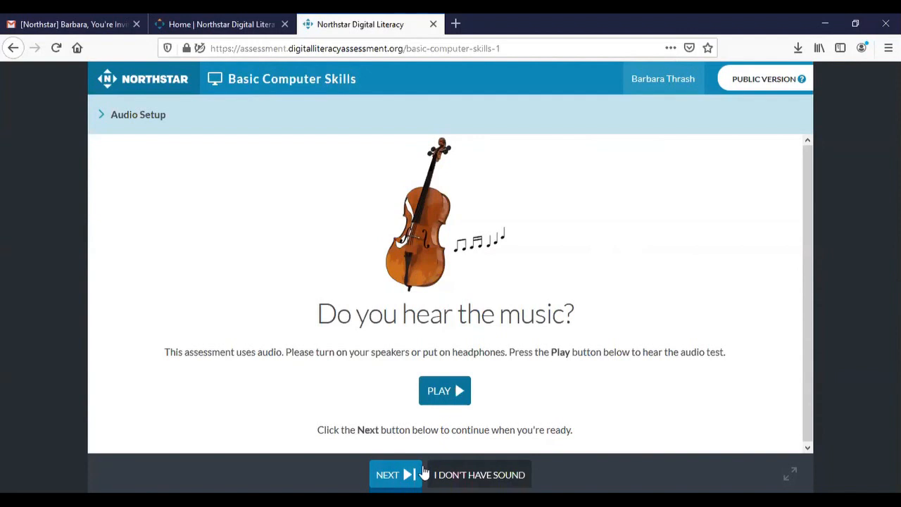
Continue past the audio check and pause the orientation video.
click(387, 475)
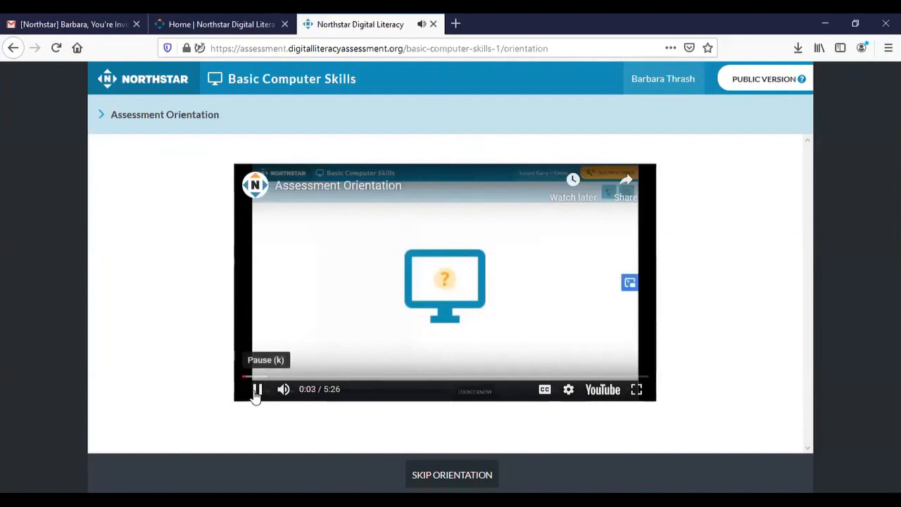
click(256, 389)
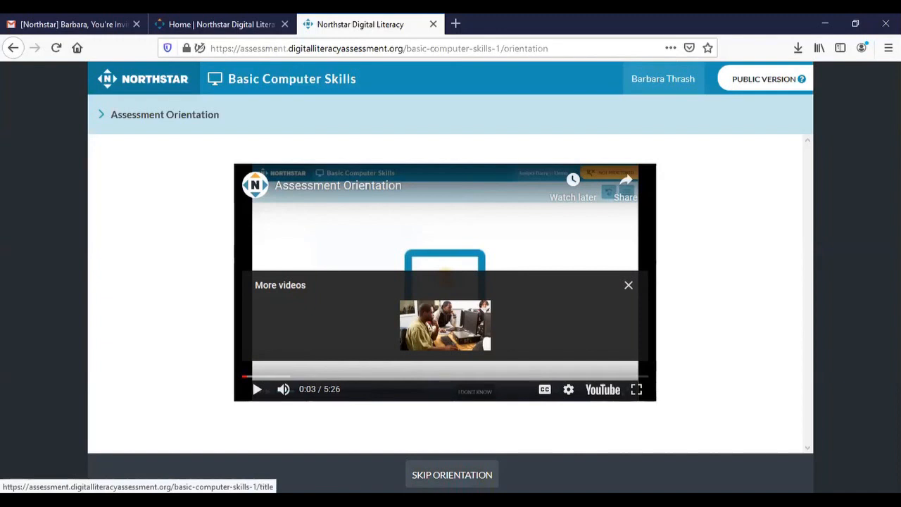
Skip the orientation to reach the 38-question start page.
click(450, 473)
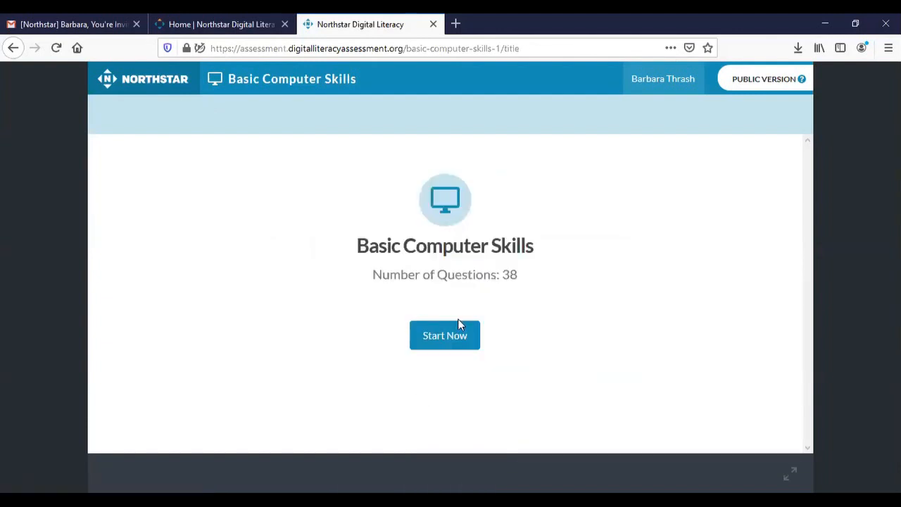
mouse_move(543, 303)
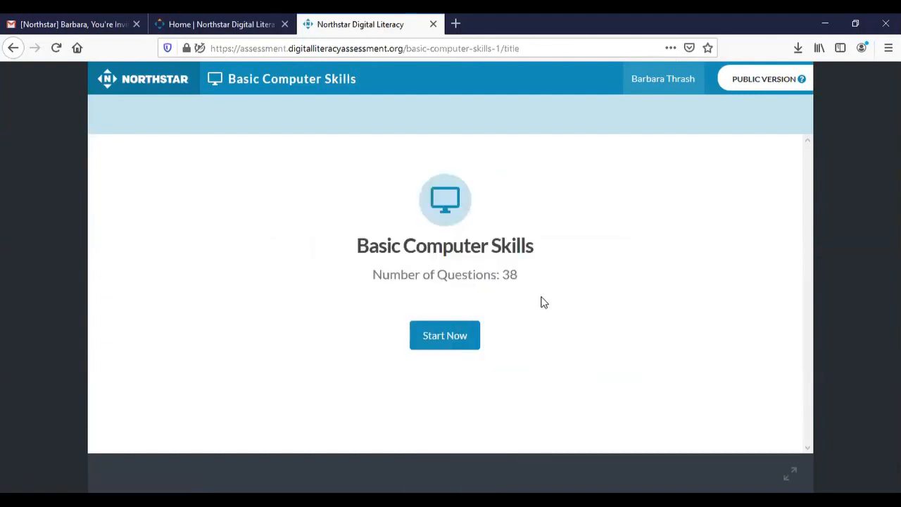
mouse_move(509, 290)
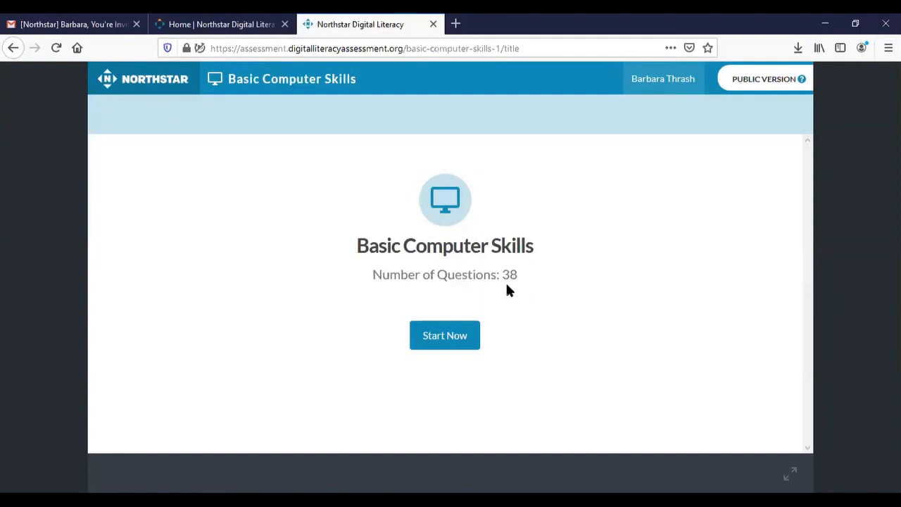
mouse_move(510, 281)
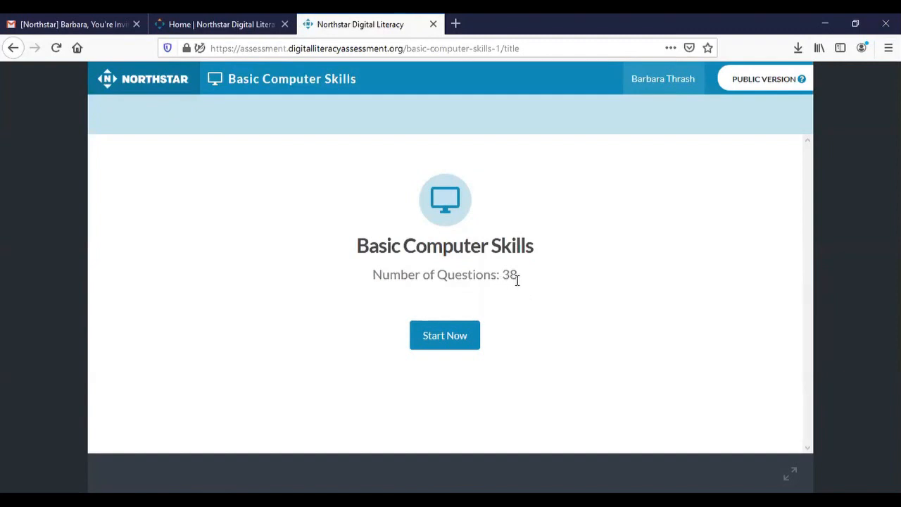
mouse_move(456, 316)
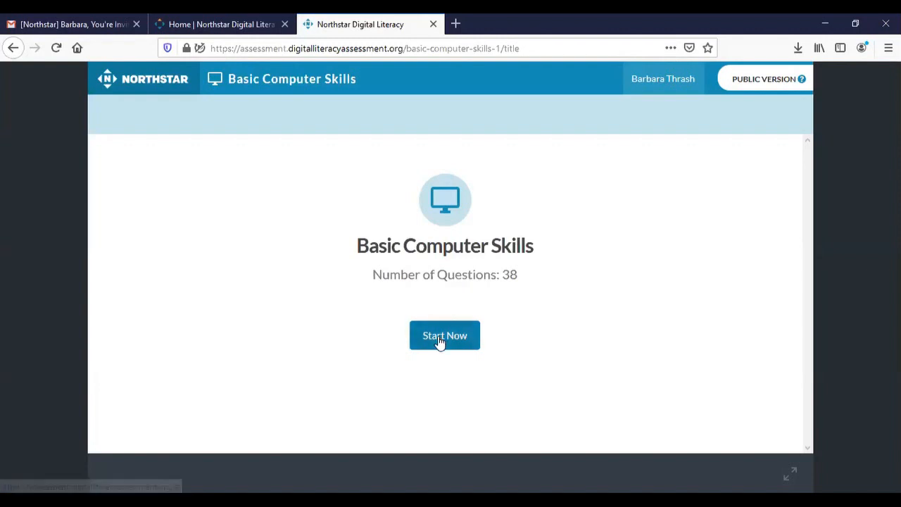
click(444, 335)
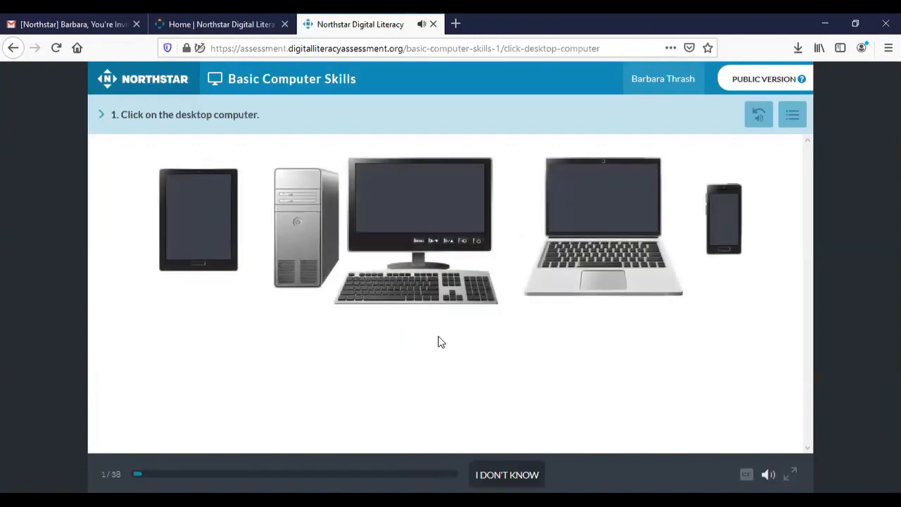
mouse_move(318, 389)
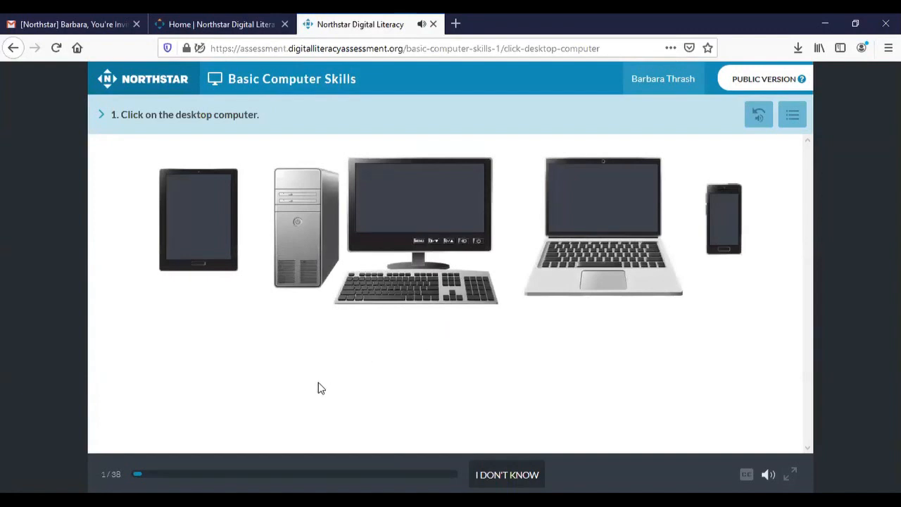
mouse_move(642, 386)
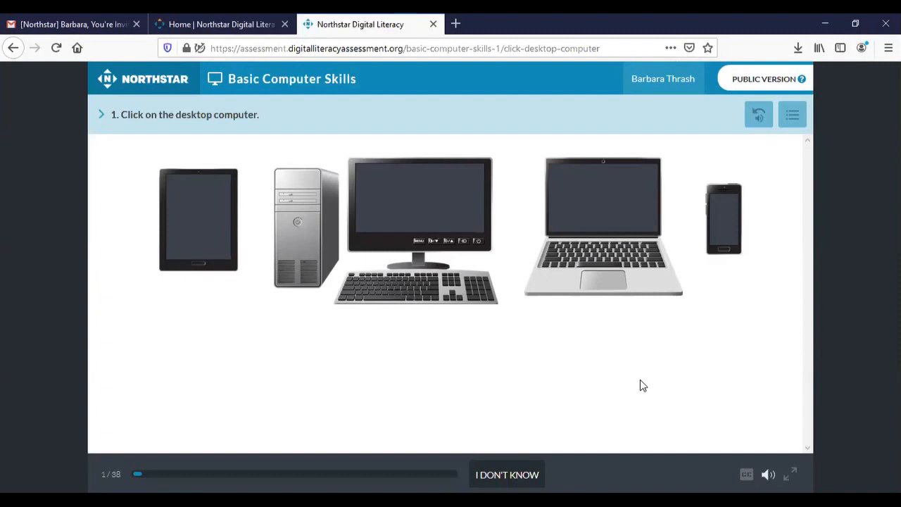
mouse_move(788, 235)
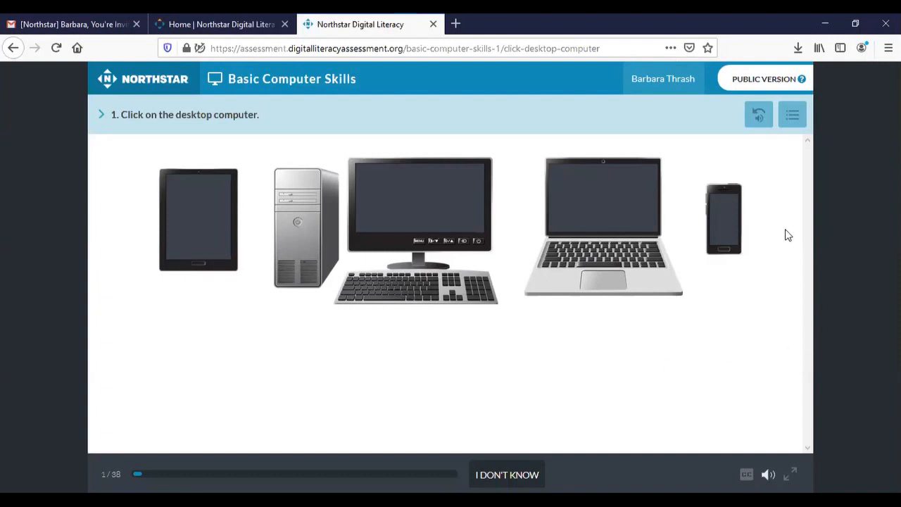
mouse_move(788, 177)
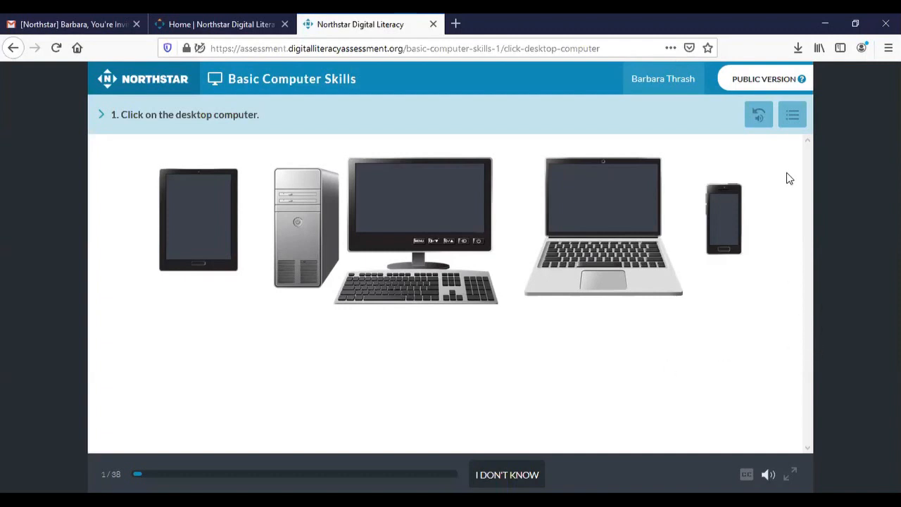
mouse_move(781, 167)
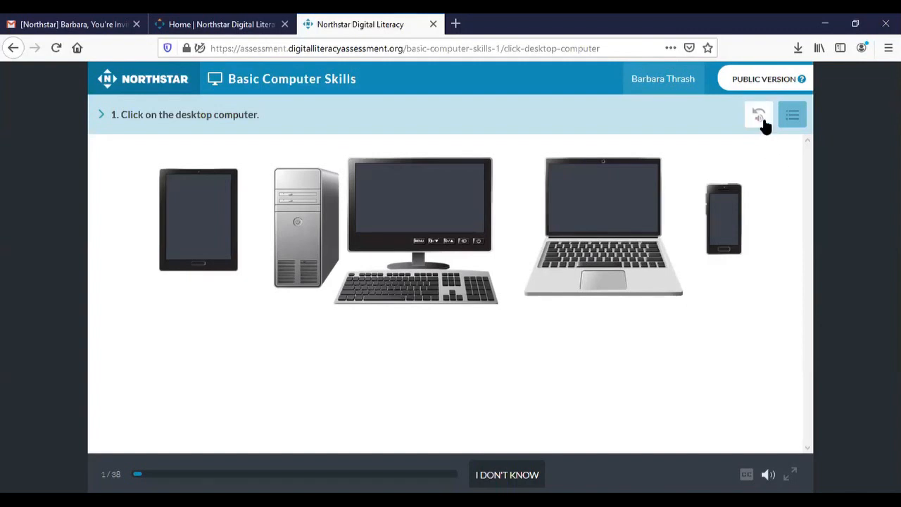
mouse_move(759, 116)
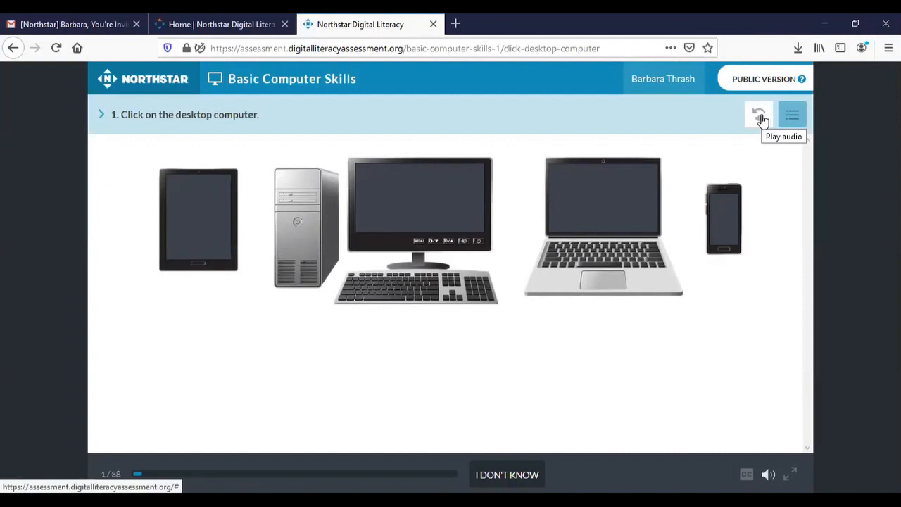
click(757, 114)
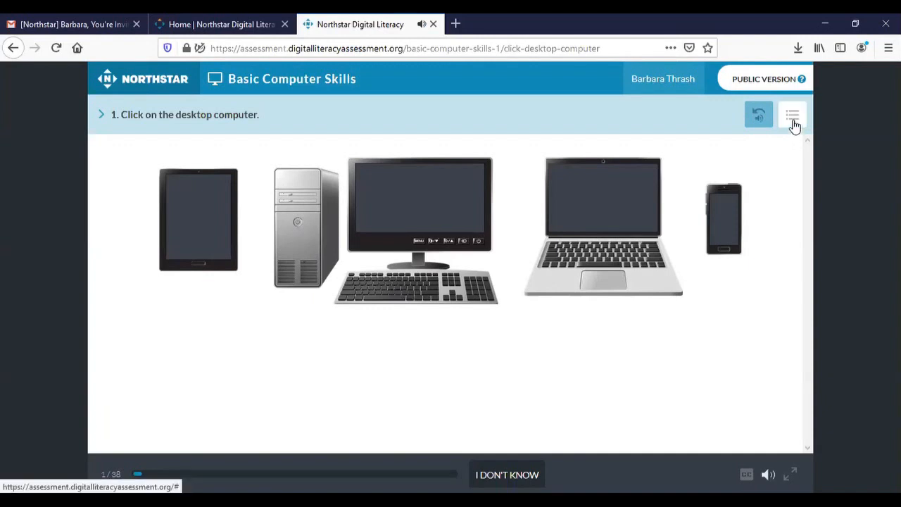
mouse_move(793, 116)
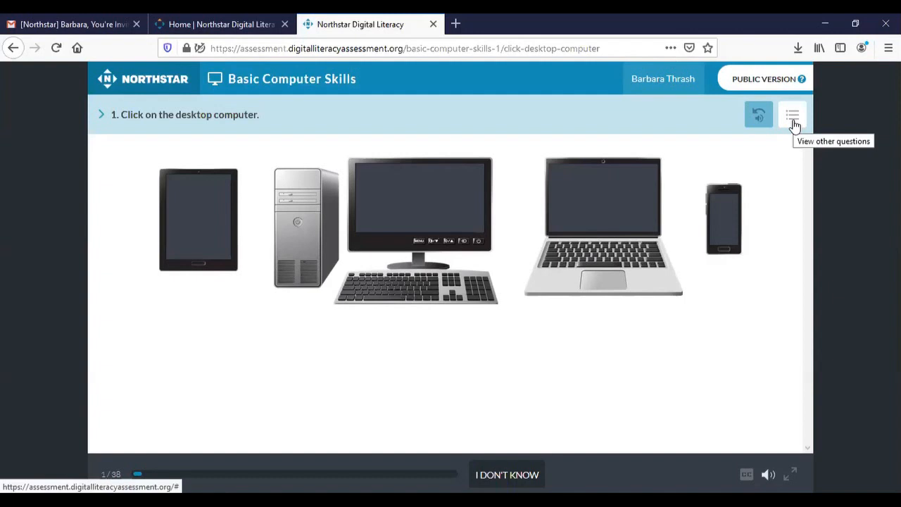
Review the full 38-question list from Desktop computer to WiFi icon, then close it.
click(793, 115)
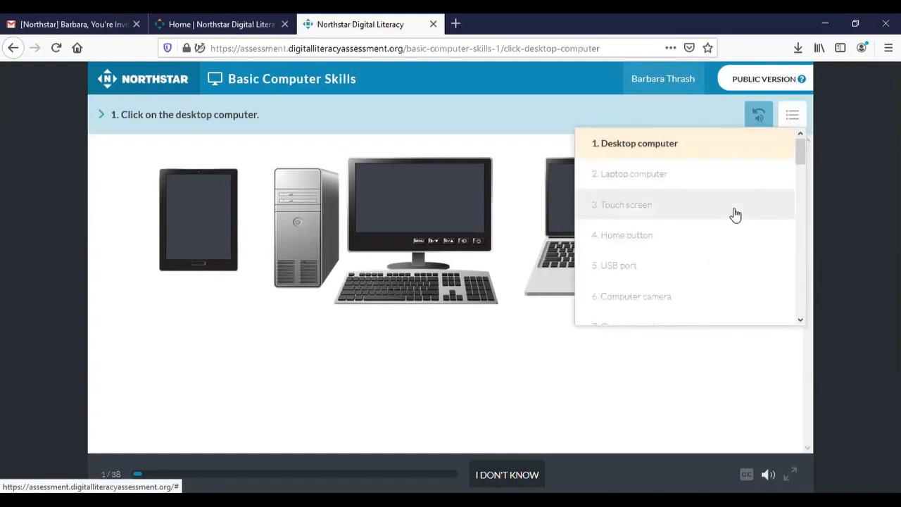
scroll(down, 3)
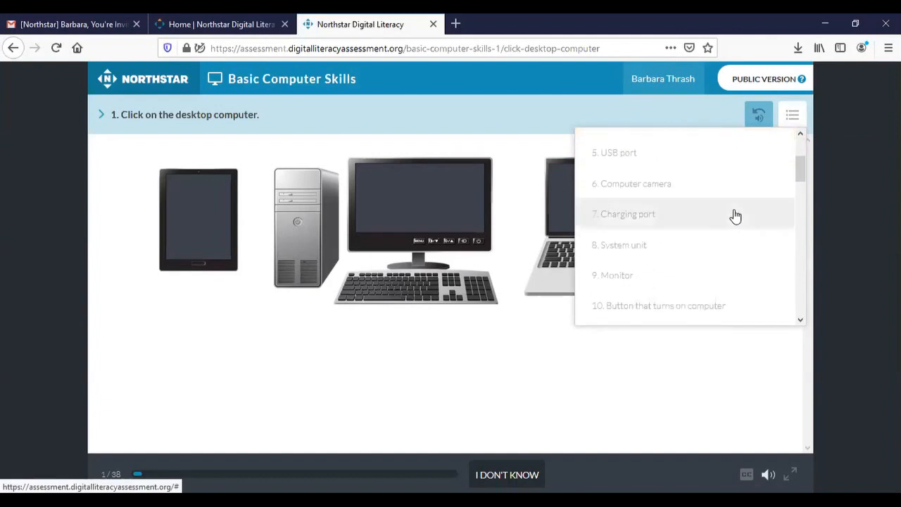
scroll(down, 3)
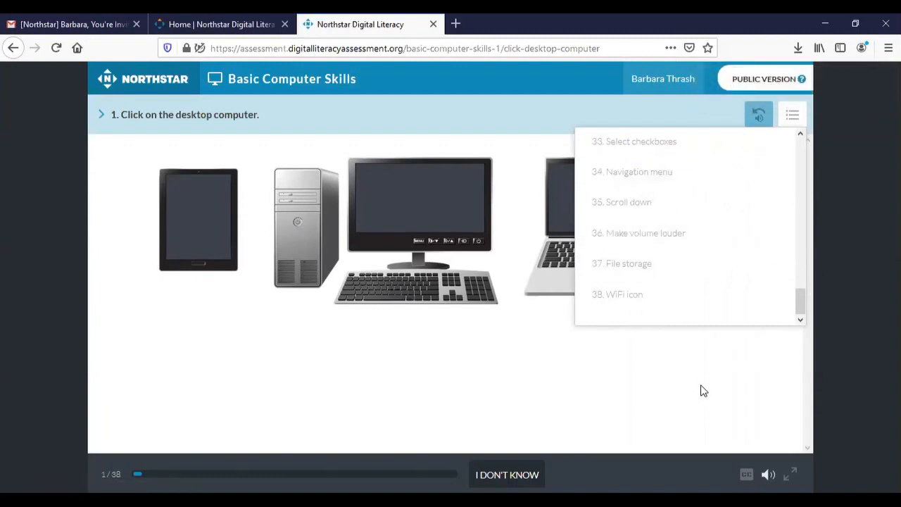
click(792, 114)
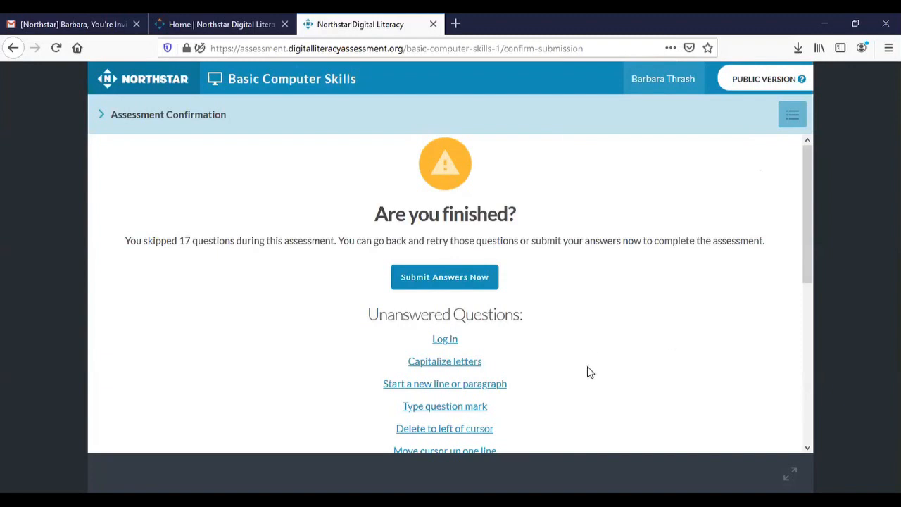
Scroll through the Unanswered Questions list on the 17-skipped confirmation page.
scroll(down, 3)
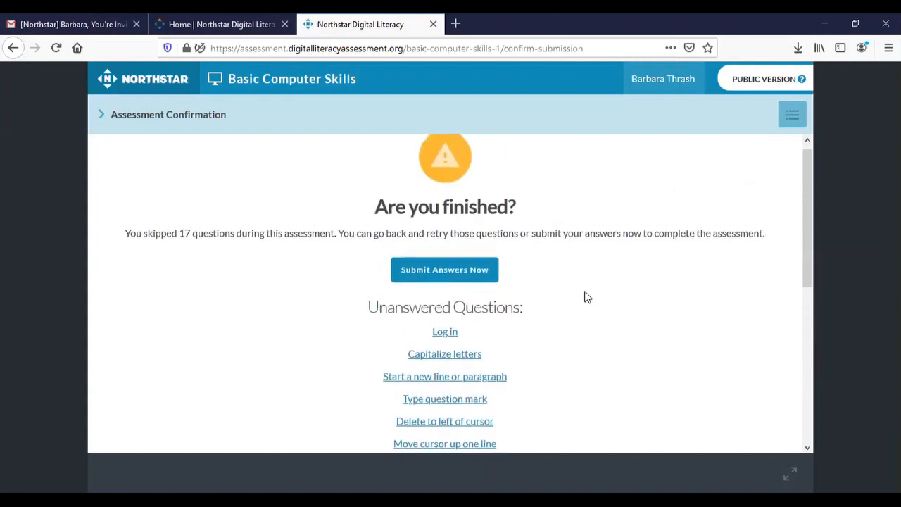
mouse_move(445, 355)
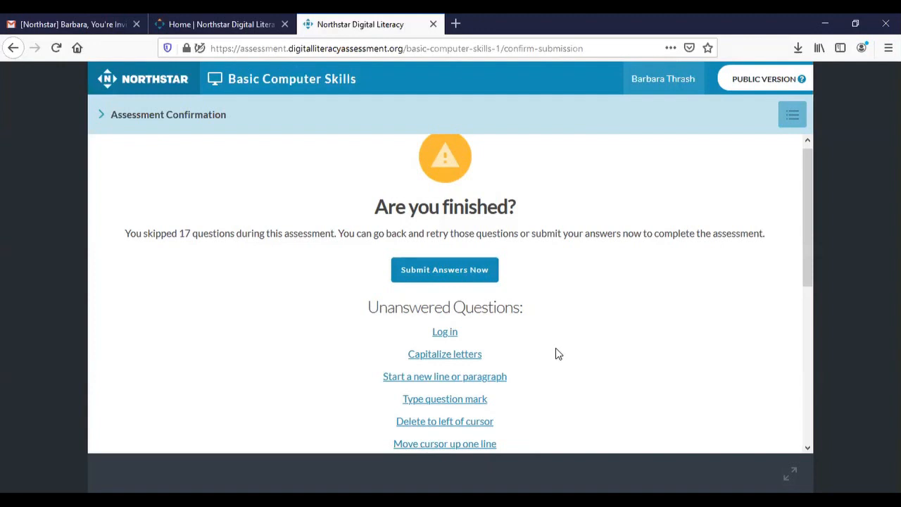
scroll(down, 3)
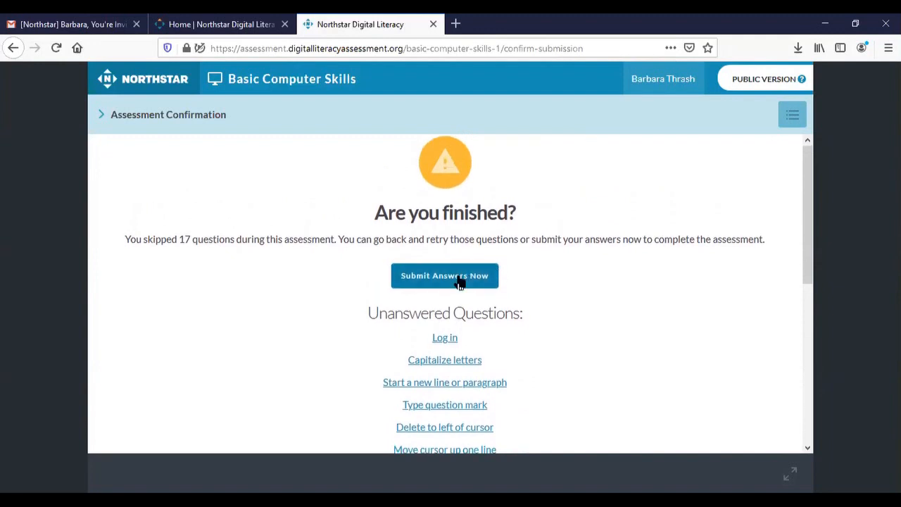
Submit the answers and review the results: 55.6%, not passed, 19 of 38 correct.
click(445, 275)
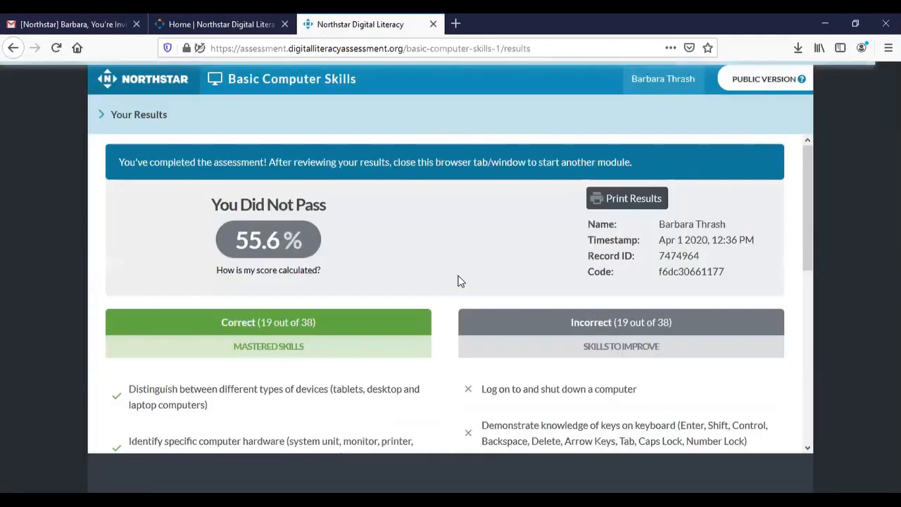
mouse_move(312, 263)
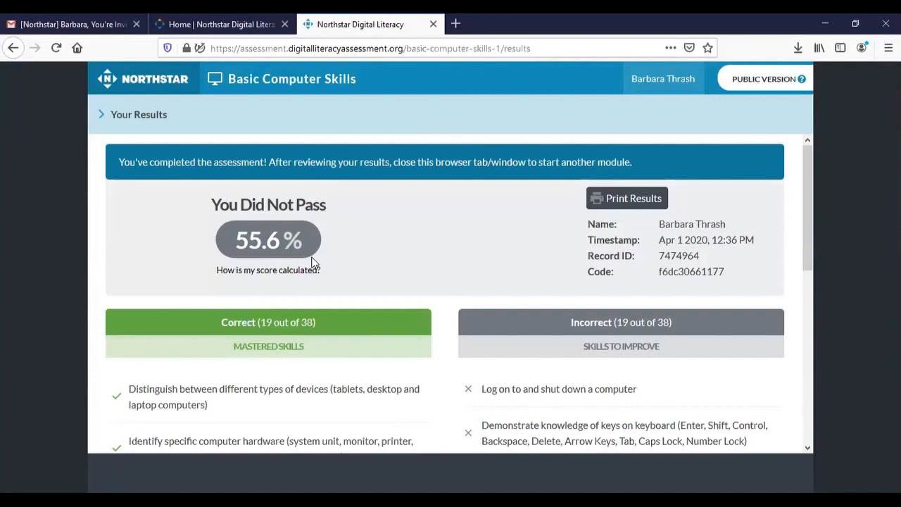
mouse_move(365, 228)
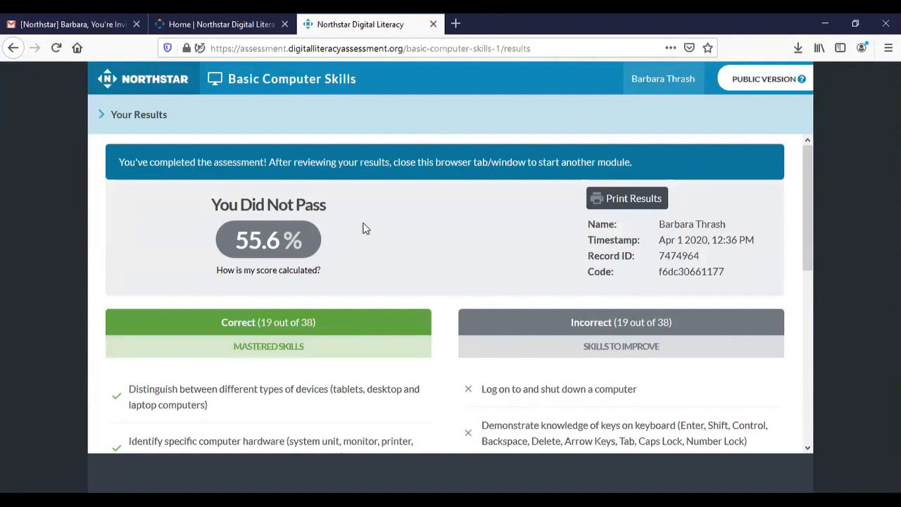
mouse_move(364, 233)
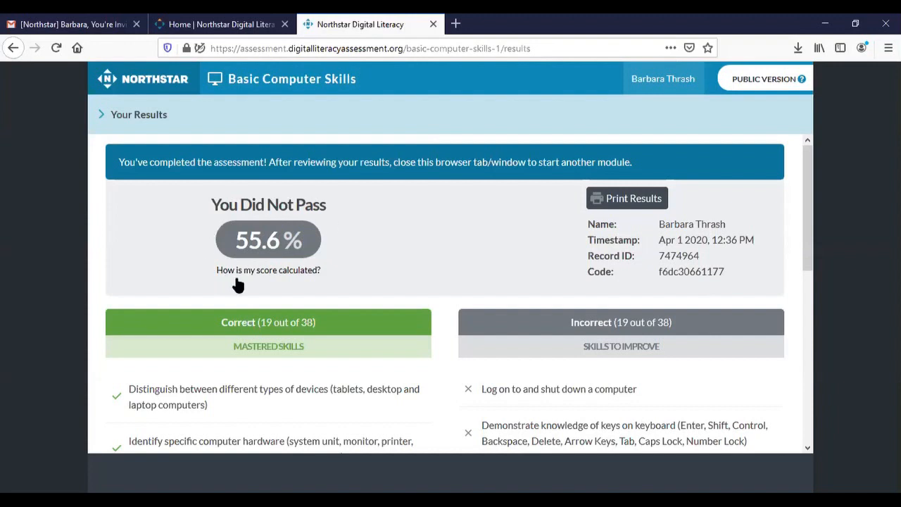
mouse_move(399, 268)
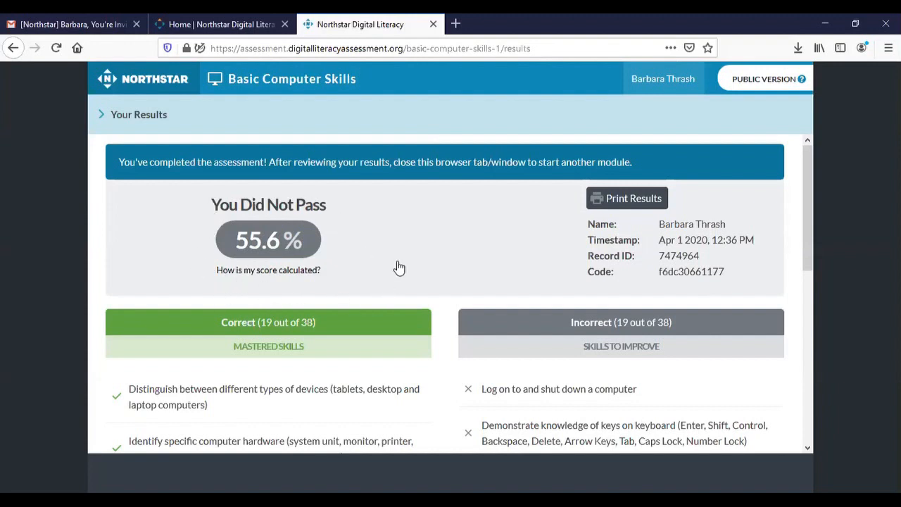
mouse_move(401, 259)
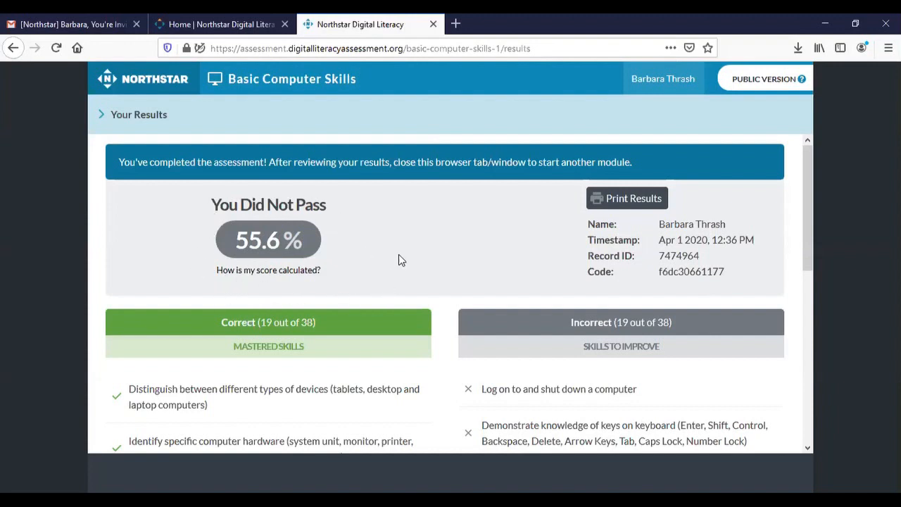
scroll(down, 3)
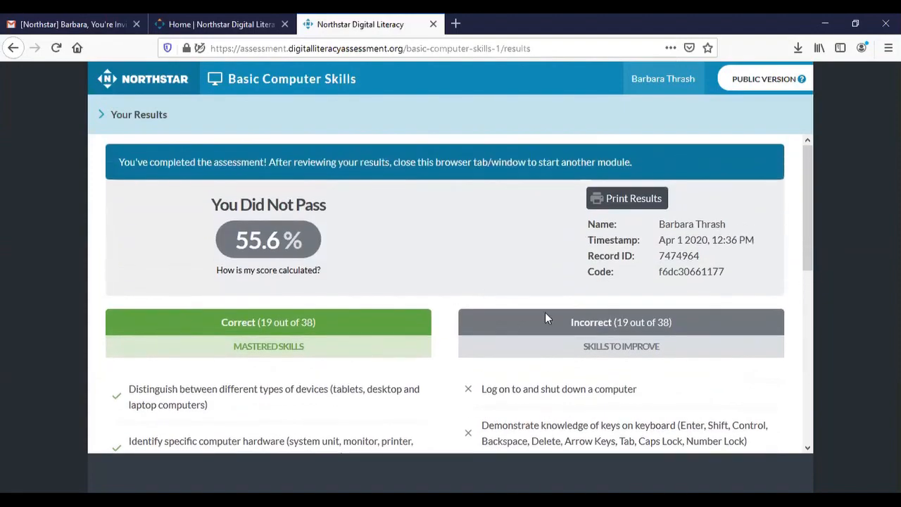
scroll(down, 3)
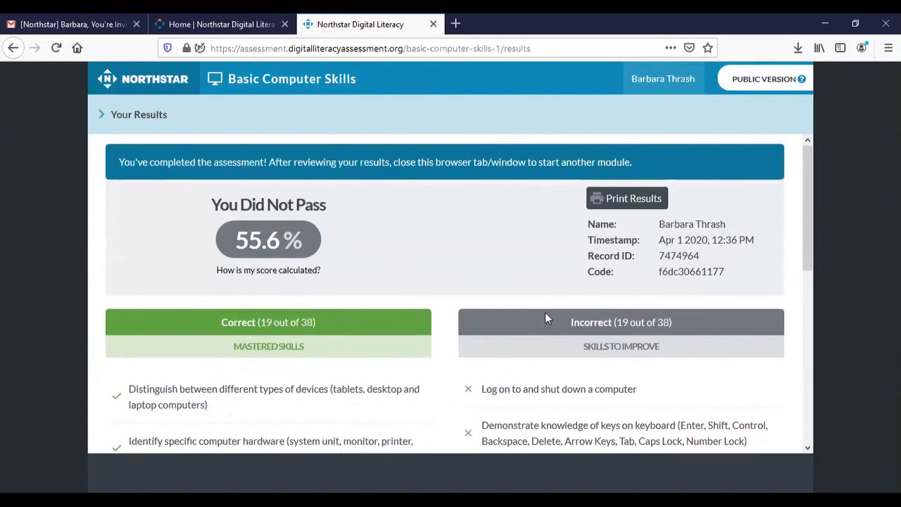
mouse_move(475, 236)
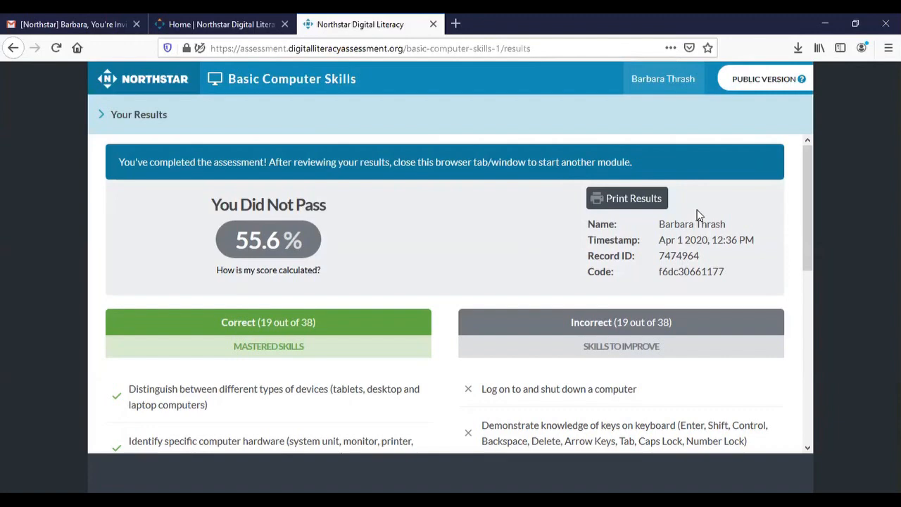
mouse_move(470, 105)
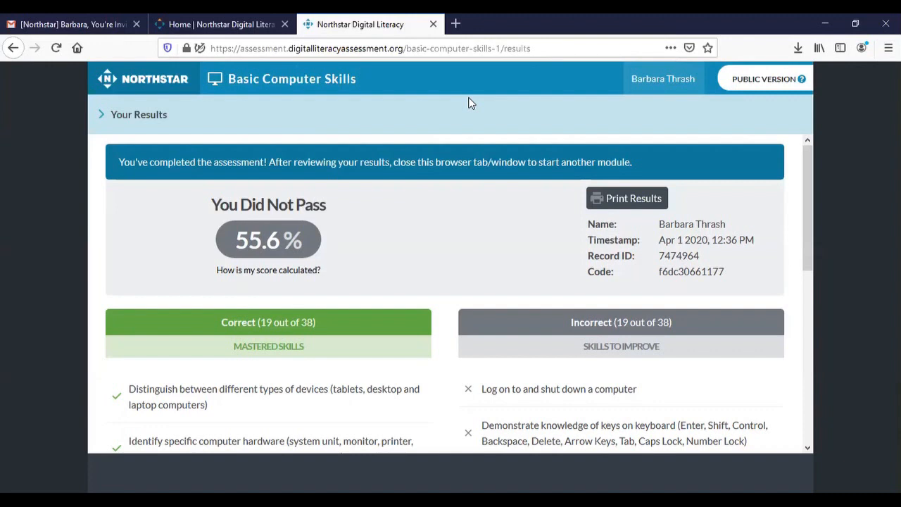
mouse_move(340, 73)
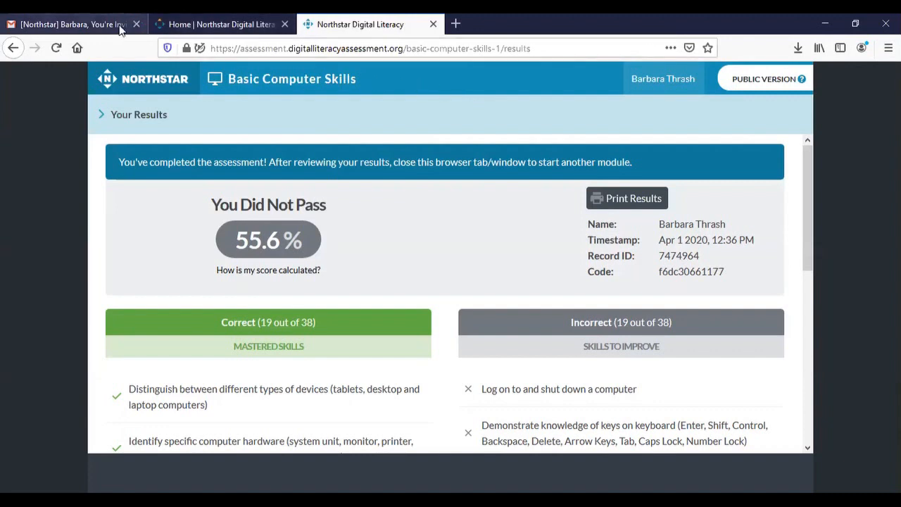
mouse_move(221, 24)
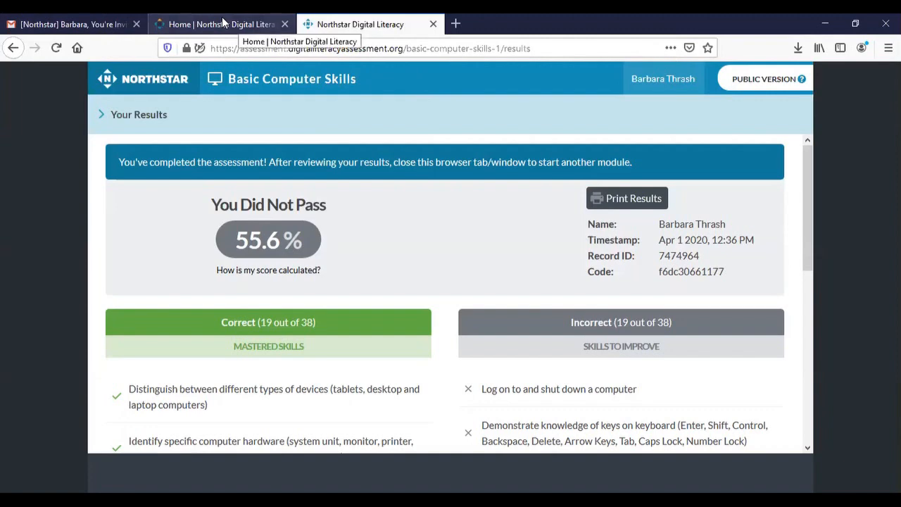
click(218, 24)
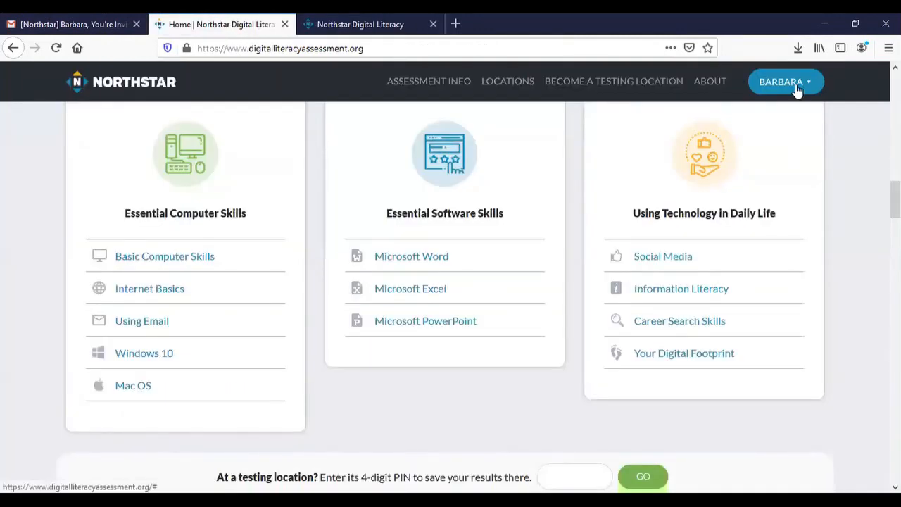
click(781, 80)
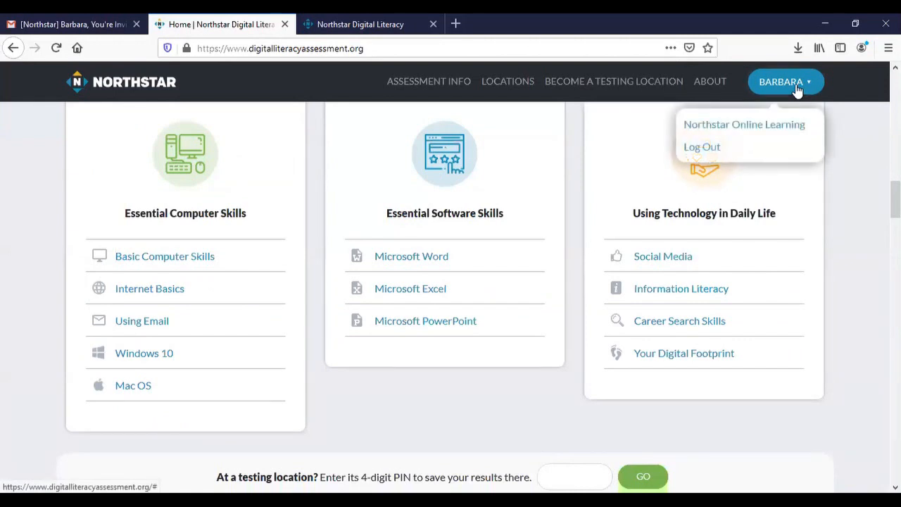
mouse_move(745, 92)
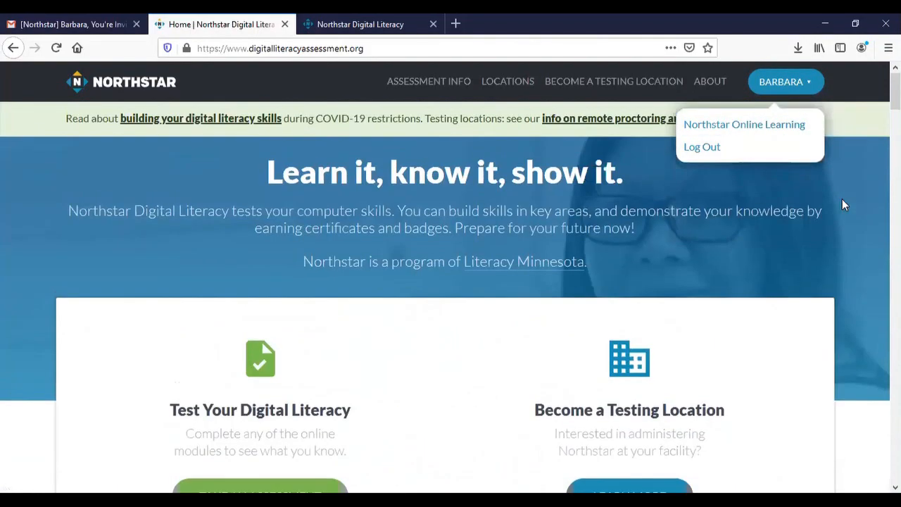
scroll(down, 3)
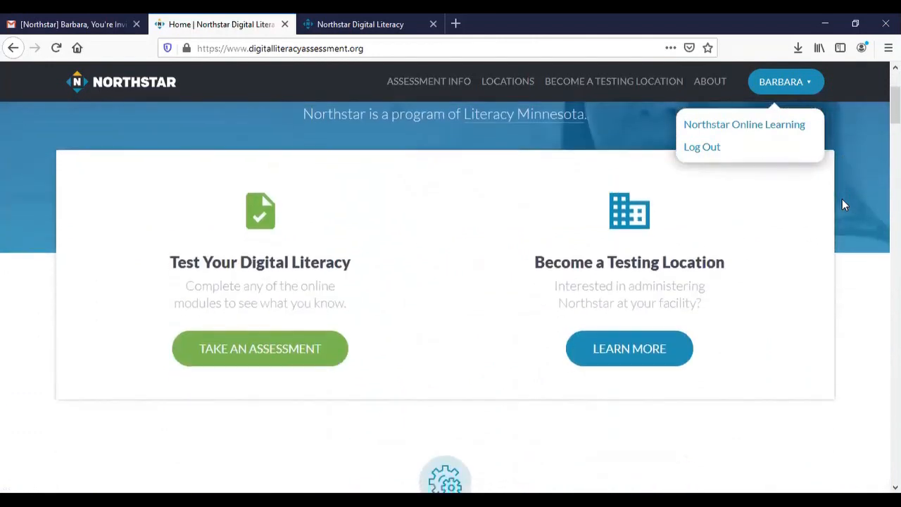
mouse_move(827, 80)
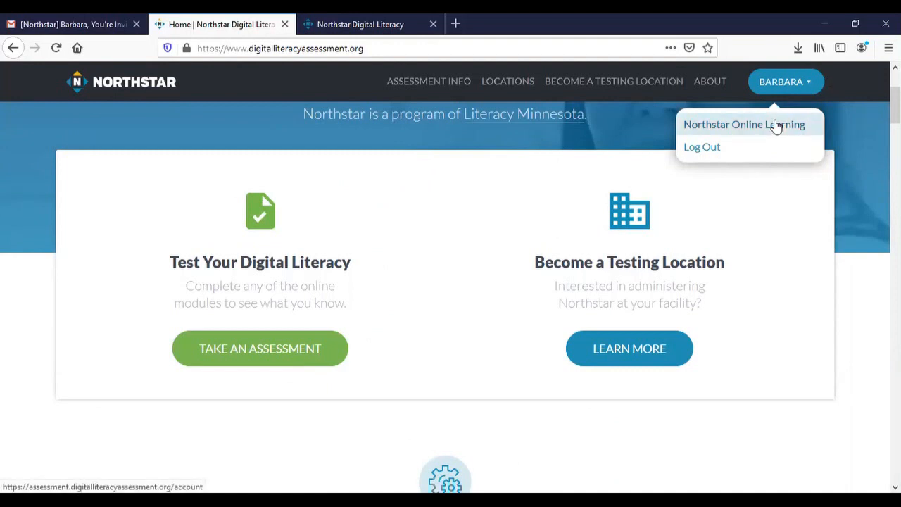
mouse_move(739, 127)
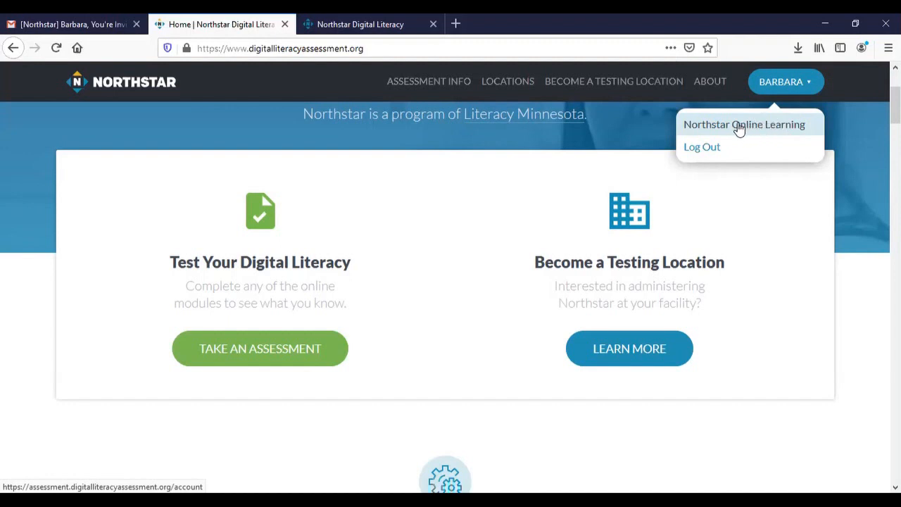
mouse_move(772, 132)
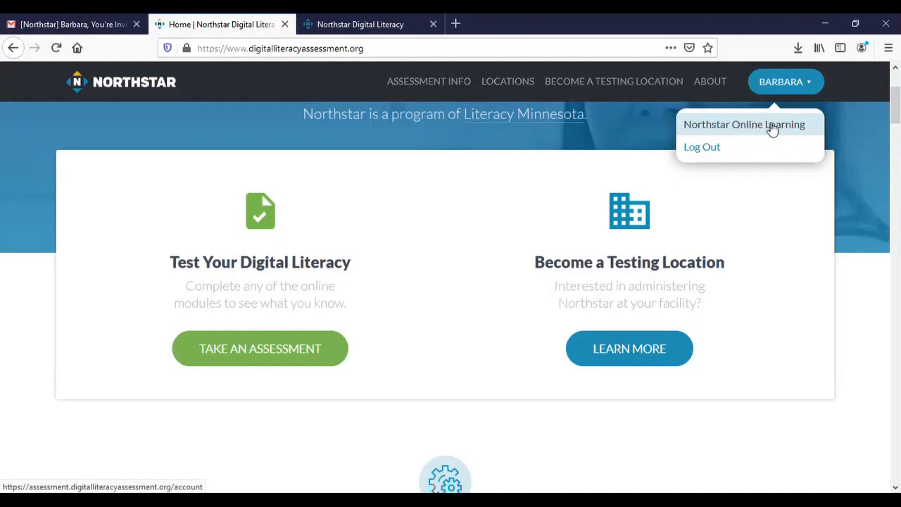
mouse_move(786, 88)
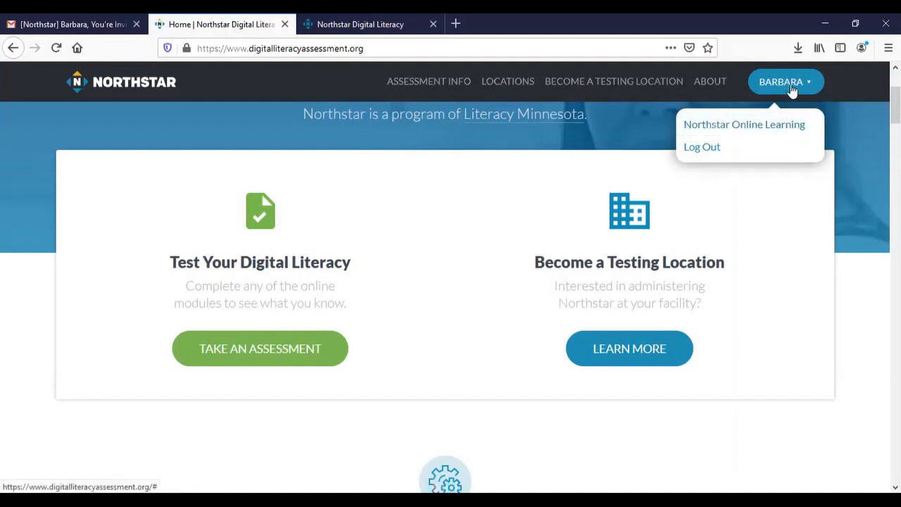
mouse_move(781, 83)
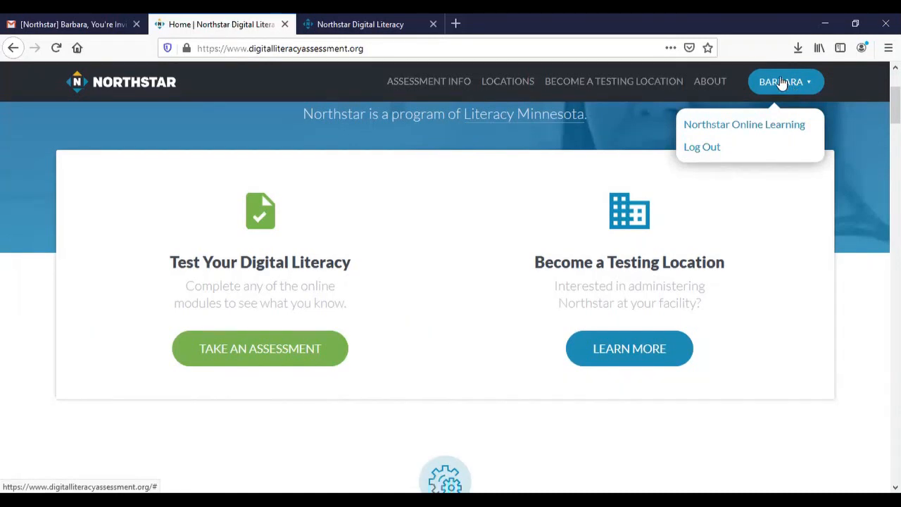
mouse_move(805, 87)
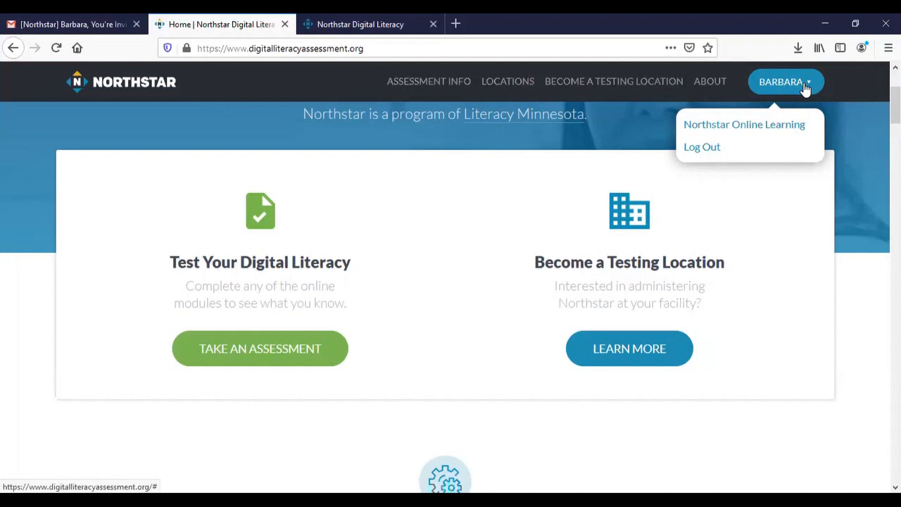
mouse_move(743, 124)
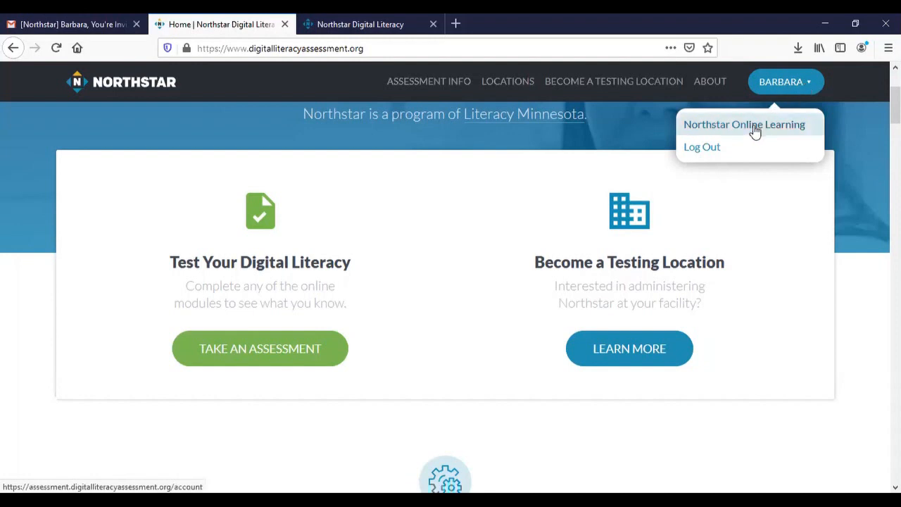
Go to the Northstar Online Learning dashboard showing Basic Computer Skills at 55.6%.
click(744, 124)
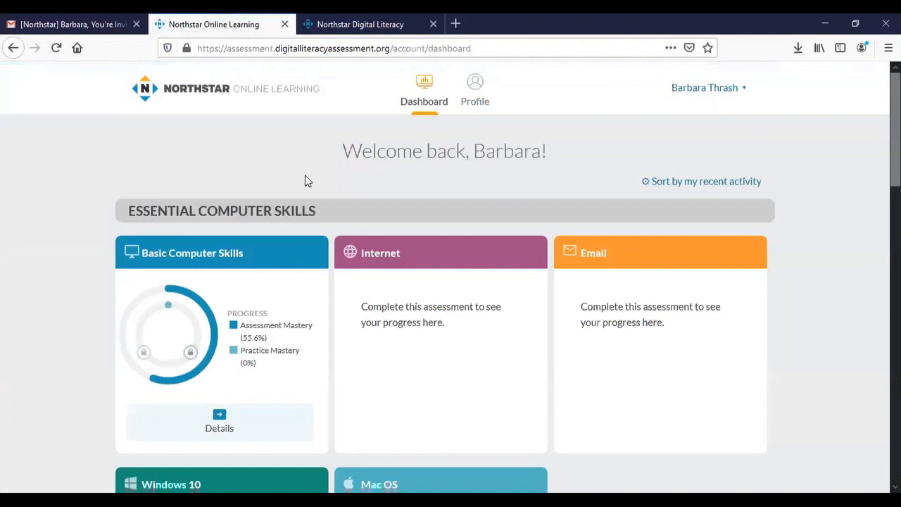
scroll(down, 3)
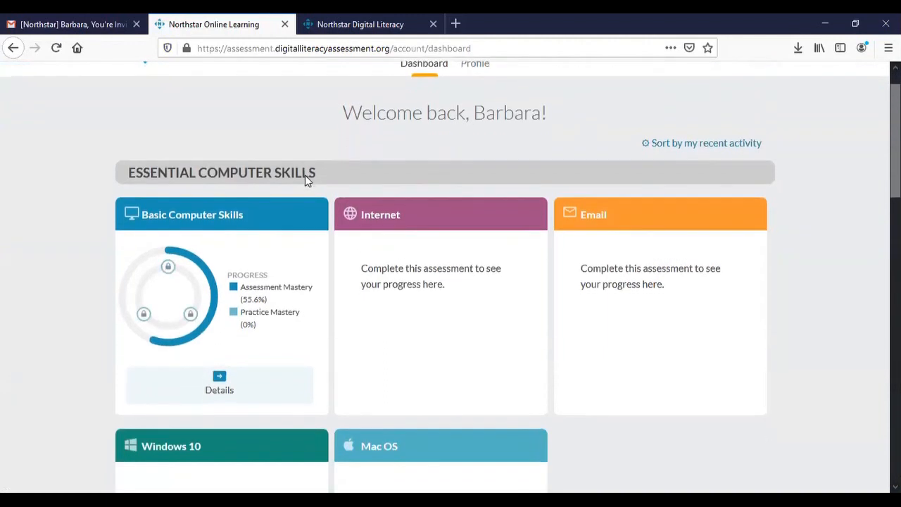
mouse_move(219, 273)
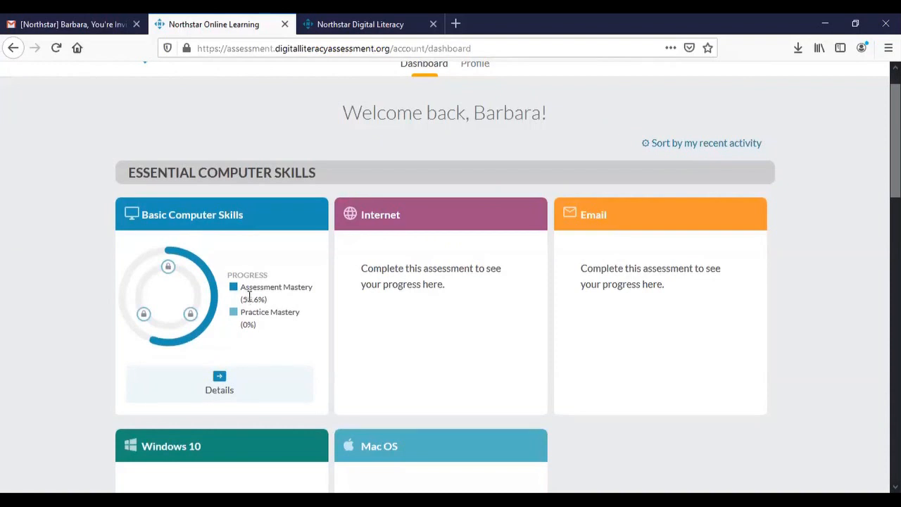
mouse_move(273, 304)
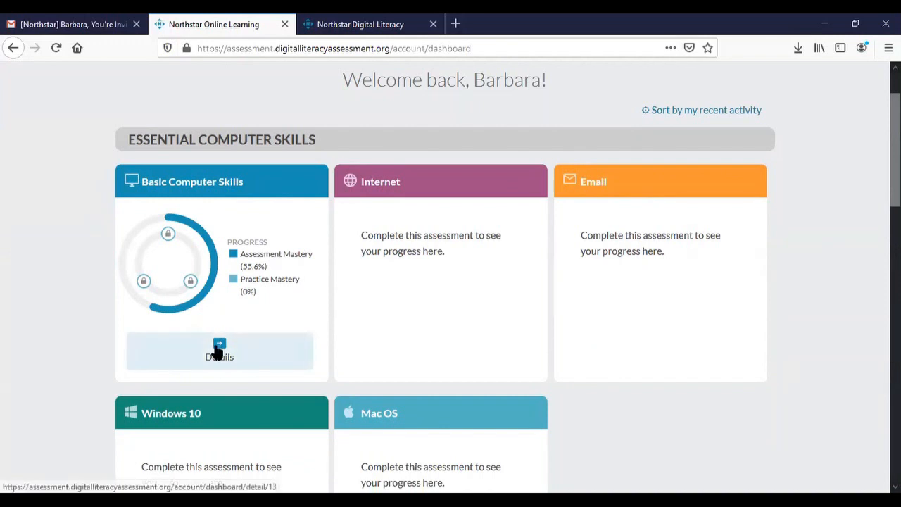
Open the Basic Computer Skills details listing its practice lessons.
click(219, 350)
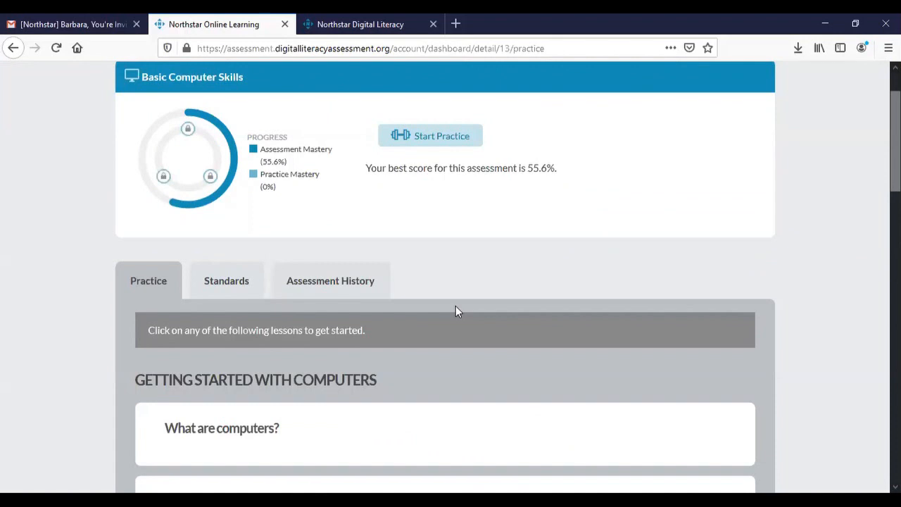
mouse_move(149, 281)
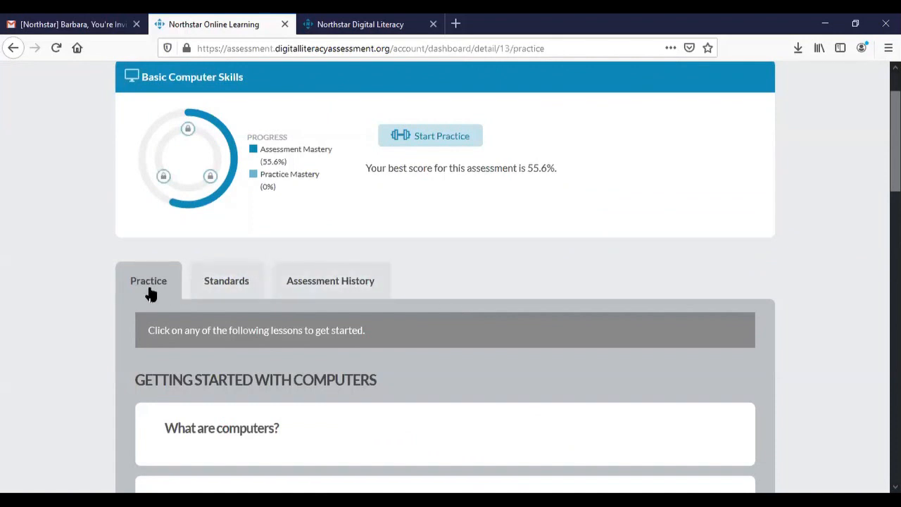
mouse_move(149, 287)
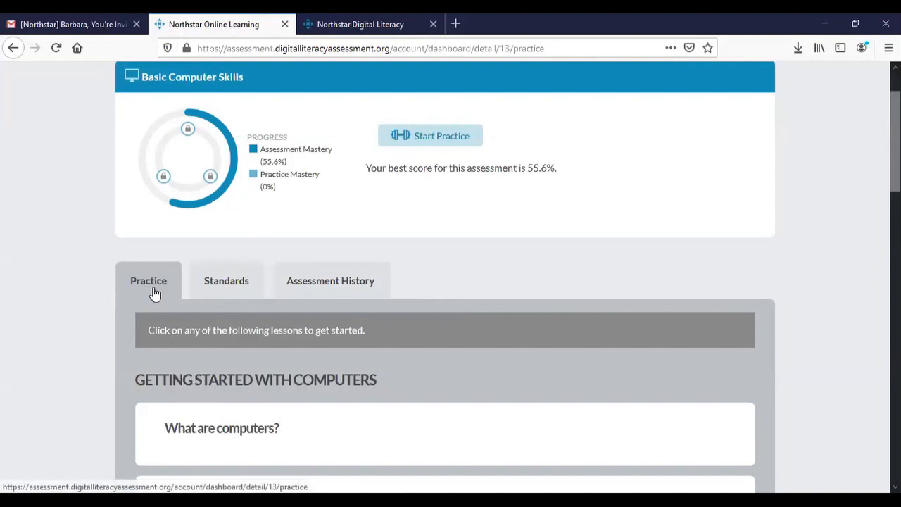
scroll(down, 3)
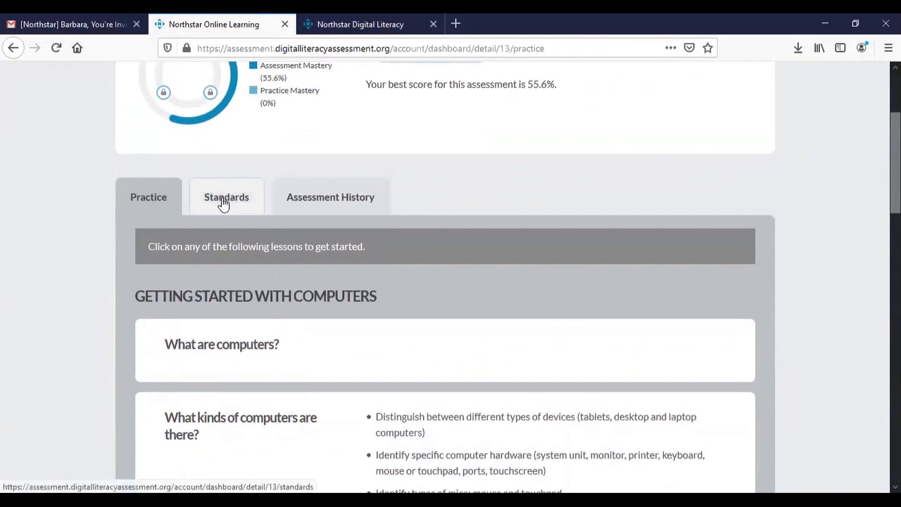
Review the Standards list to see which Basic Computer Skills standards passed or need improvement.
click(225, 197)
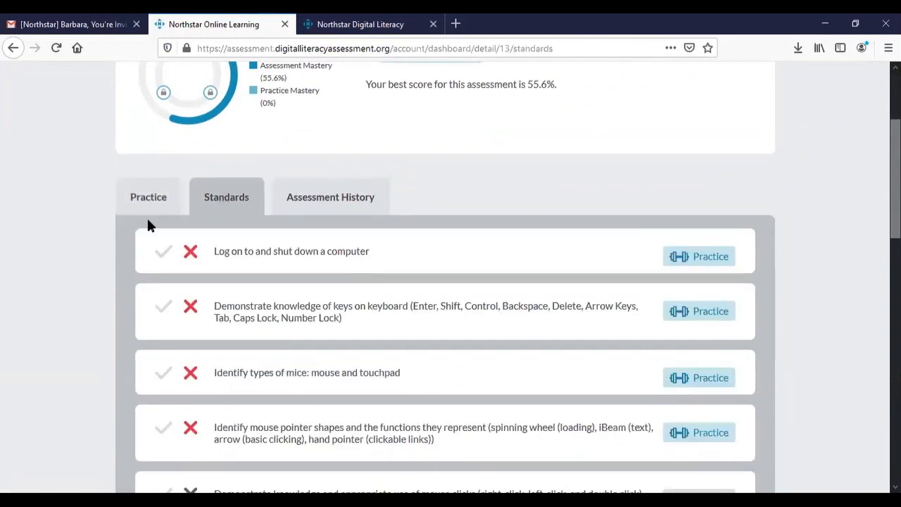
mouse_move(105, 264)
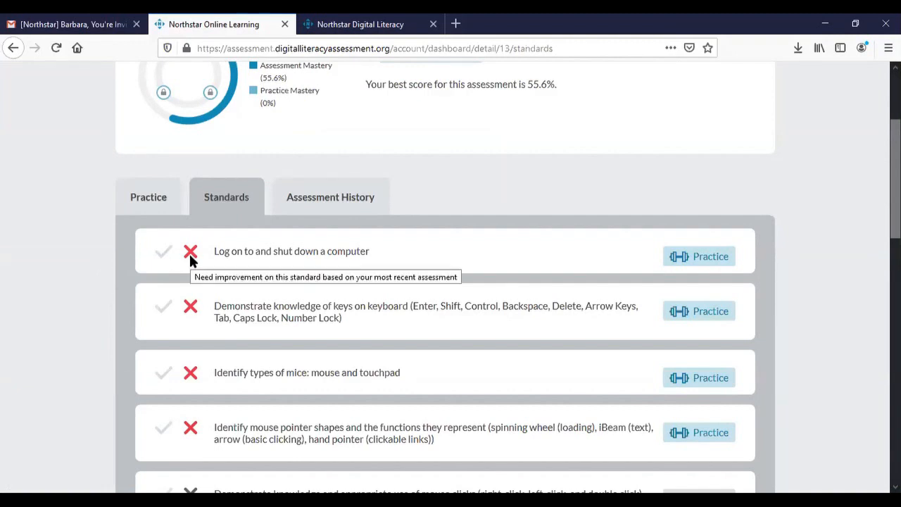
scroll(down, 3)
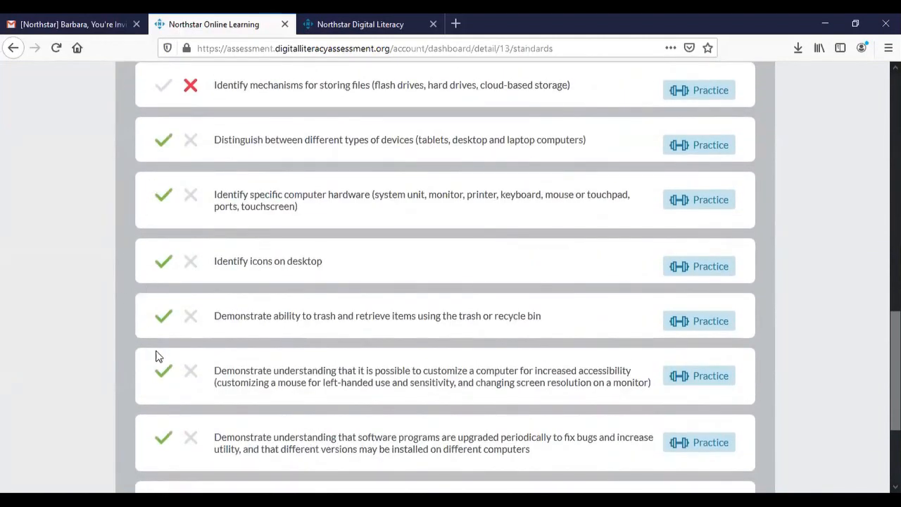
mouse_move(757, 385)
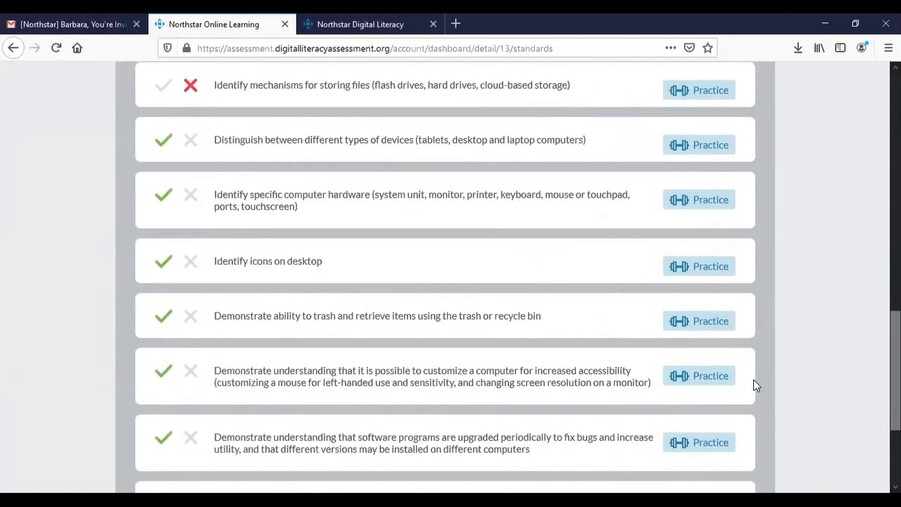
mouse_move(752, 386)
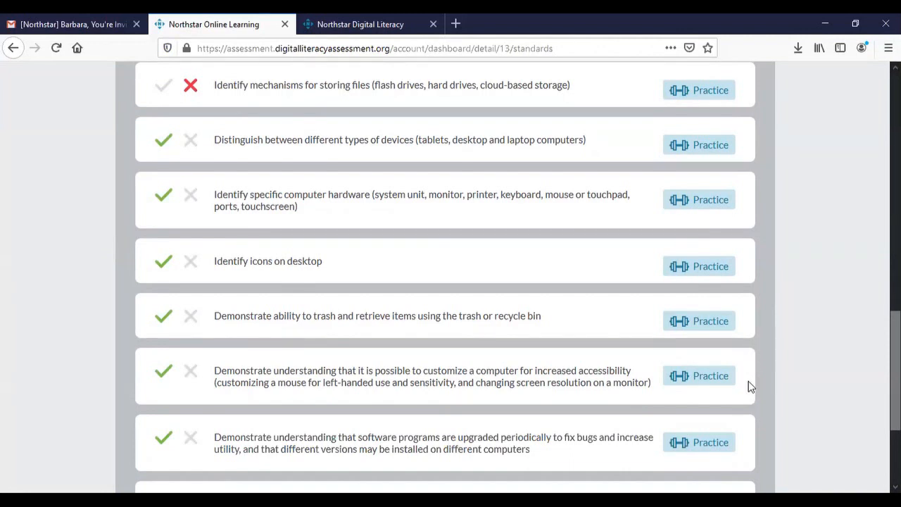
scroll(down, 3)
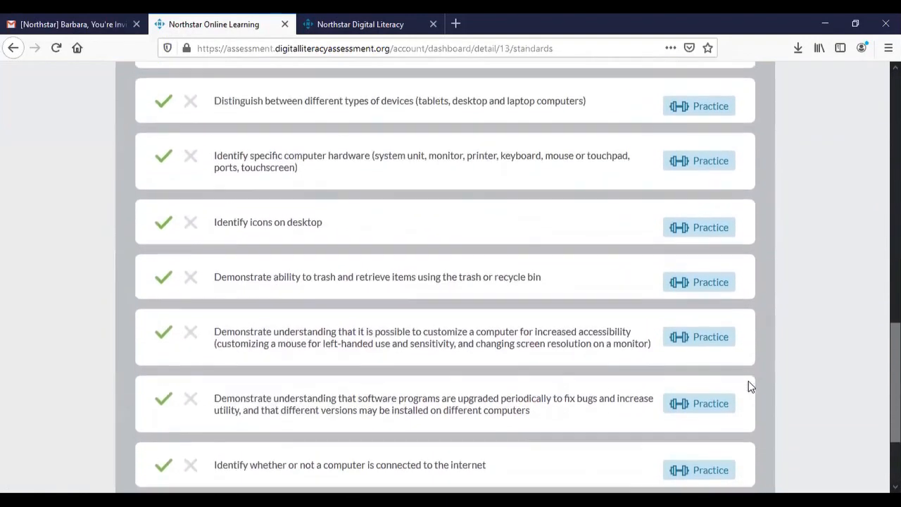
scroll(up, 3)
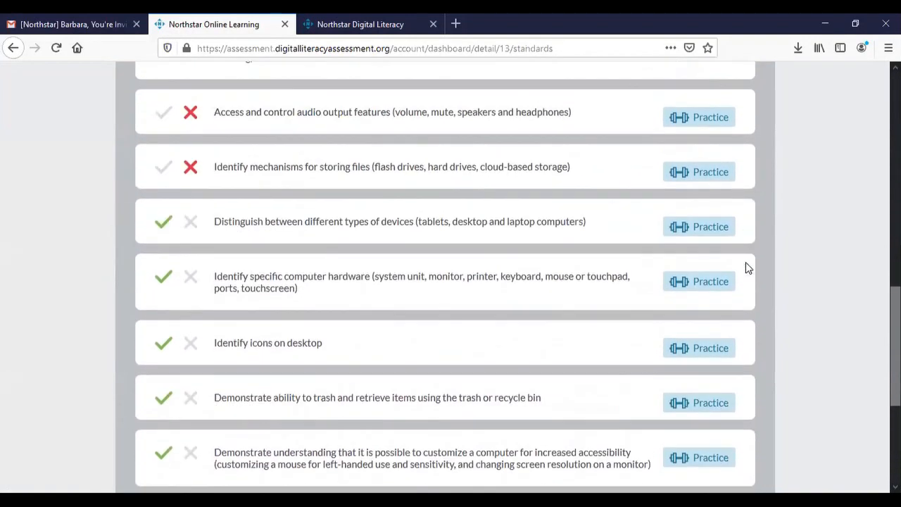
scroll(down, 3)
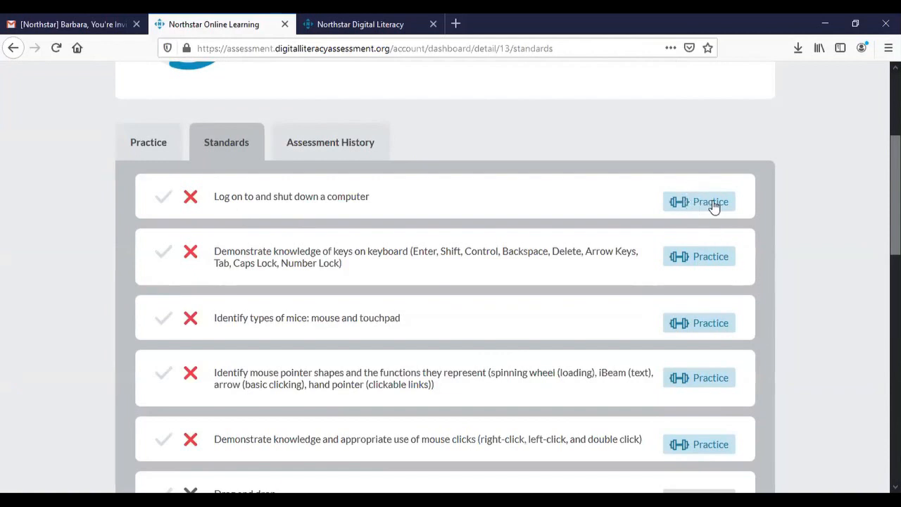
mouse_move(526, 118)
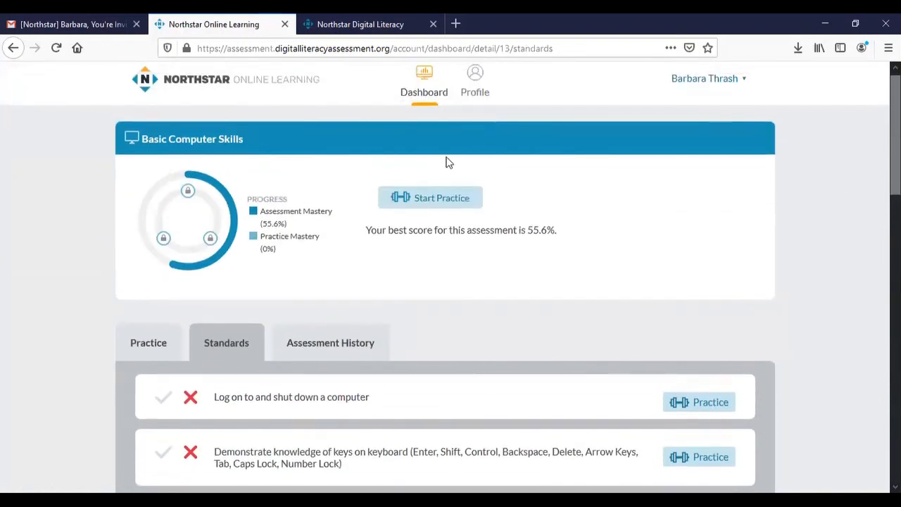
mouse_move(443, 202)
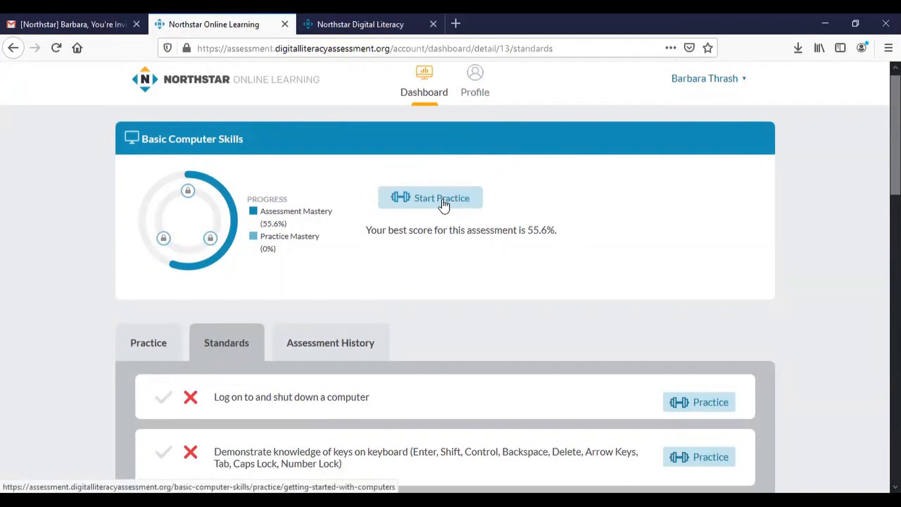
mouse_move(556, 225)
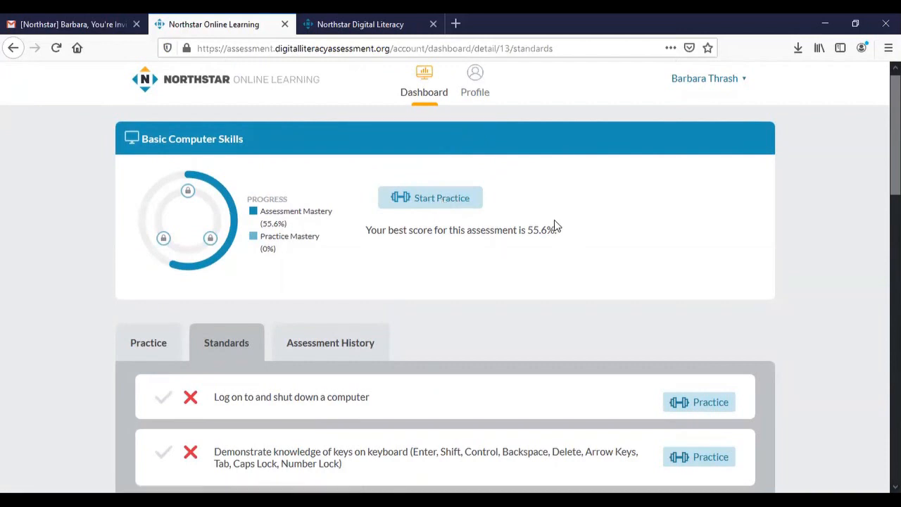
mouse_move(670, 316)
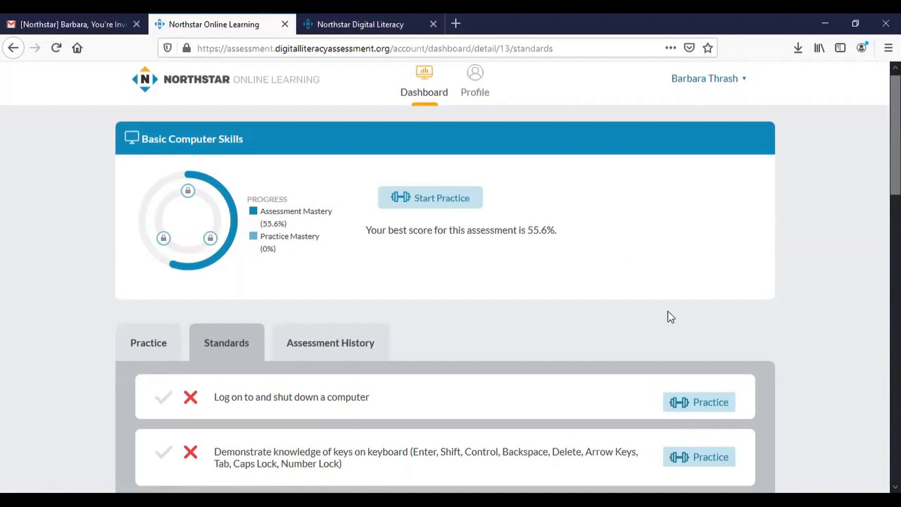
mouse_move(687, 403)
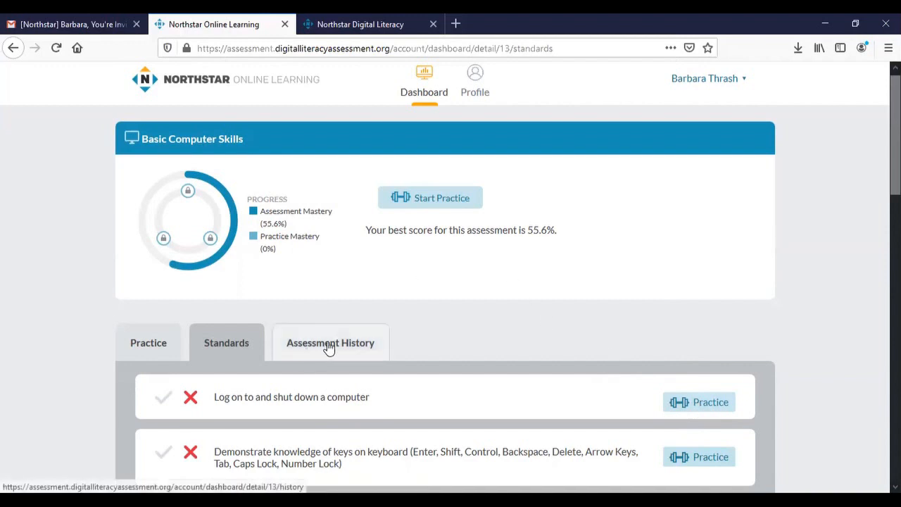
Show the Assessment History with the Apr 1, 2020 attempt at 55.6%, 19 of 38 correct.
click(330, 344)
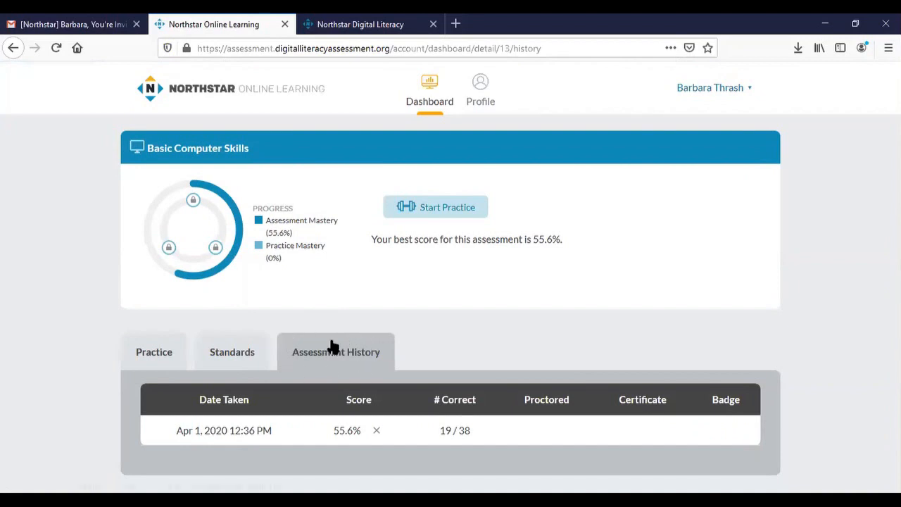
mouse_move(673, 116)
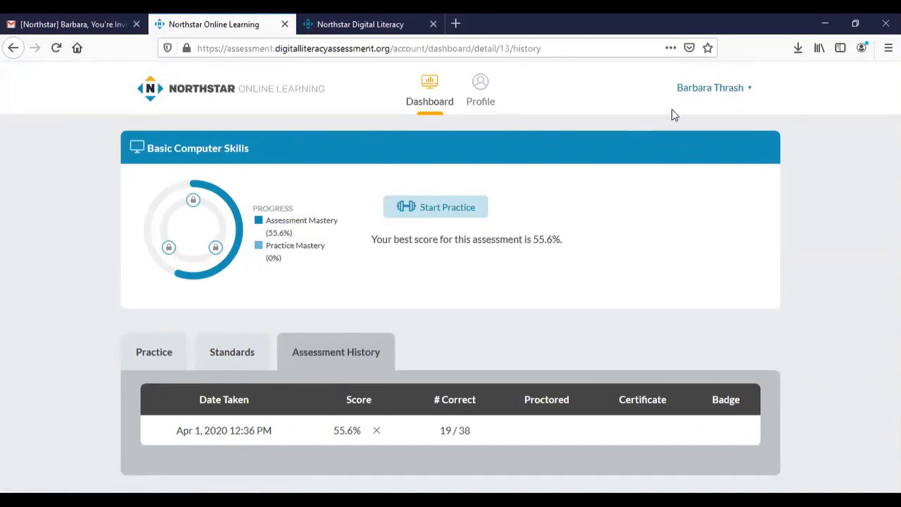
mouse_move(509, 345)
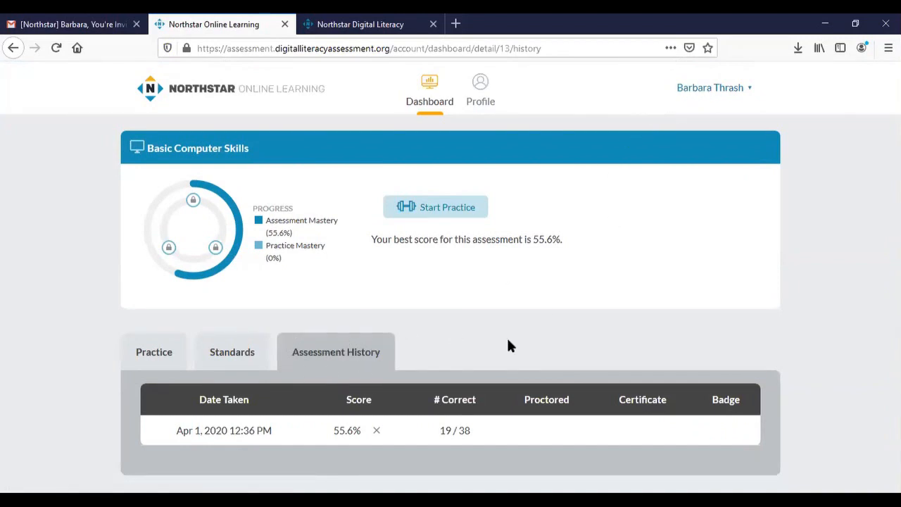
mouse_move(262, 400)
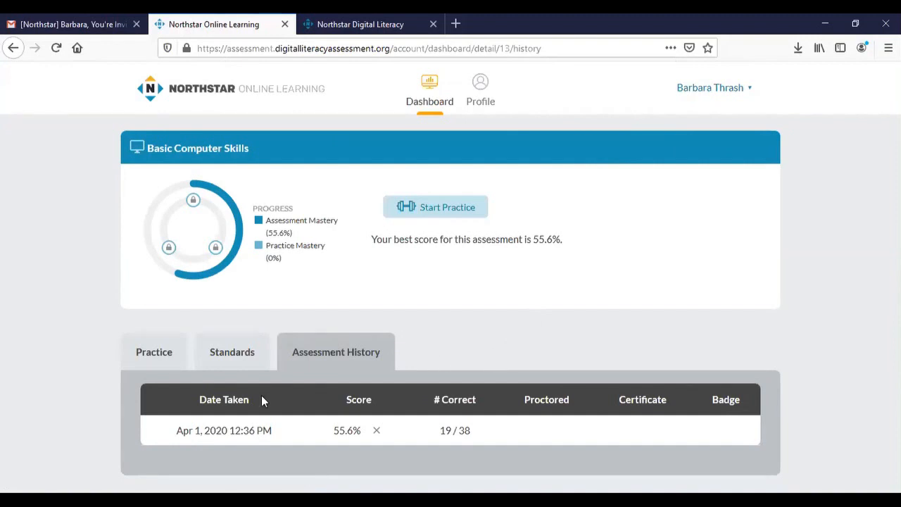
mouse_move(259, 434)
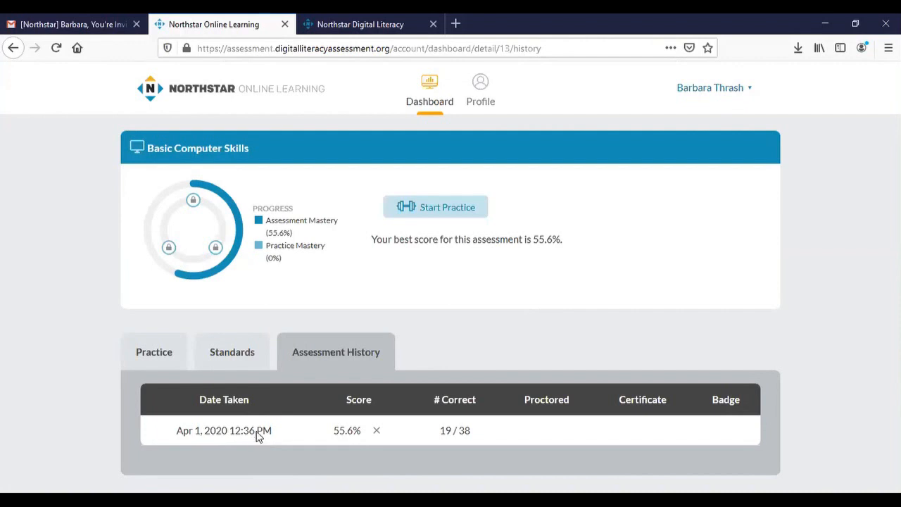
Reopen the full April 1 attempt results showing 55.6%, not passed.
click(224, 431)
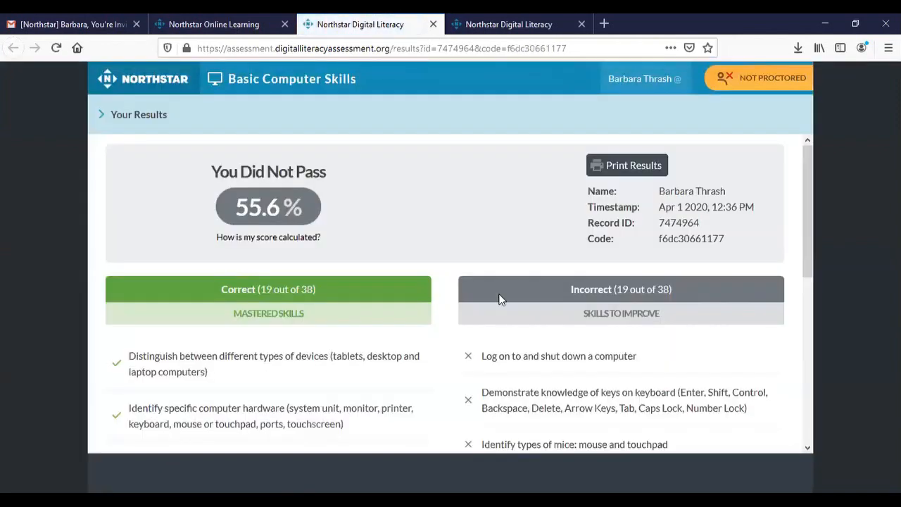
mouse_move(805, 256)
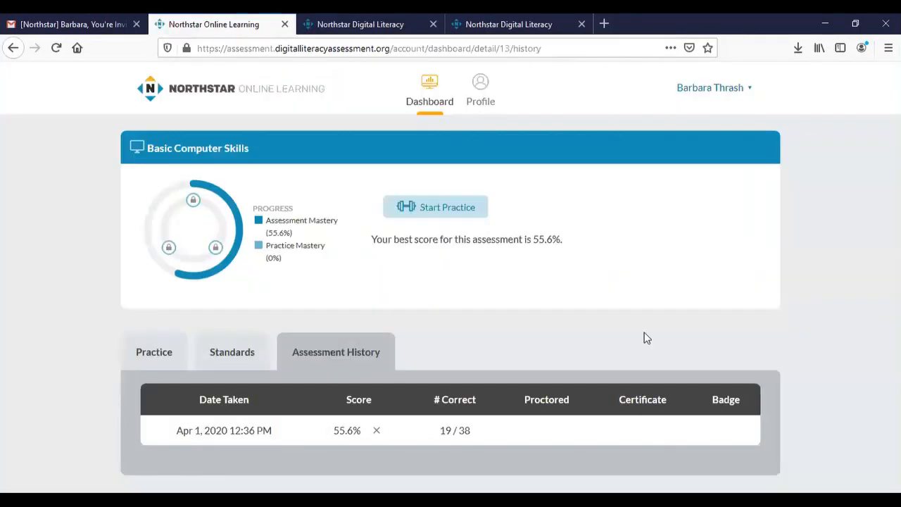
mouse_move(830, 326)
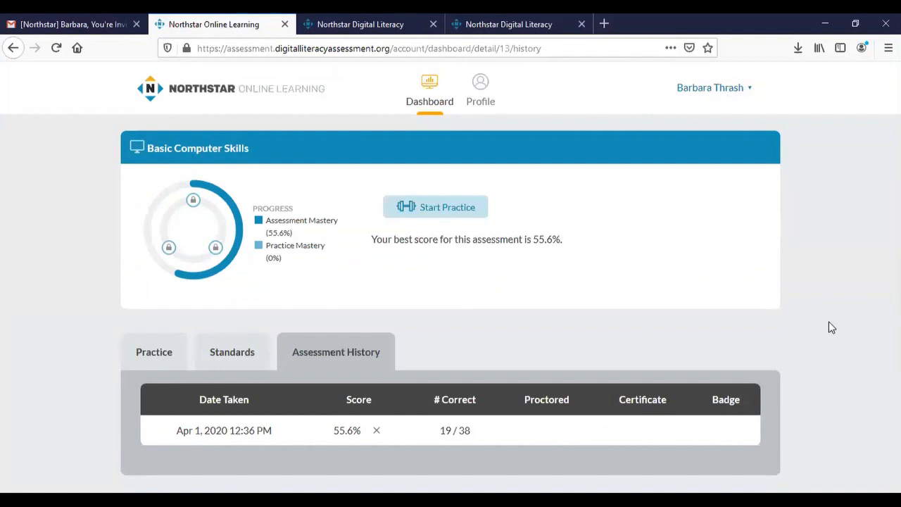
mouse_move(231, 352)
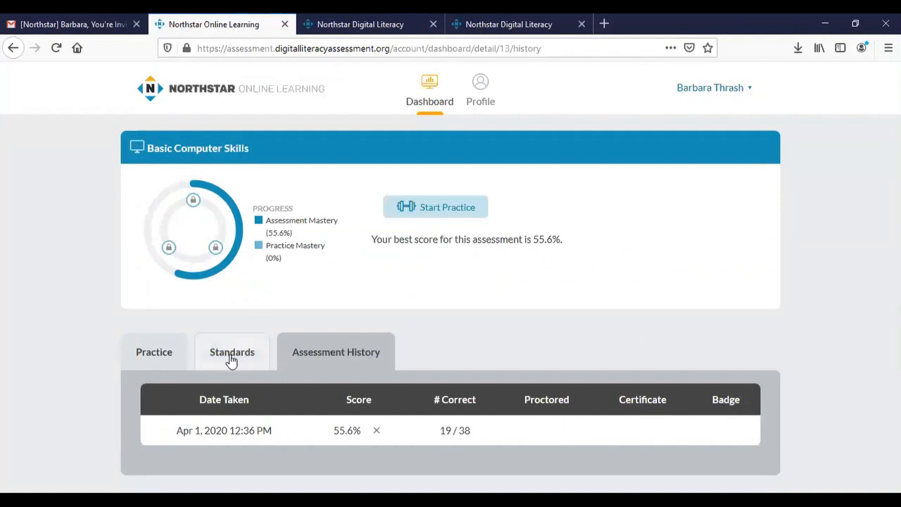
mouse_move(437, 207)
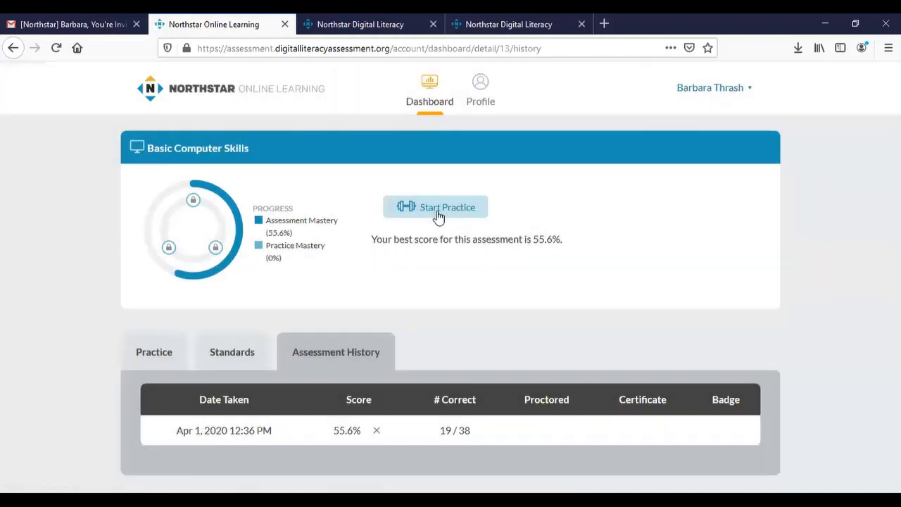
Start practice and advance through the Getting Started with Computers lessons to the section review.
click(436, 206)
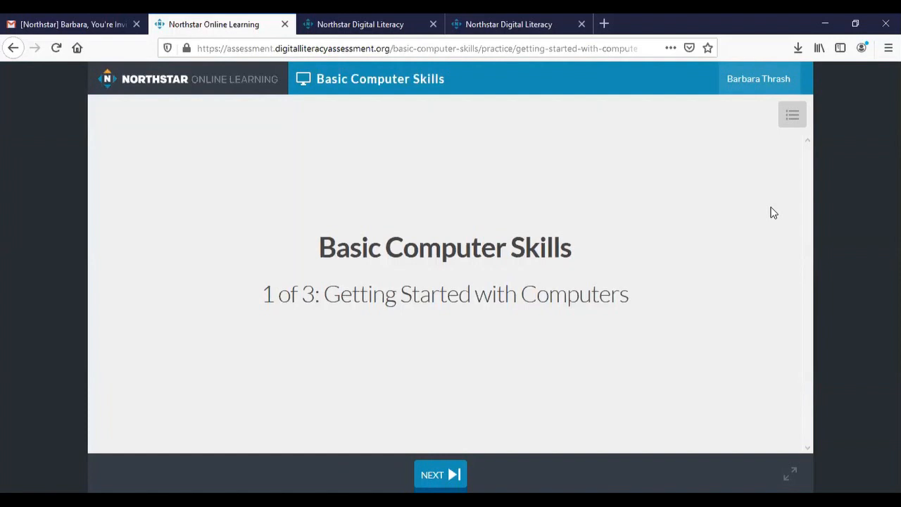
mouse_move(439, 473)
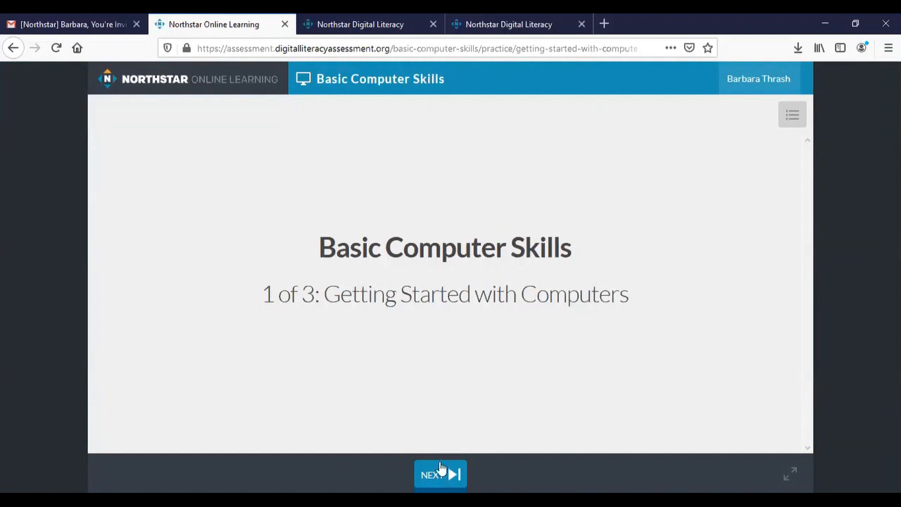
click(440, 473)
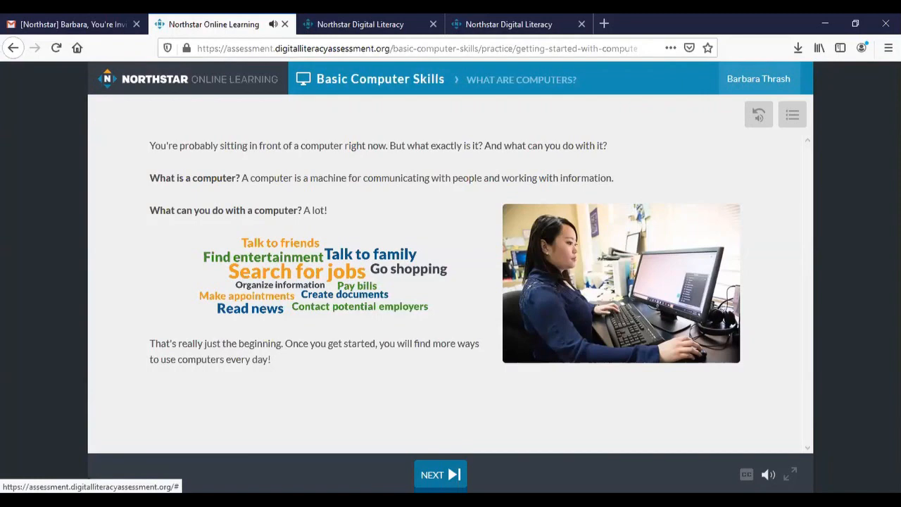
mouse_move(440, 347)
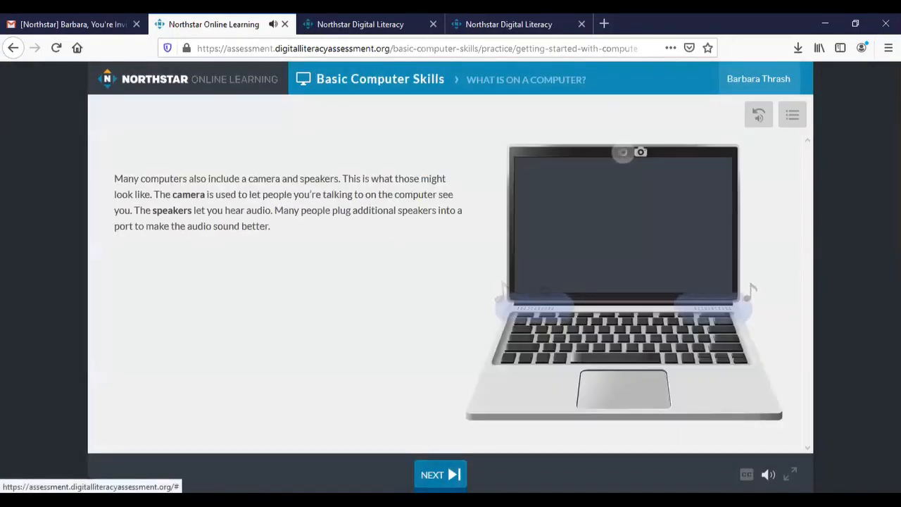
click(439, 473)
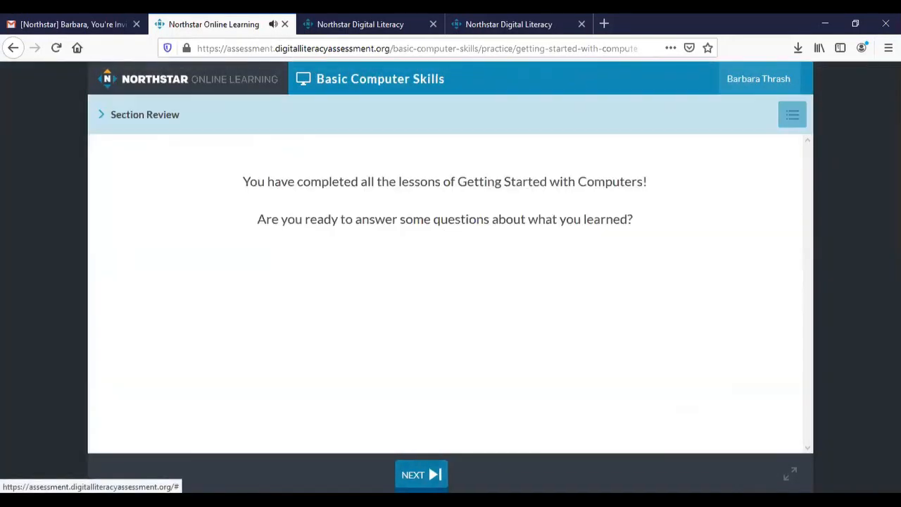
Begin the section review, reaching its first device-identification question.
click(421, 473)
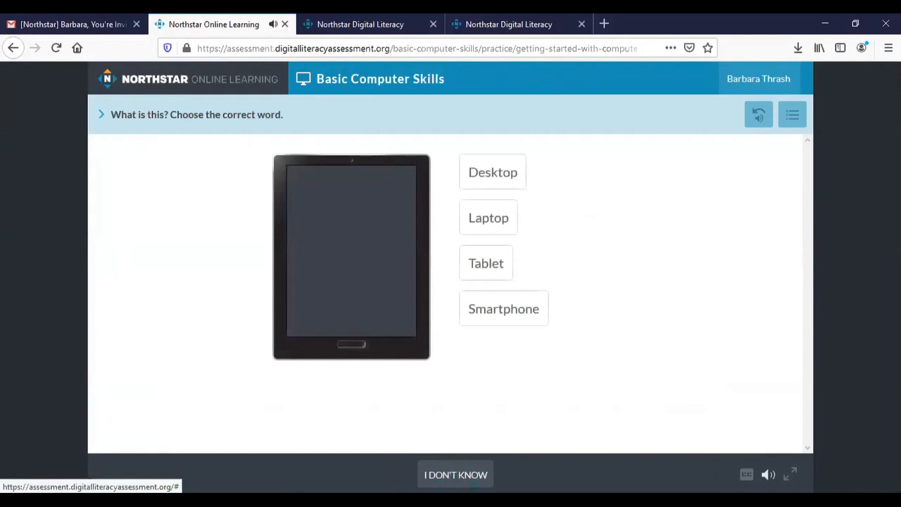
mouse_move(669, 352)
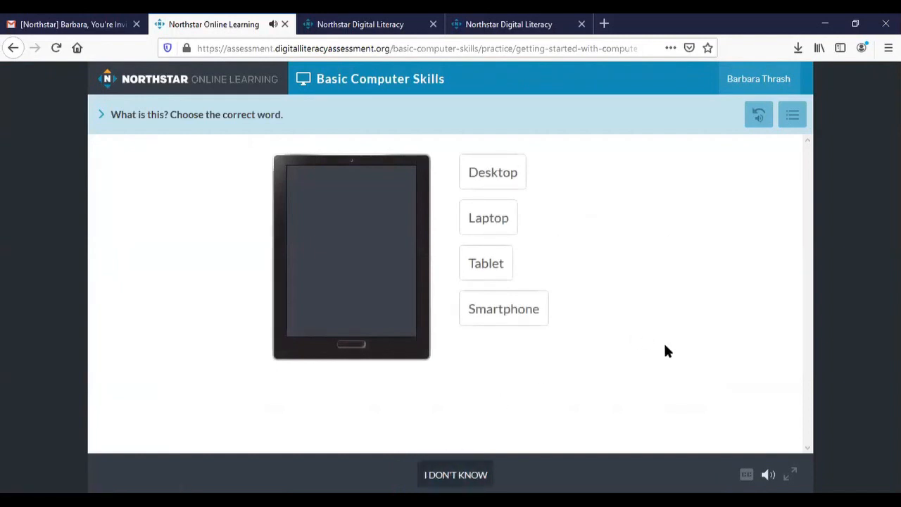
mouse_move(224, 110)
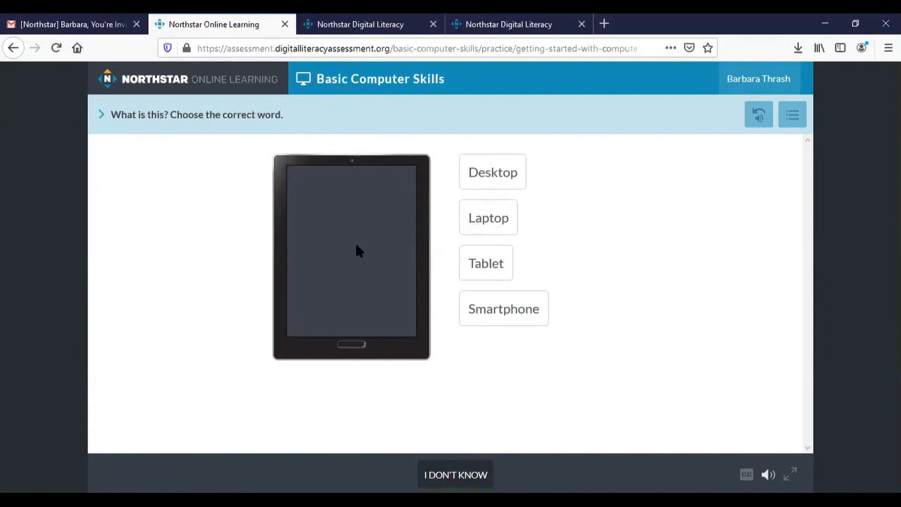
mouse_move(660, 360)
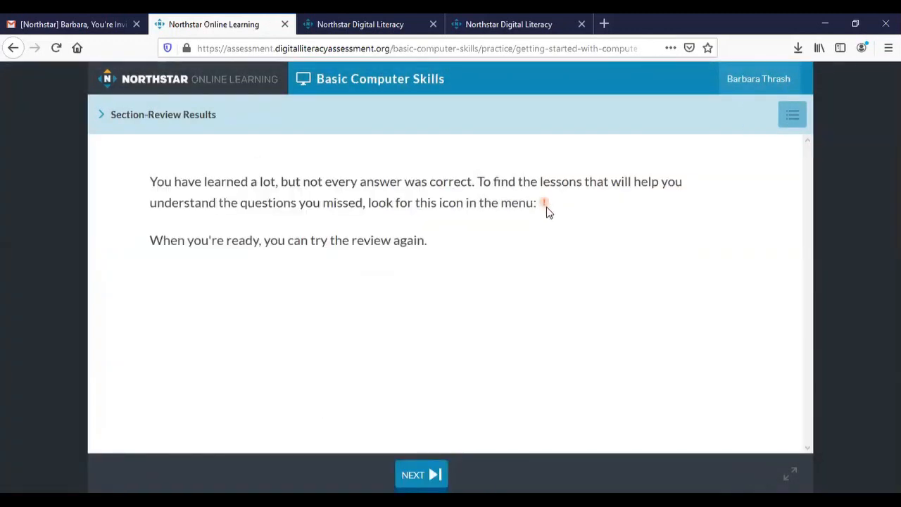
mouse_move(780, 228)
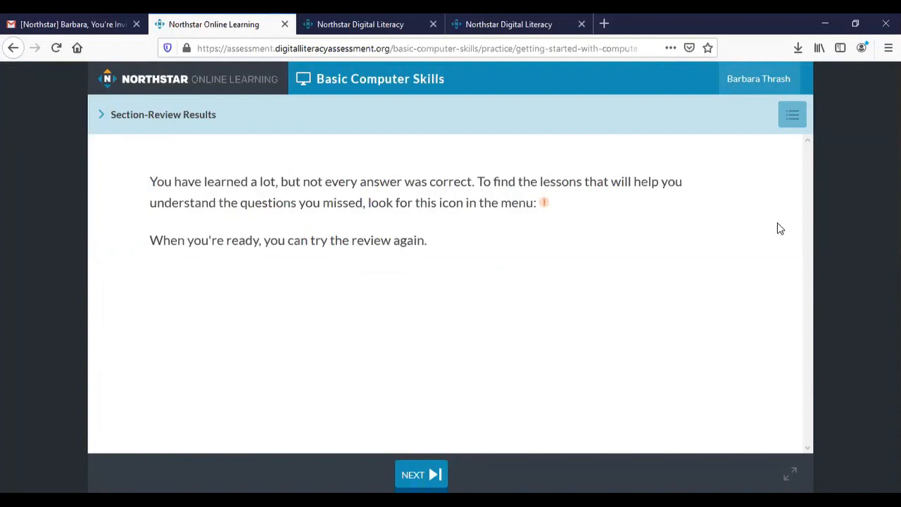
Check the lesson menu for missed lessons, then exit back to Basic Computer Skills details at 27% practice mastery.
click(791, 114)
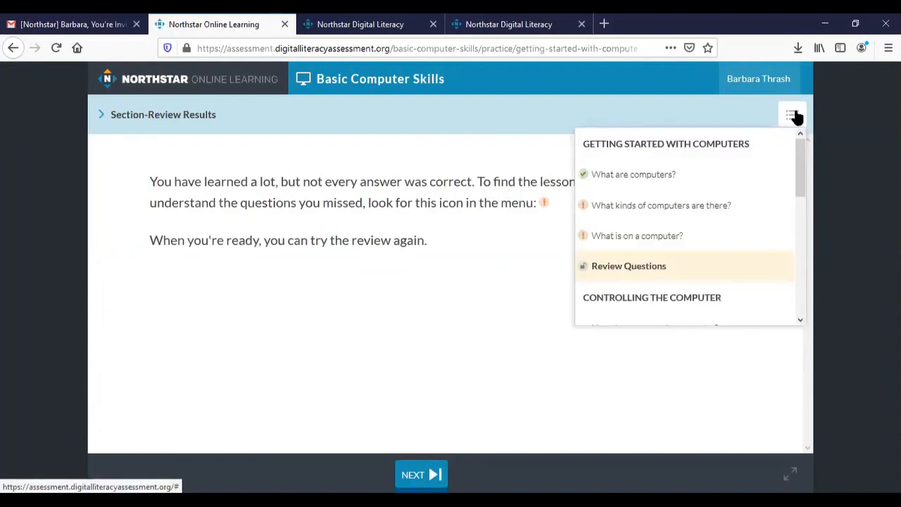
mouse_move(794, 115)
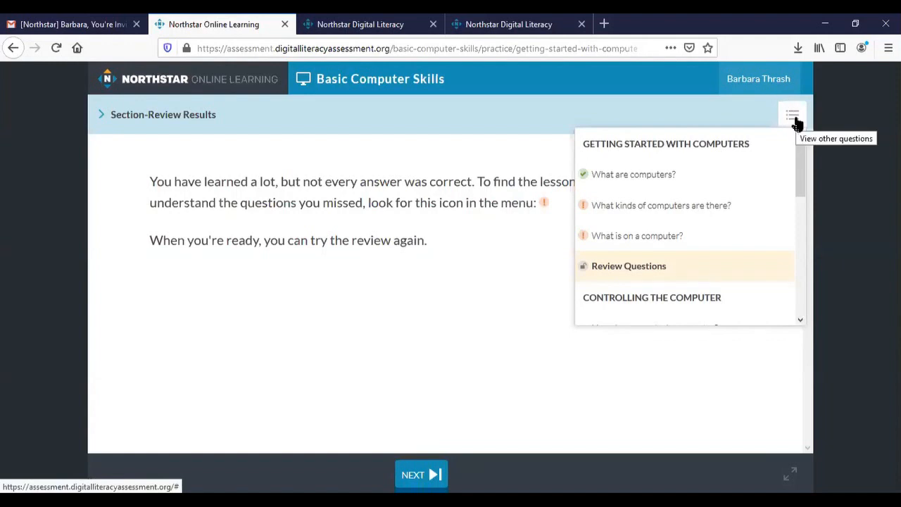
mouse_move(684, 166)
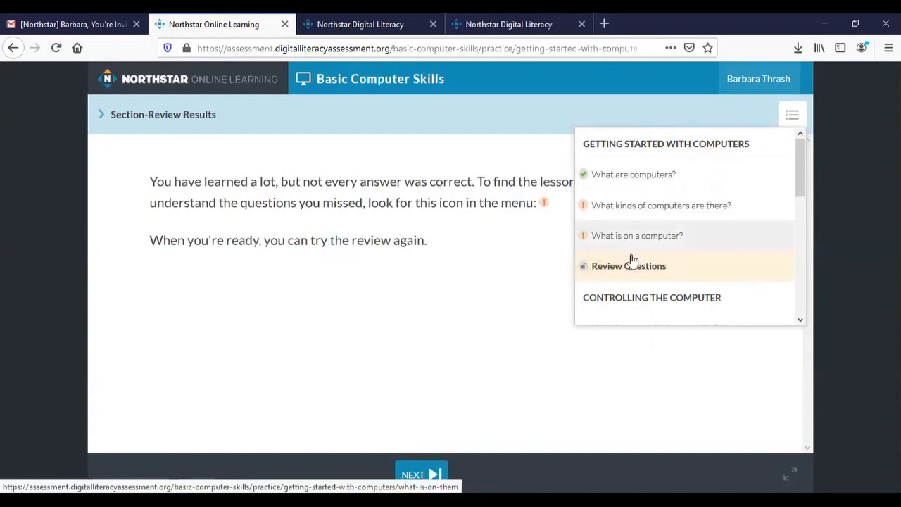
mouse_move(630, 225)
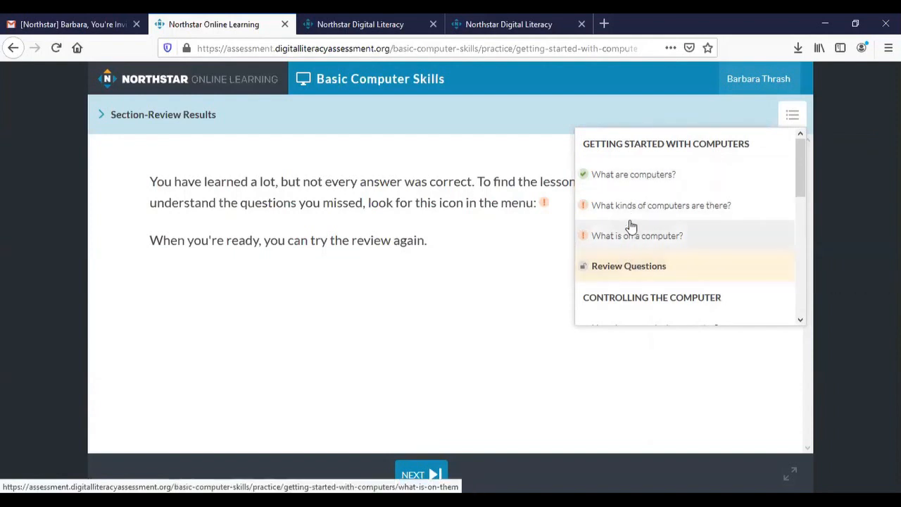
mouse_move(630, 220)
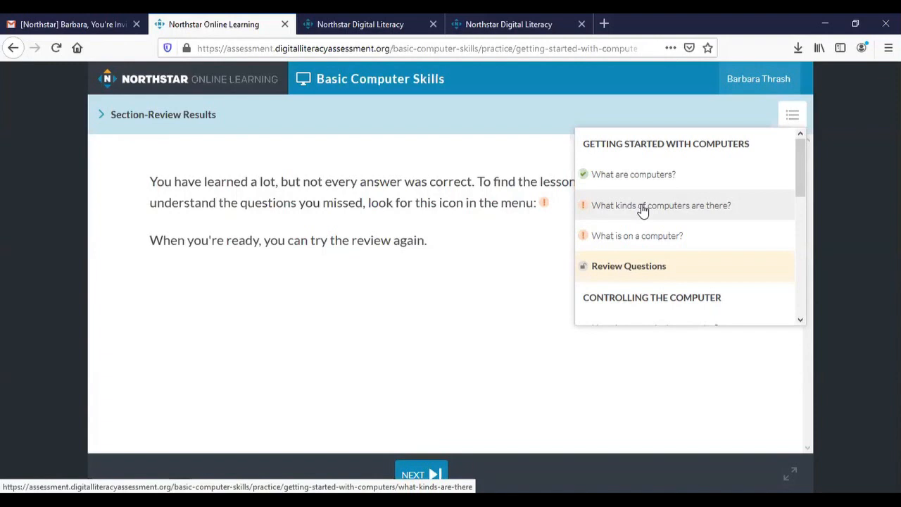
mouse_move(648, 284)
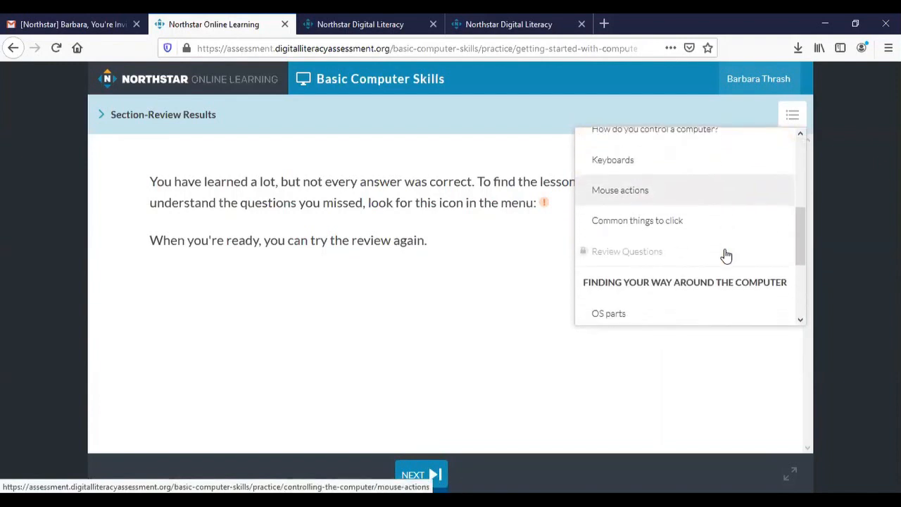
scroll(down, 3)
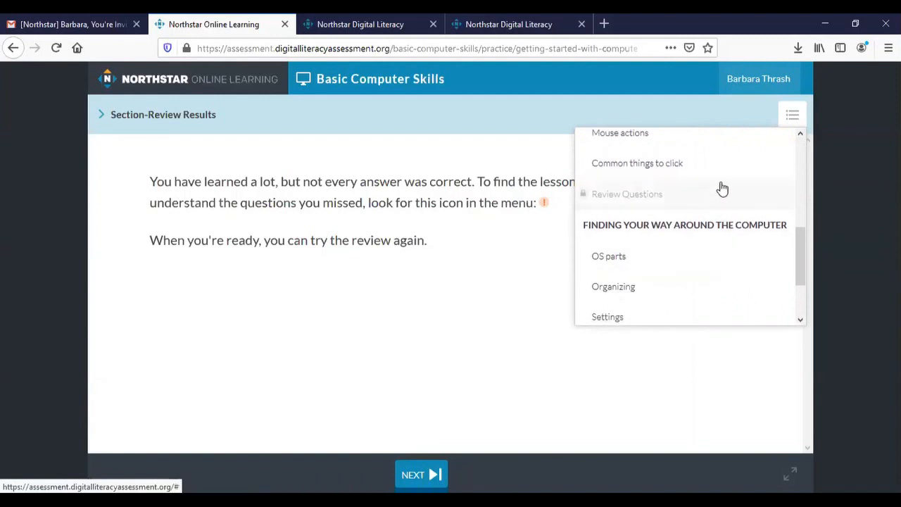
scroll(down, 3)
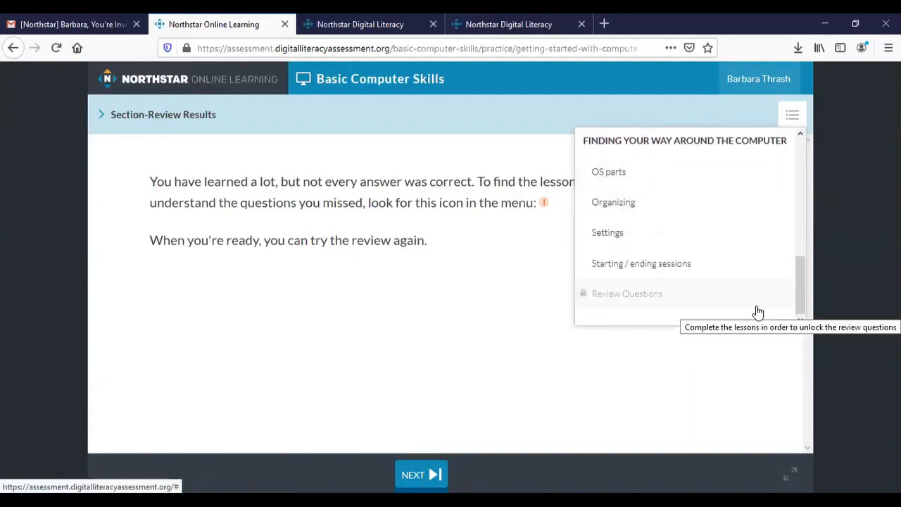
mouse_move(800, 254)
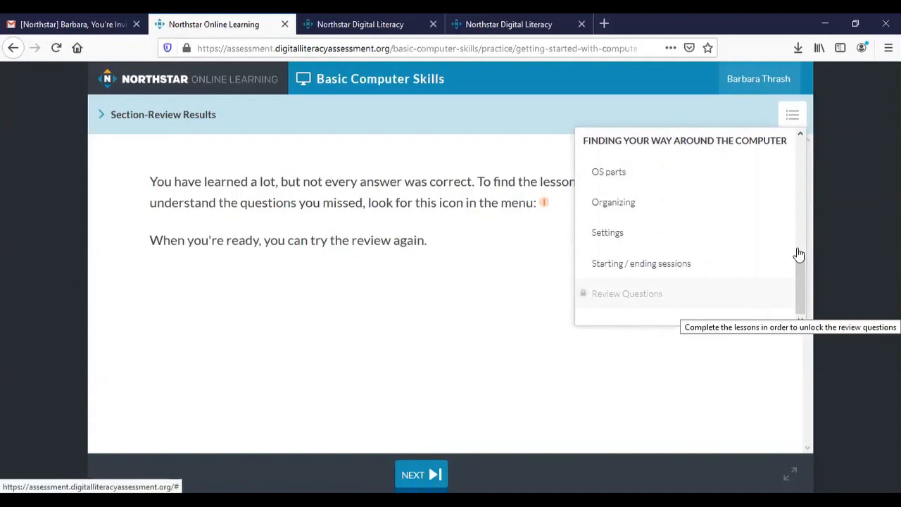
click(791, 115)
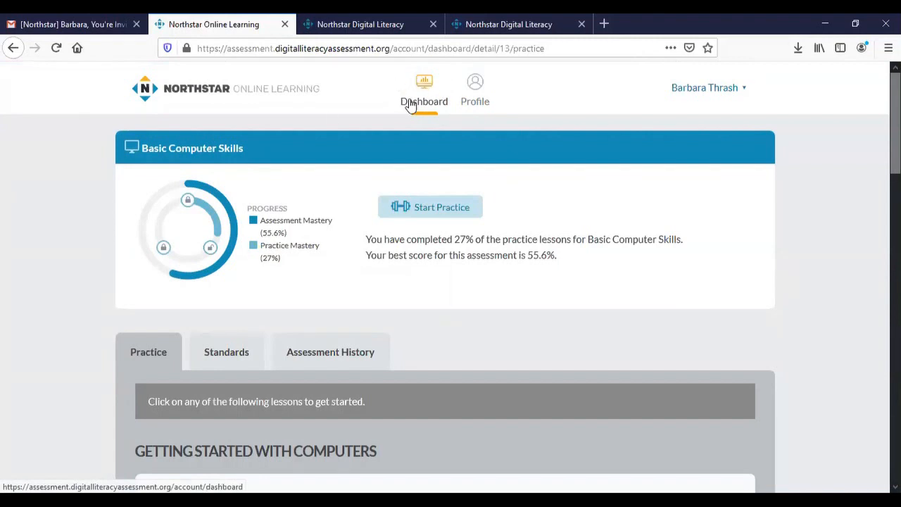
mouse_move(431, 91)
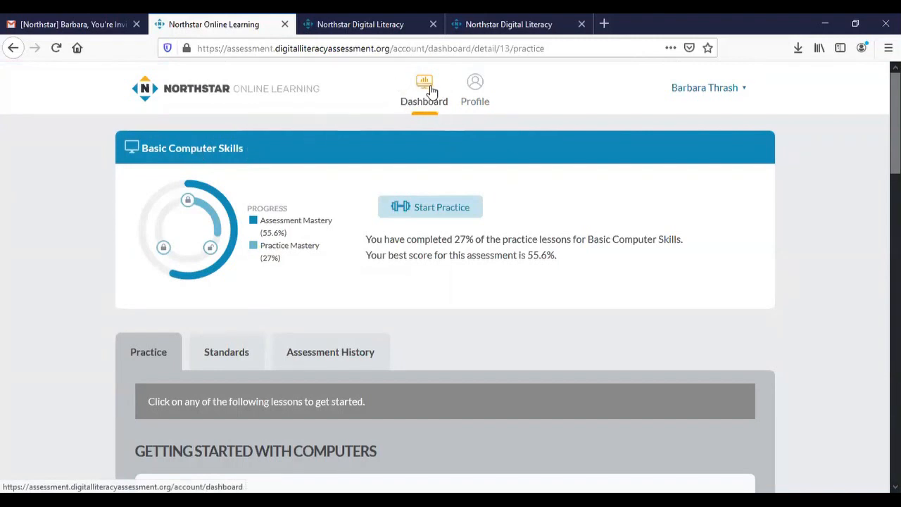
Return to the main dashboard showing Basic Computer Skills at 55.6% assessment, 27% practice mastery.
click(424, 91)
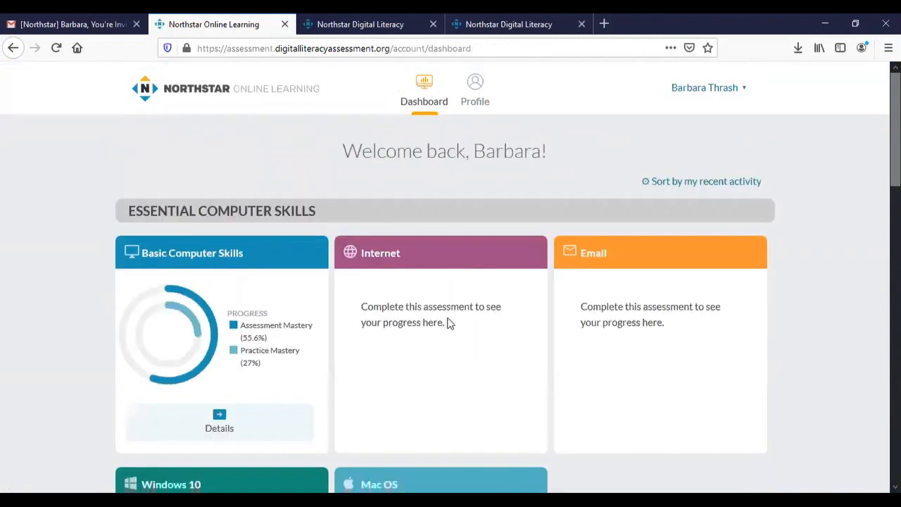
scroll(down, 3)
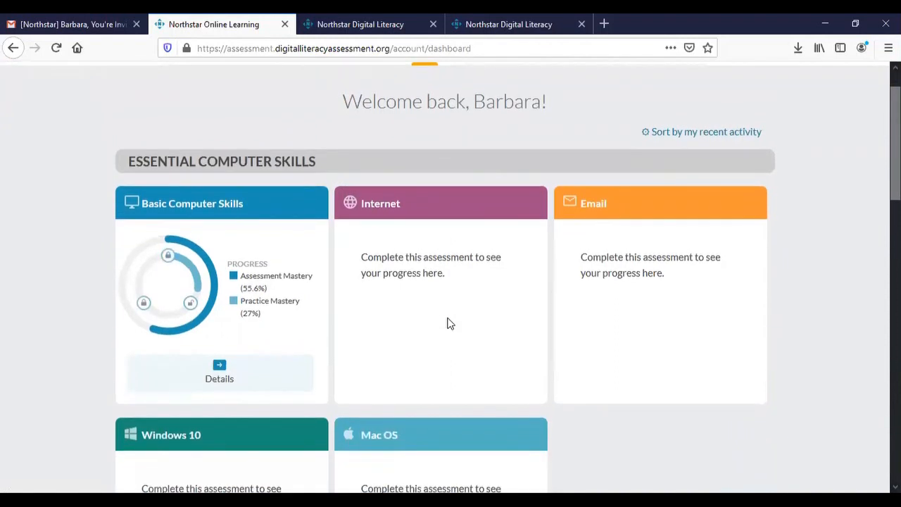
scroll(down, 3)
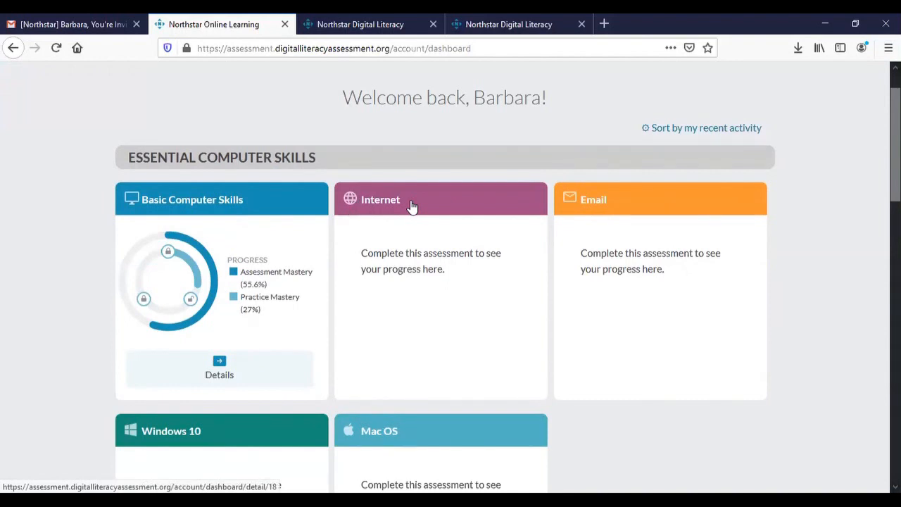
mouse_move(428, 304)
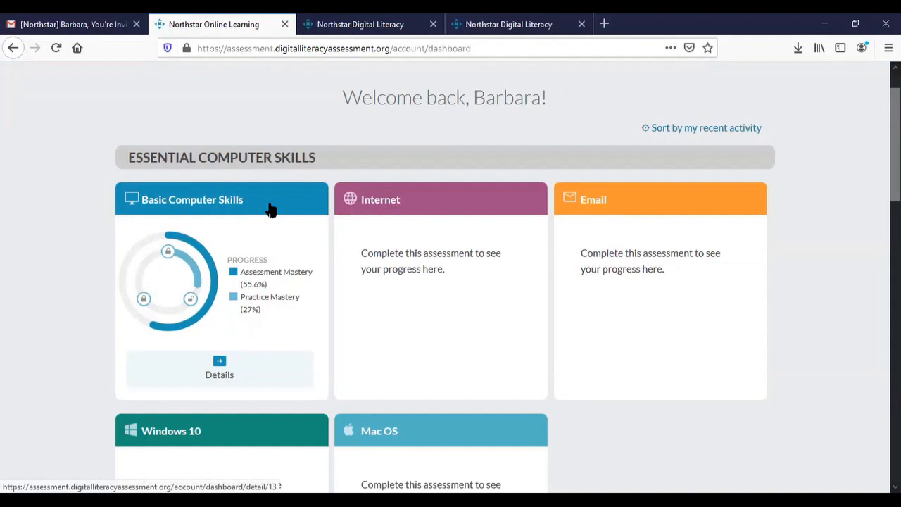
mouse_move(282, 206)
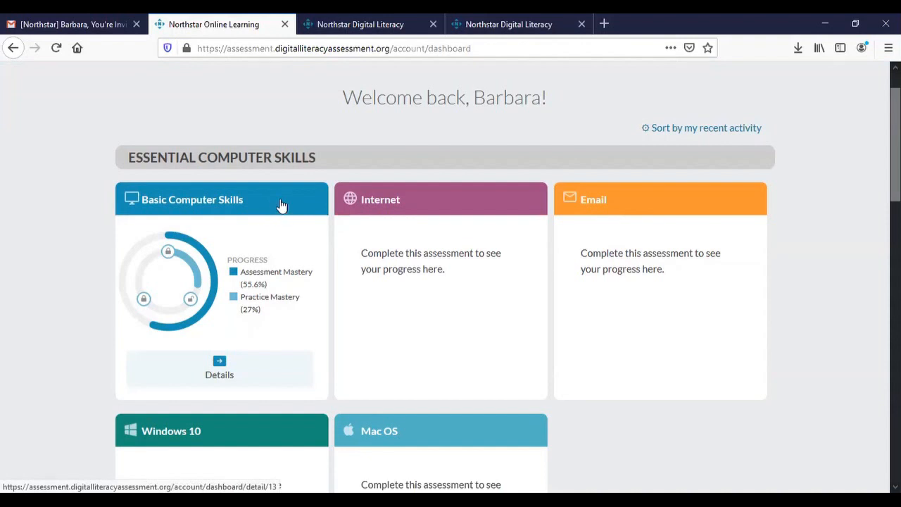